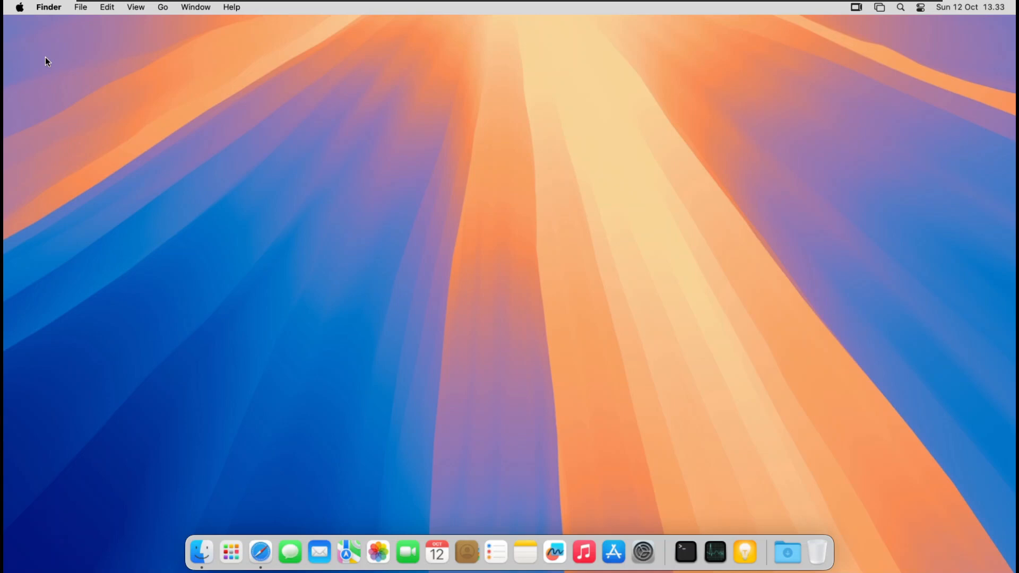
Step: Show the macOS guest's About This Mac information, then open Photos and Safari
left_click(18, 7)
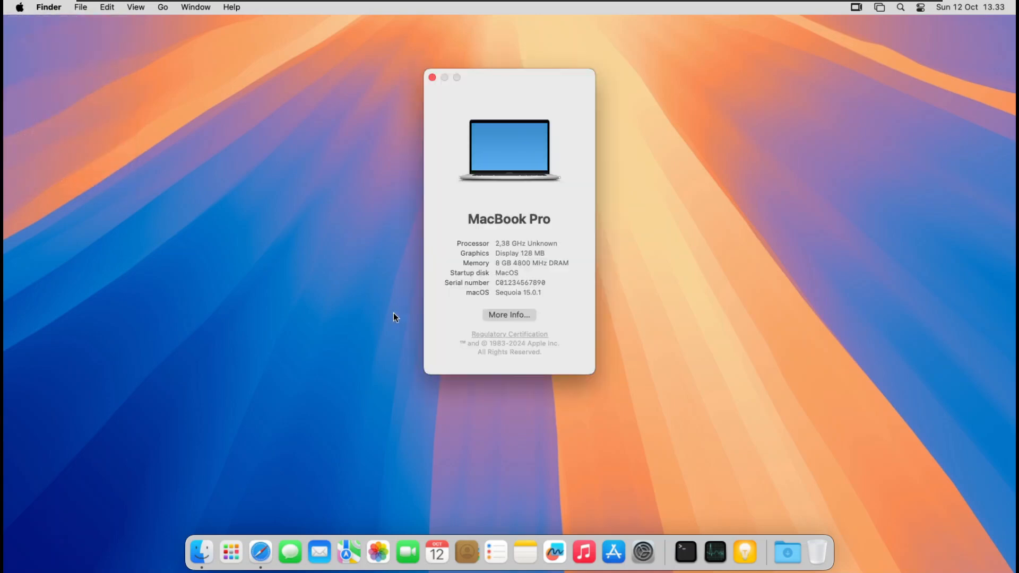
left_click(231, 552)
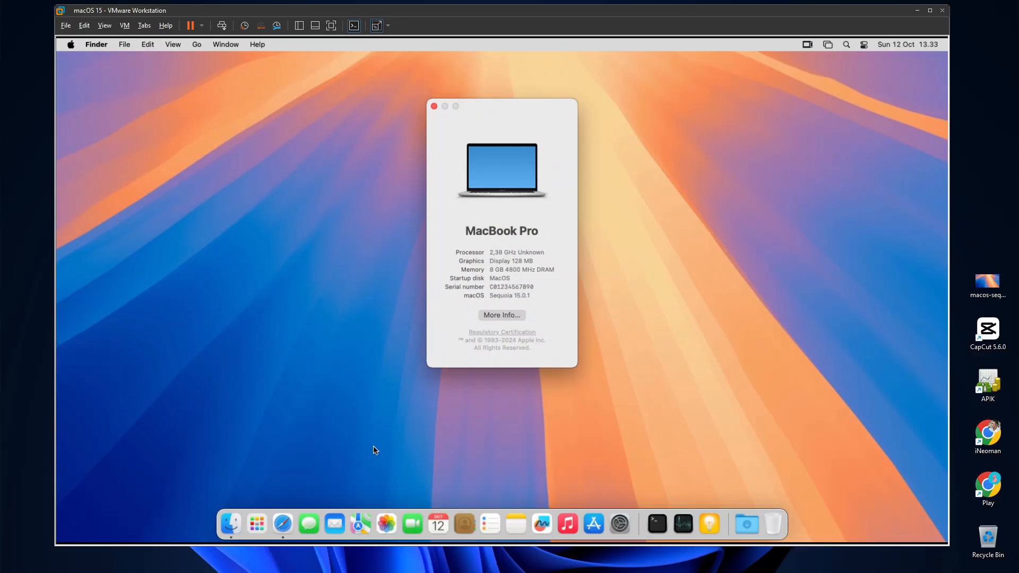
mouse_move(645, 500)
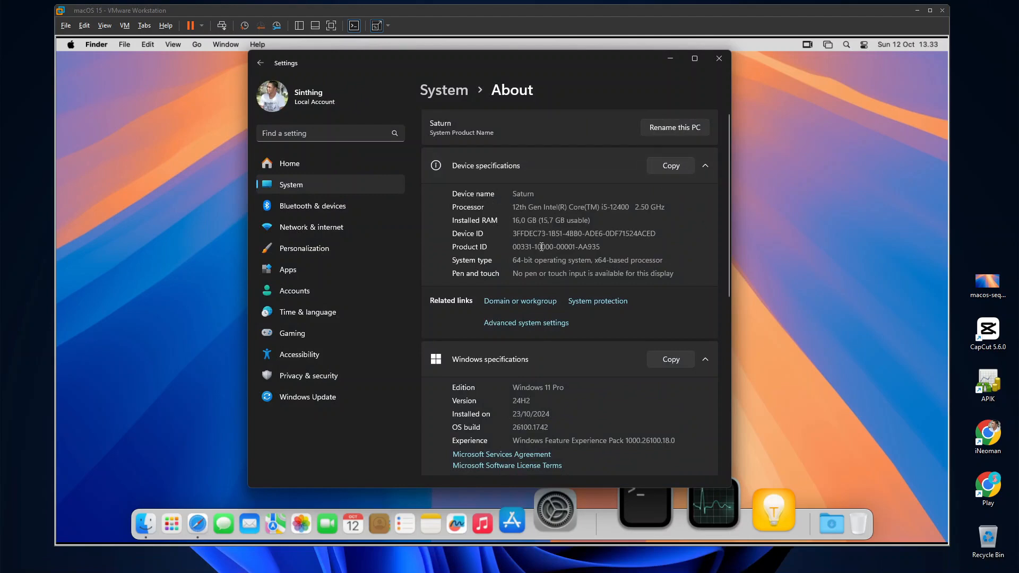
mouse_move(590, 192)
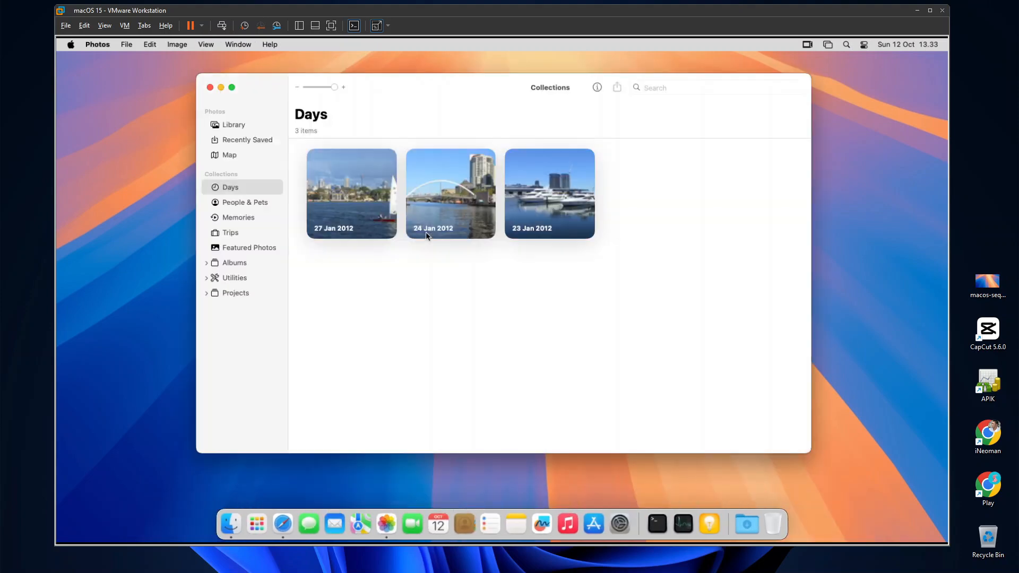
double_click(449, 193)
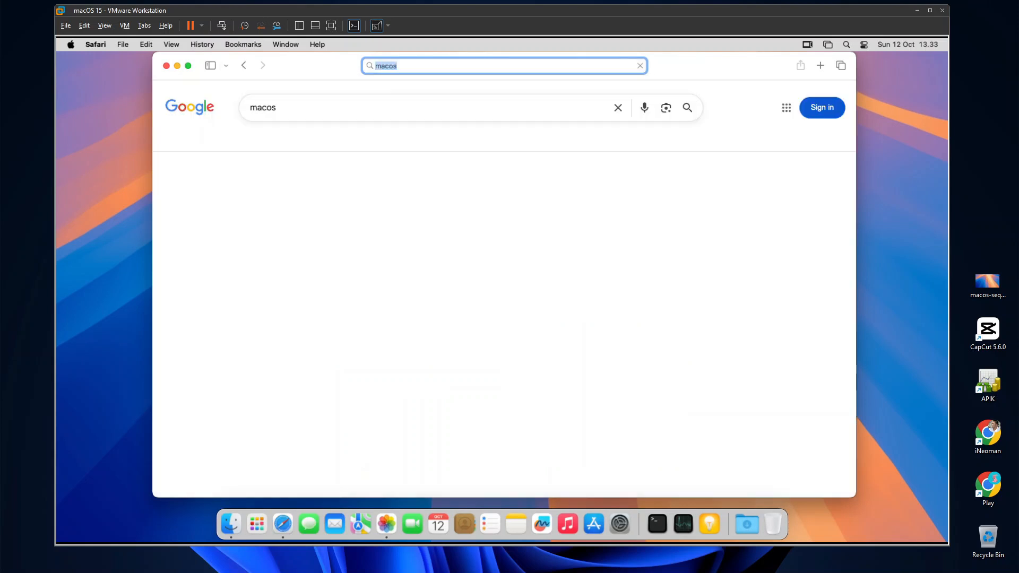
Step: Browse Finder's Wallpapers folder, then open the Wallpaper pane in System Settings
left_click(230, 524)
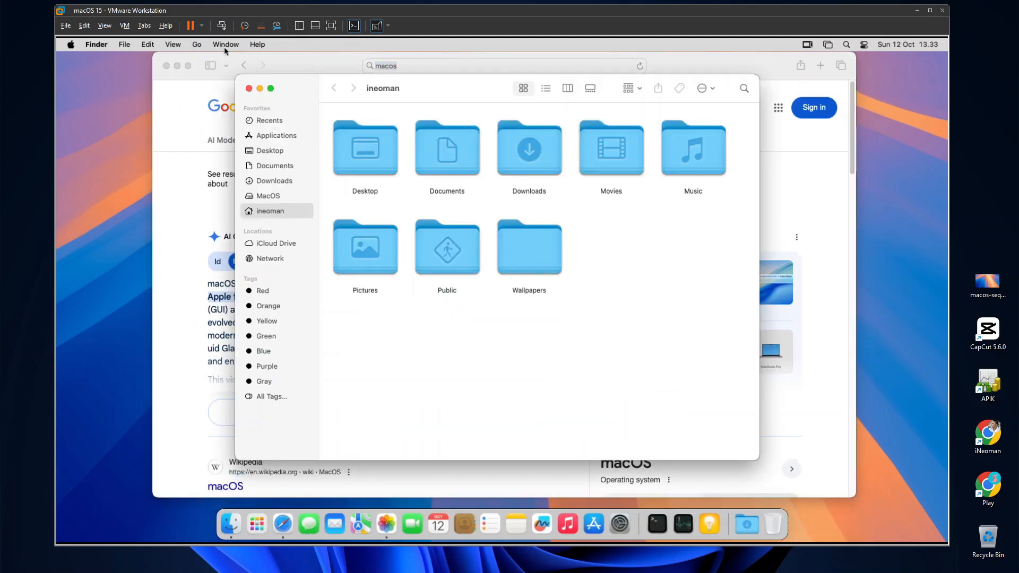
left_click(333, 88)
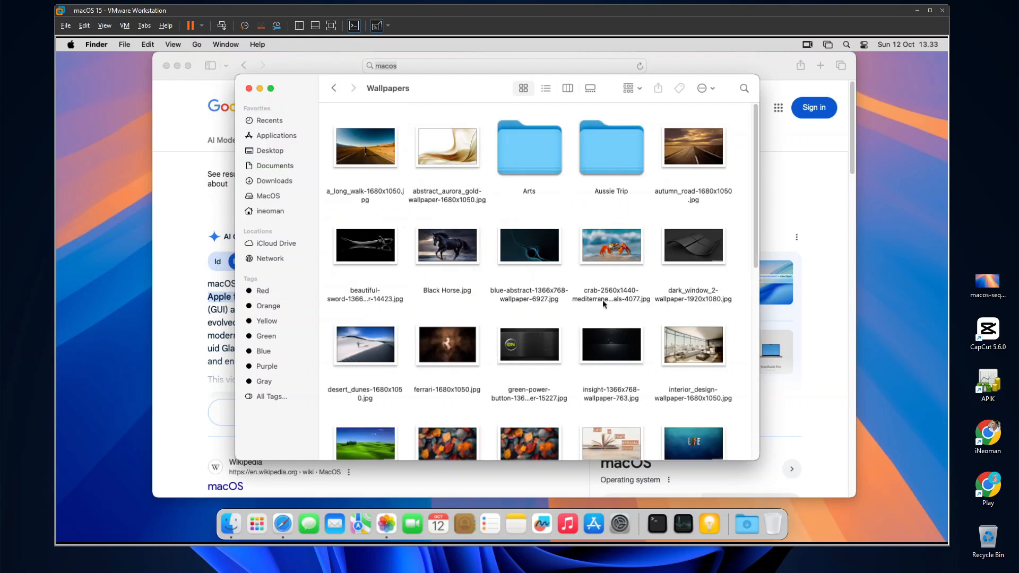
mouse_move(509, 229)
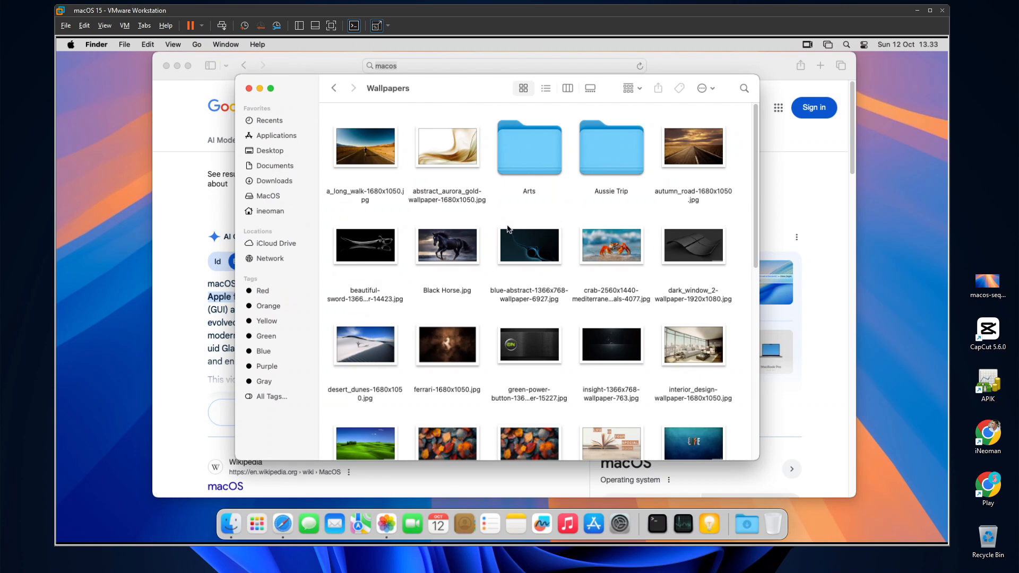
mouse_move(596, 501)
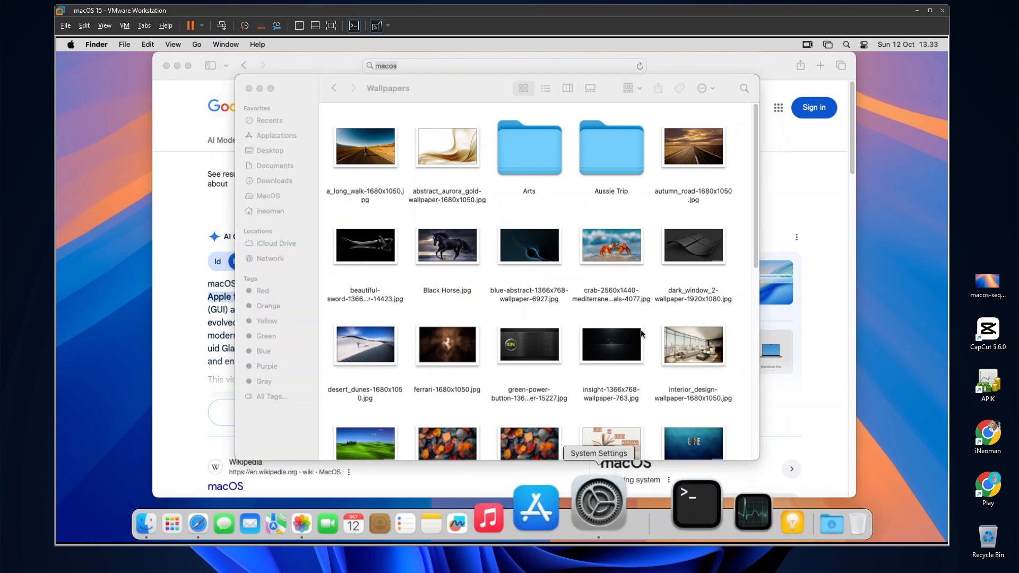
left_click(597, 504)
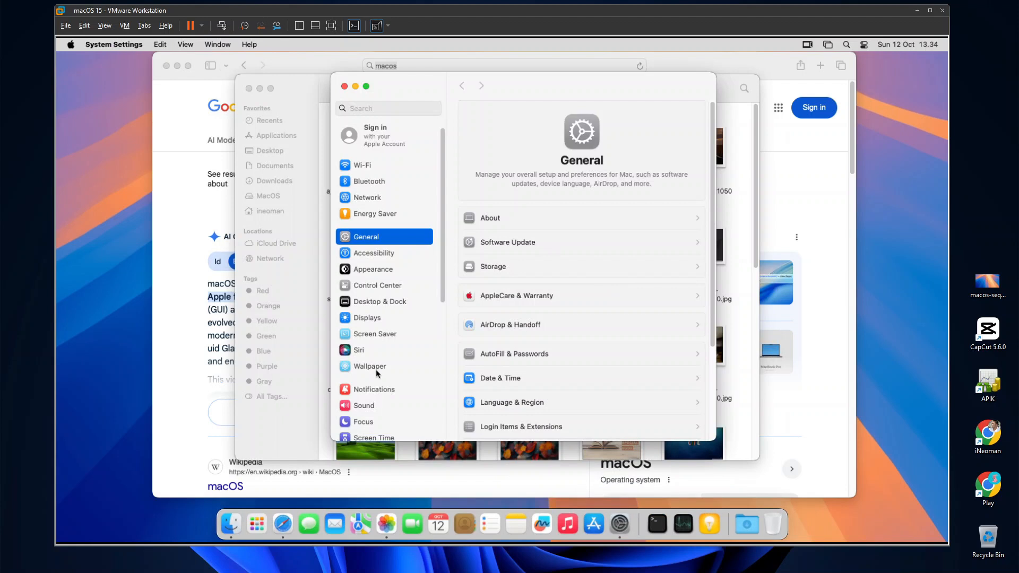
left_click(370, 366)
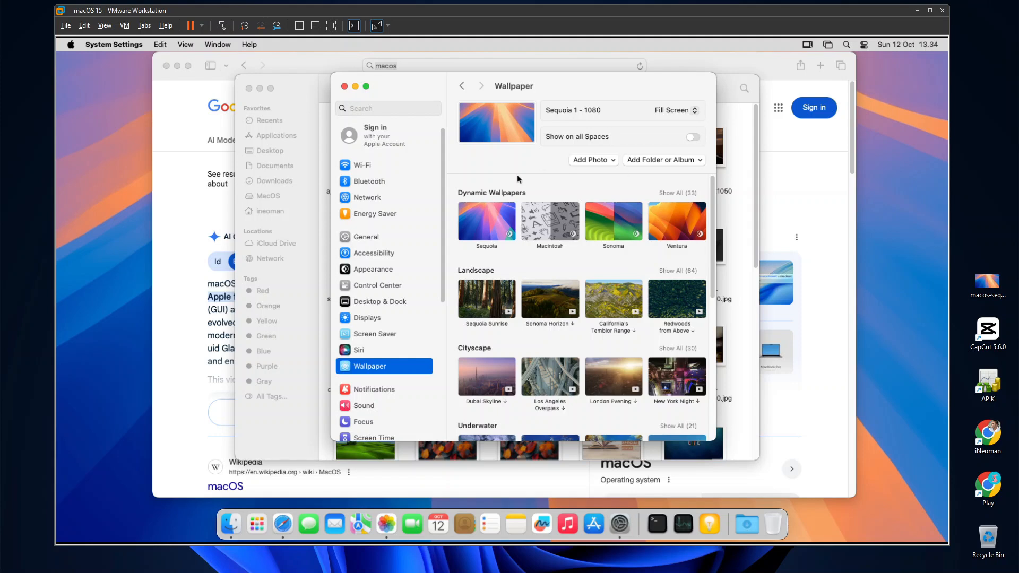
mouse_move(554, 261)
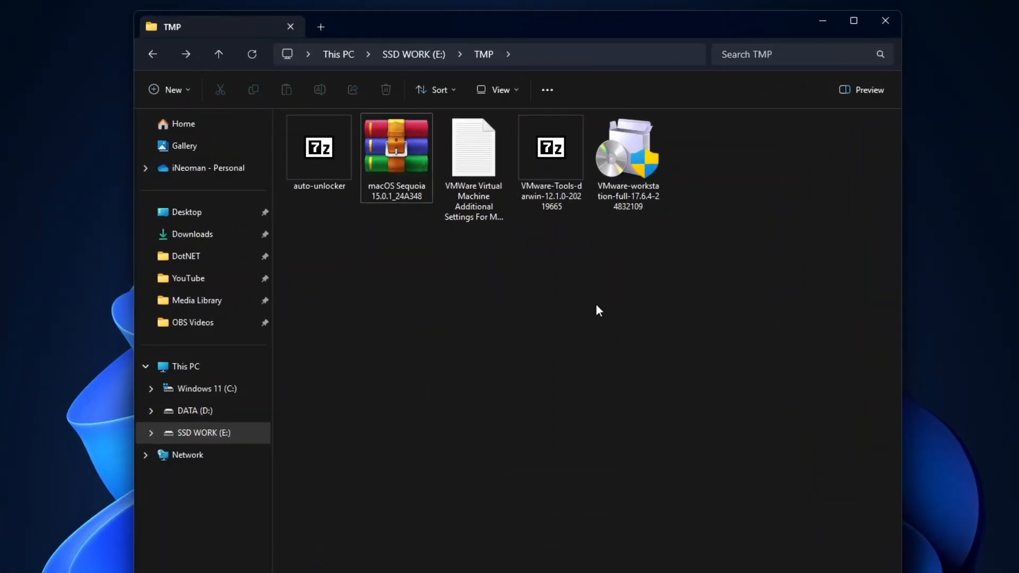
Step: Select the VMware Workstation installer and macOS Sequoia archive in TMP, then switch to Chrome
left_click(628, 147)
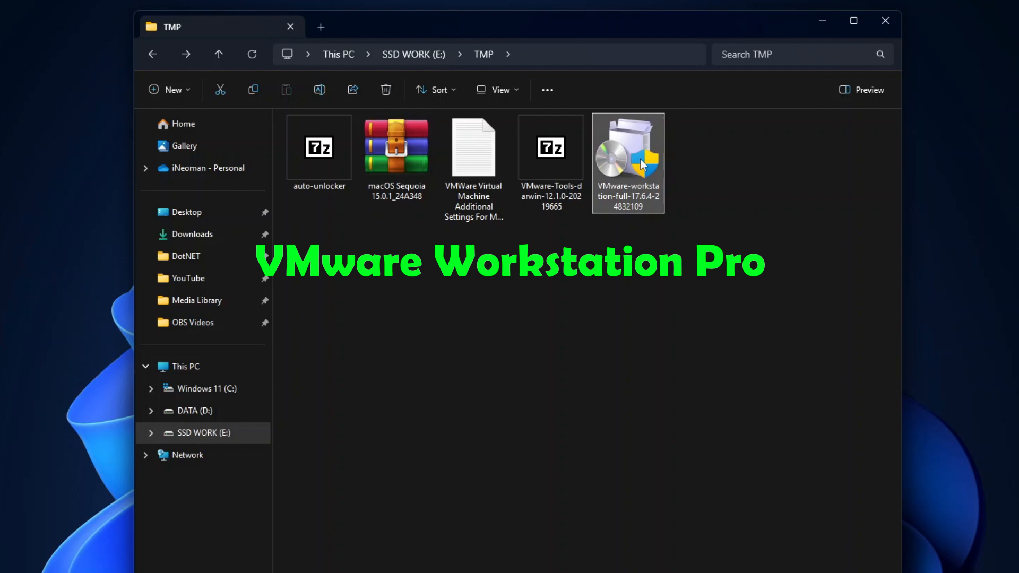
left_click(319, 147)
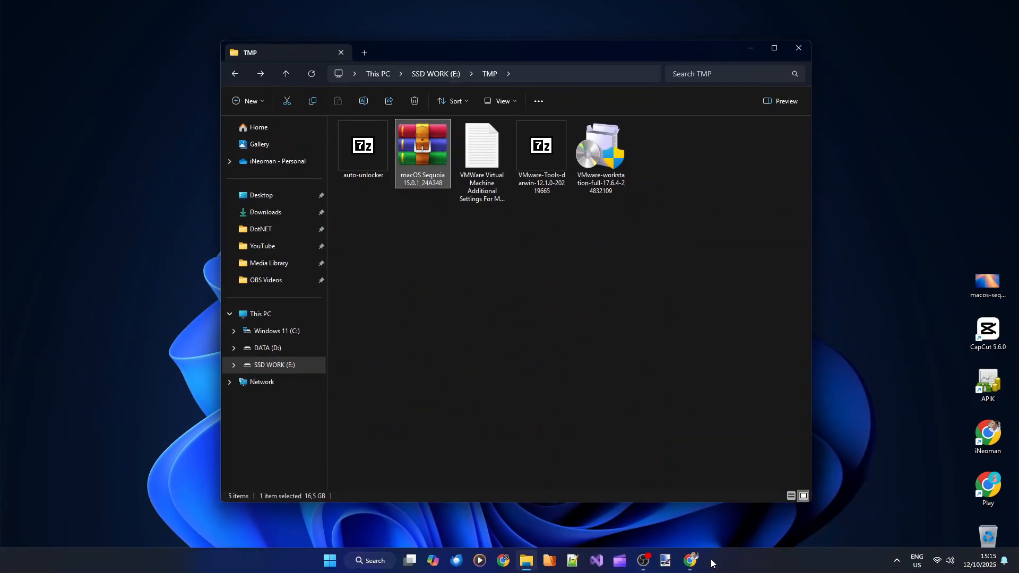
left_click(690, 560)
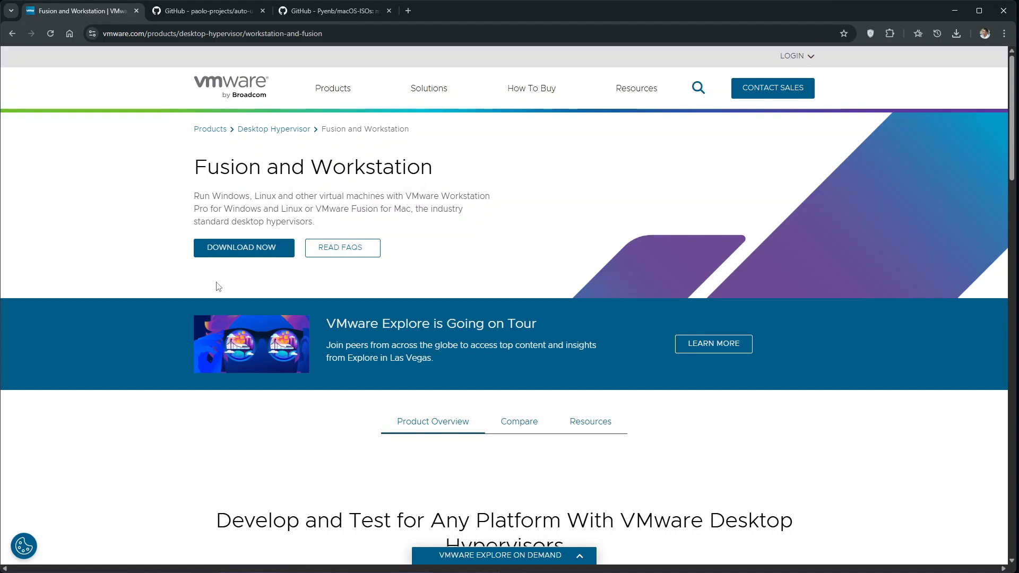
mouse_move(243, 251)
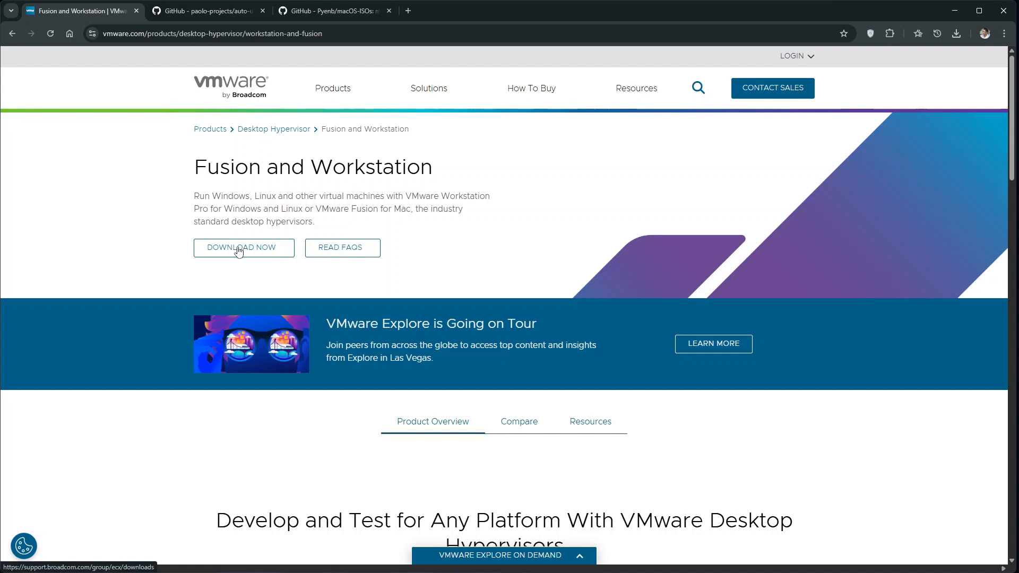
left_click(243, 248)
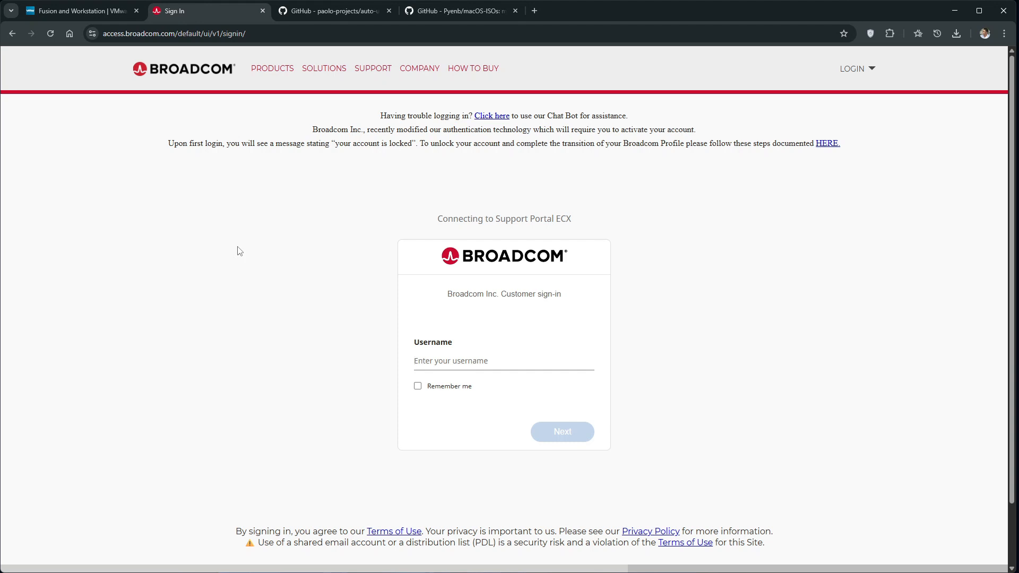
left_click(852, 69)
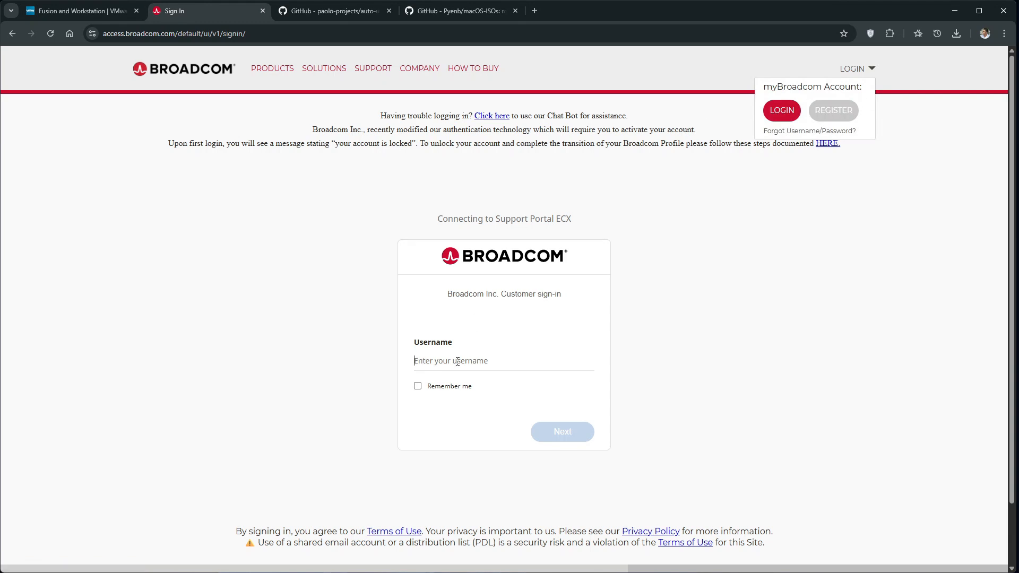
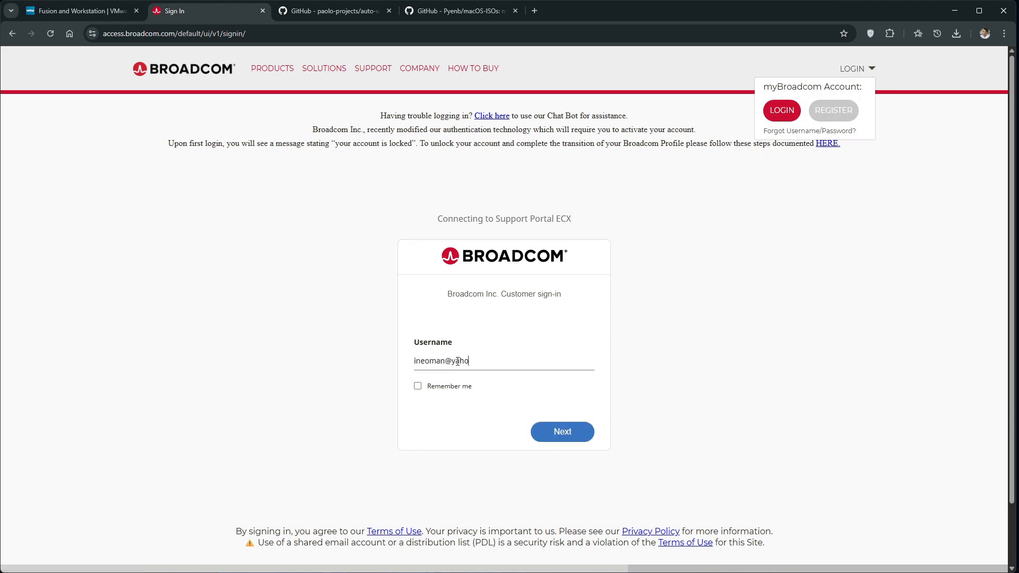
left_click(562, 431)
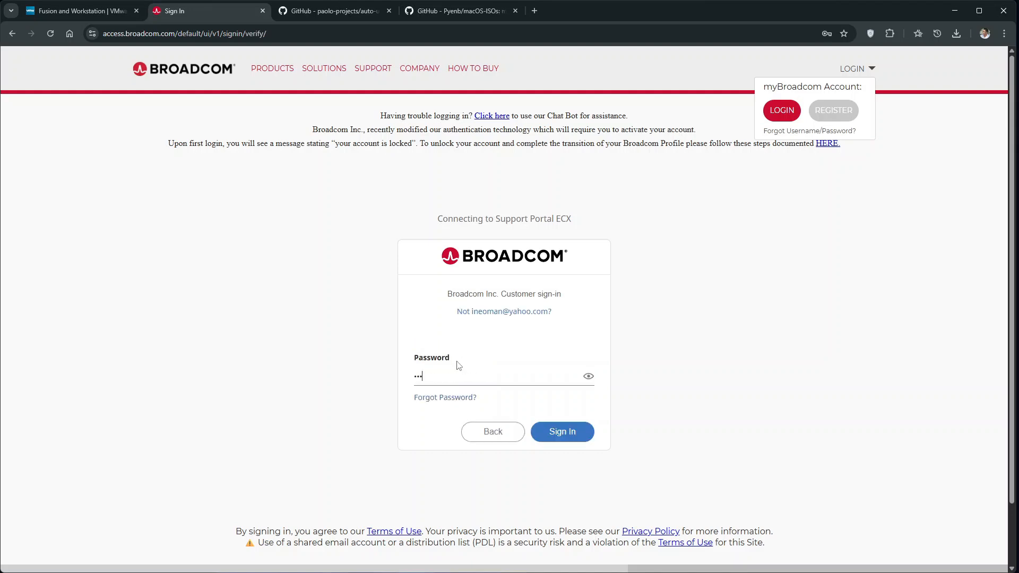
left_click(561, 431)
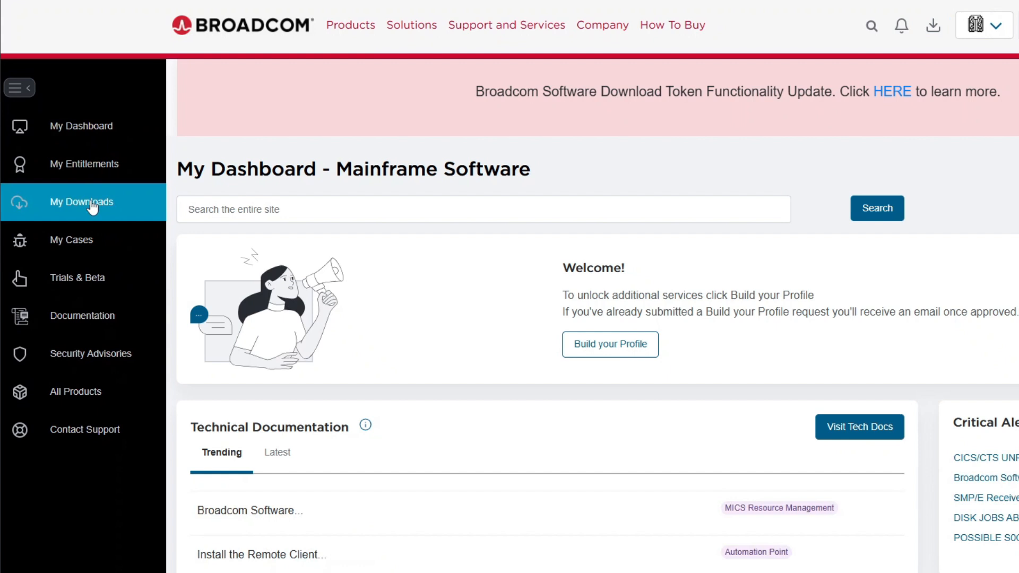
Step: Download the Workstation Pro 17.6.4 installer for Windows from the free software downloads
left_click(81, 202)
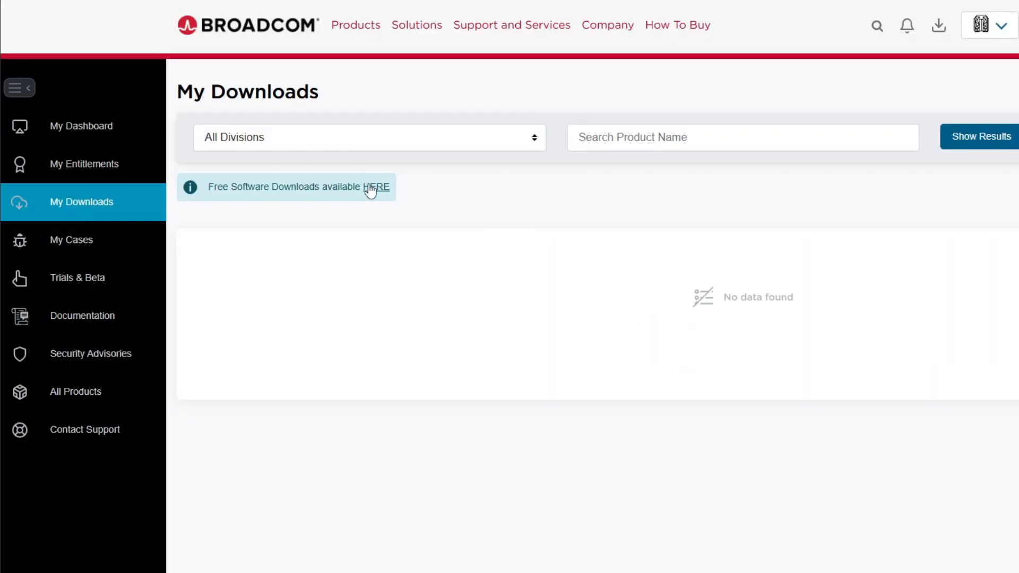
left_click(373, 187)
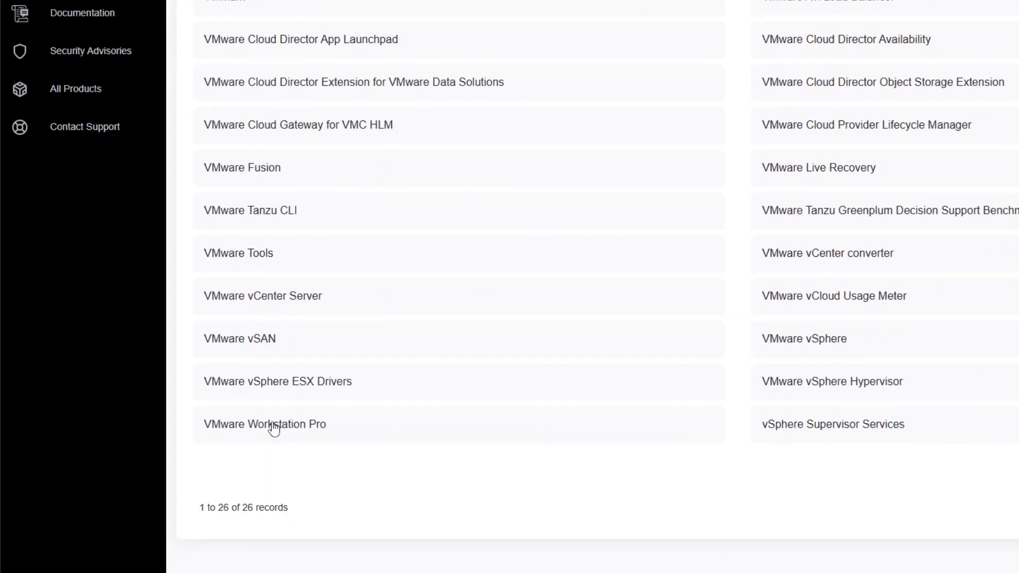
left_click(264, 424)
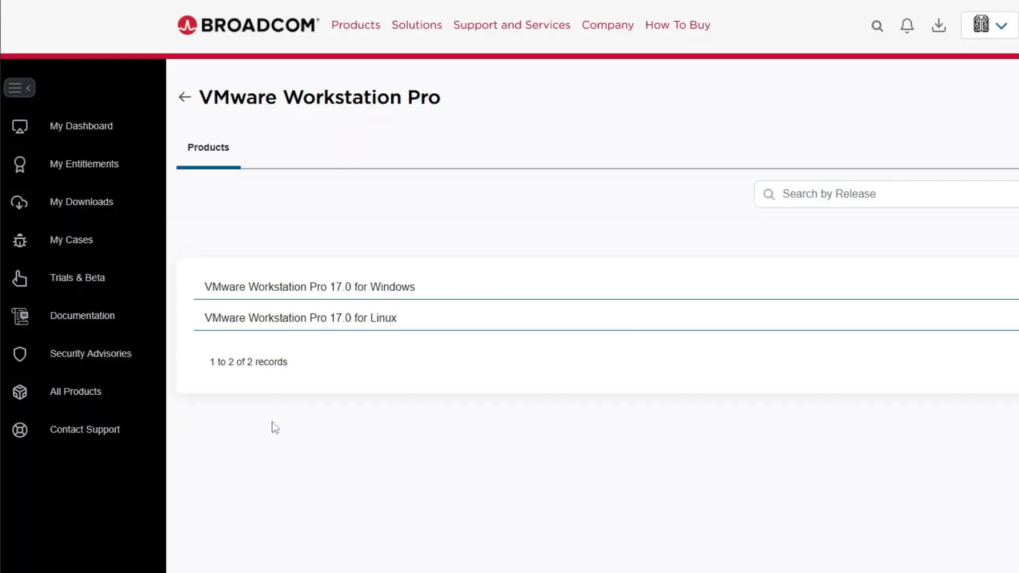
left_click(310, 287)
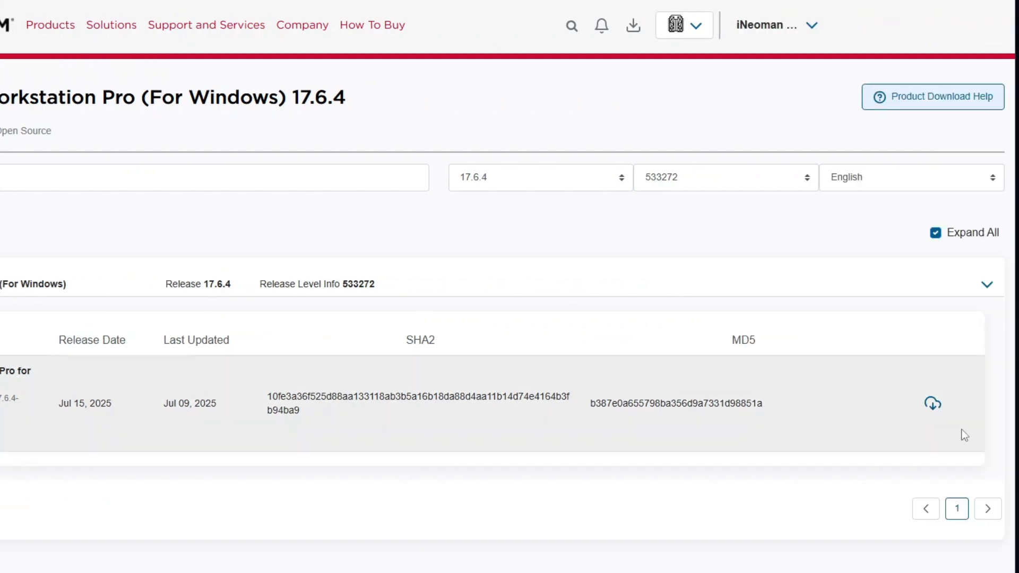
left_click(932, 403)
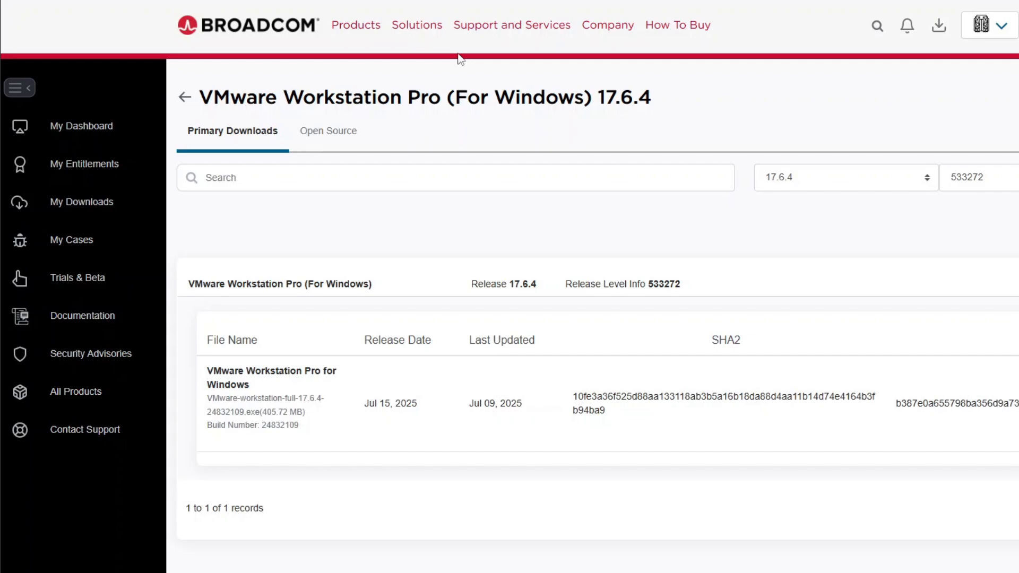
Step: Go back to the VMware Tools 12.1.0 page and download the VMware-Tools-darwin-12.1.0 zip
left_click(185, 97)
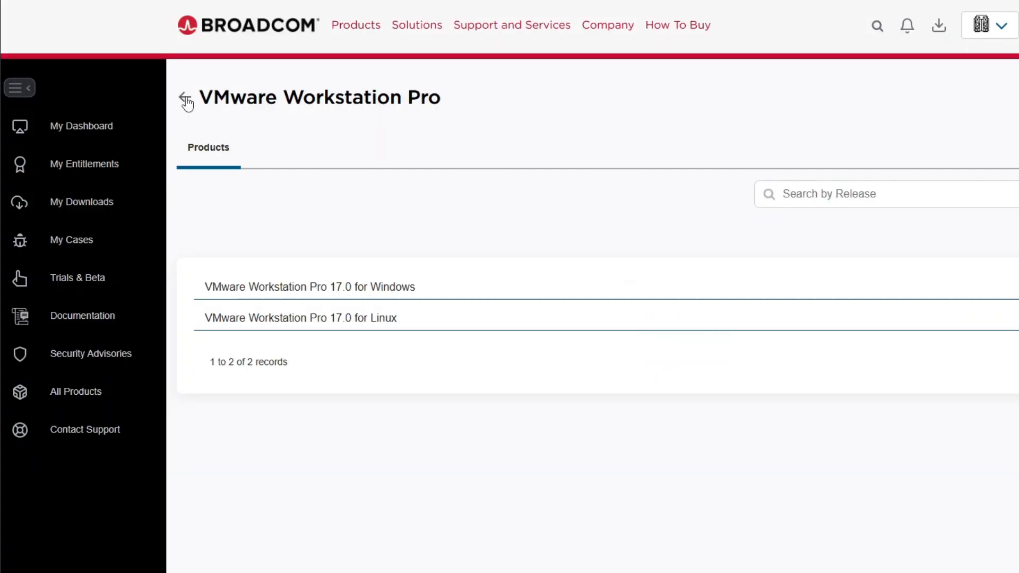
left_click(186, 99)
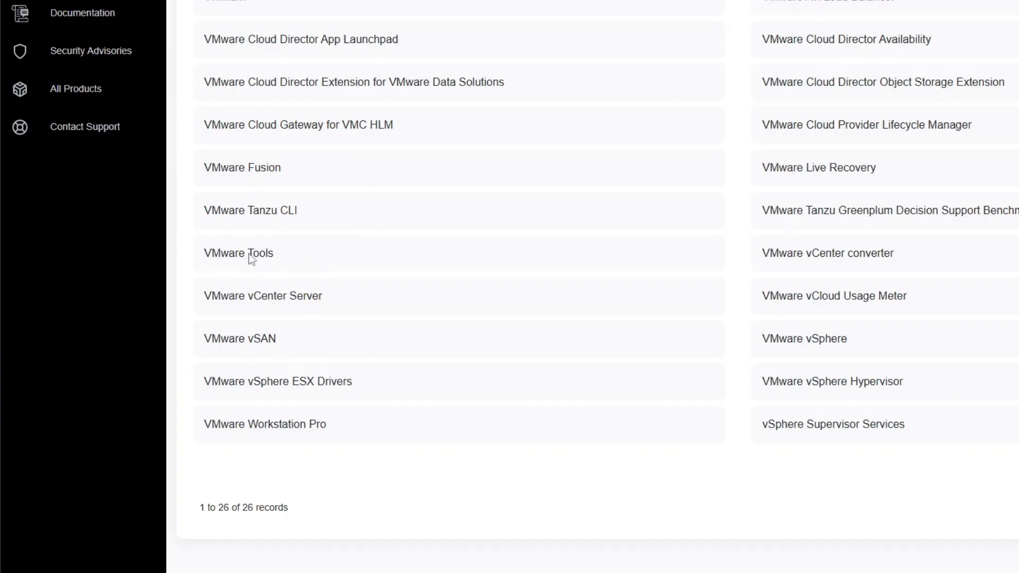
left_click(238, 252)
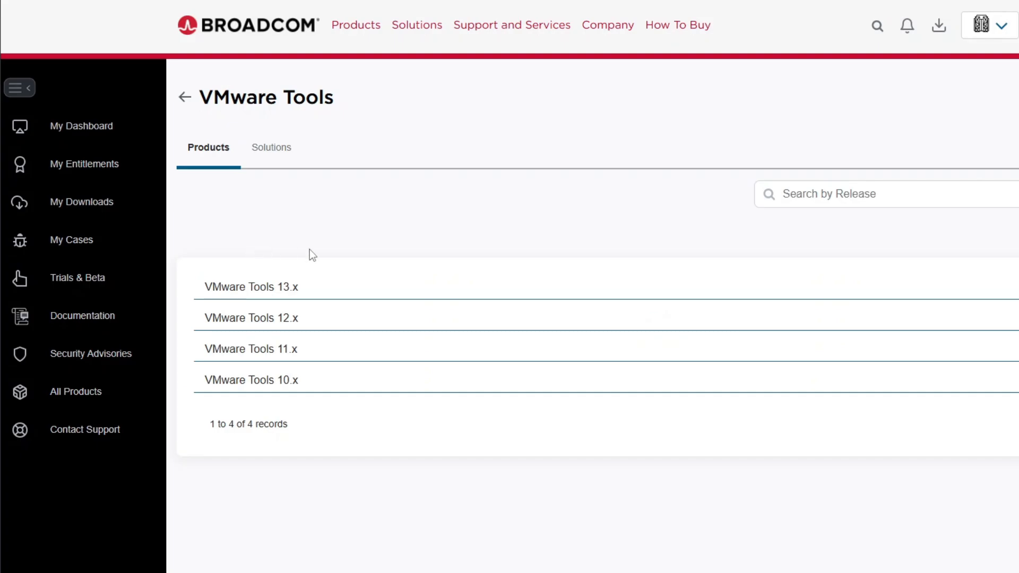
left_click(250, 318)
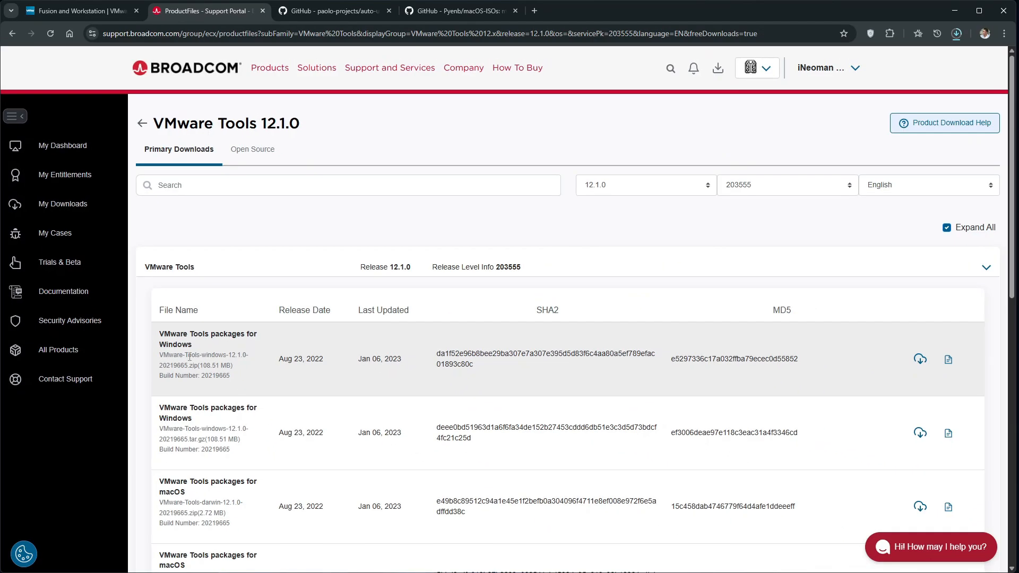
scroll("down", 3)
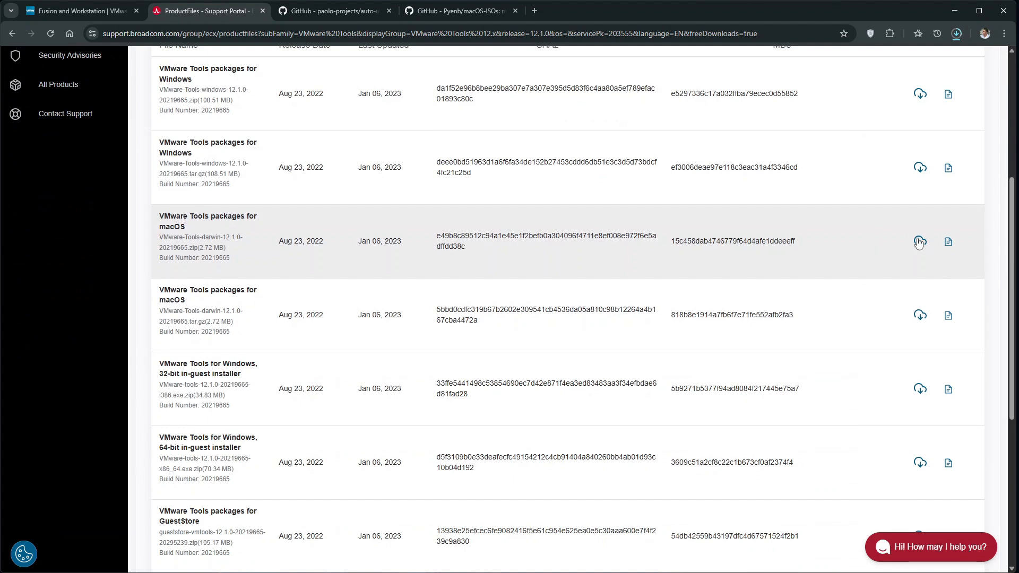
left_click(919, 242)
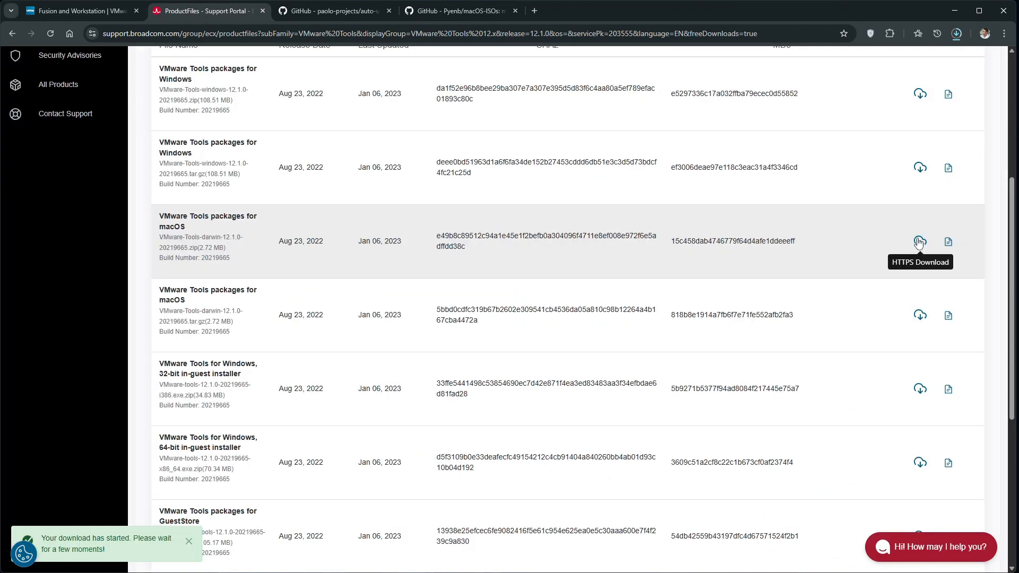
mouse_move(347, 10)
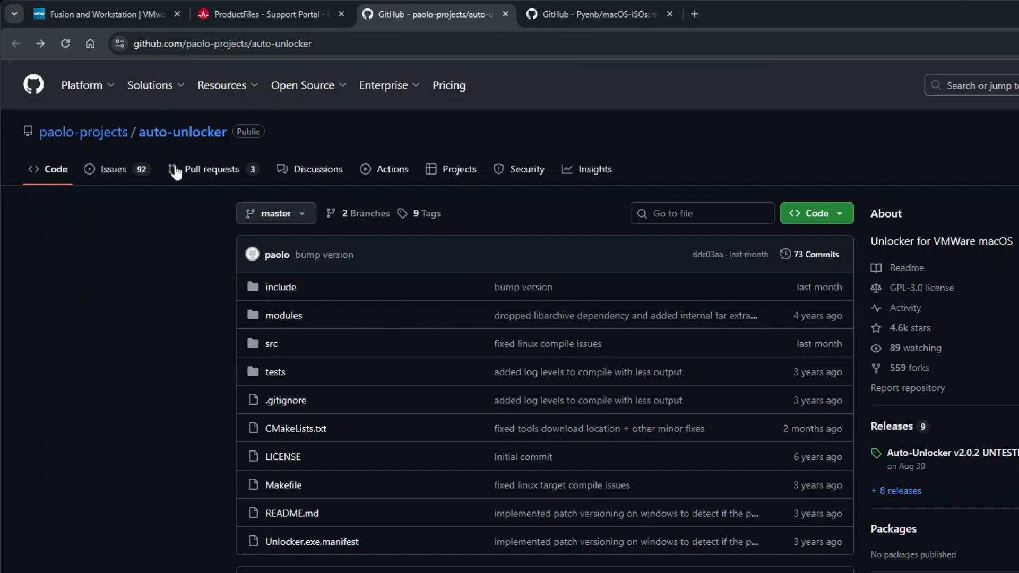
Step: Open the Auto-Unlocker v2.0.2 release, then scroll macOS-ISOs to the Sequoia torrent links
scroll("down", 3)
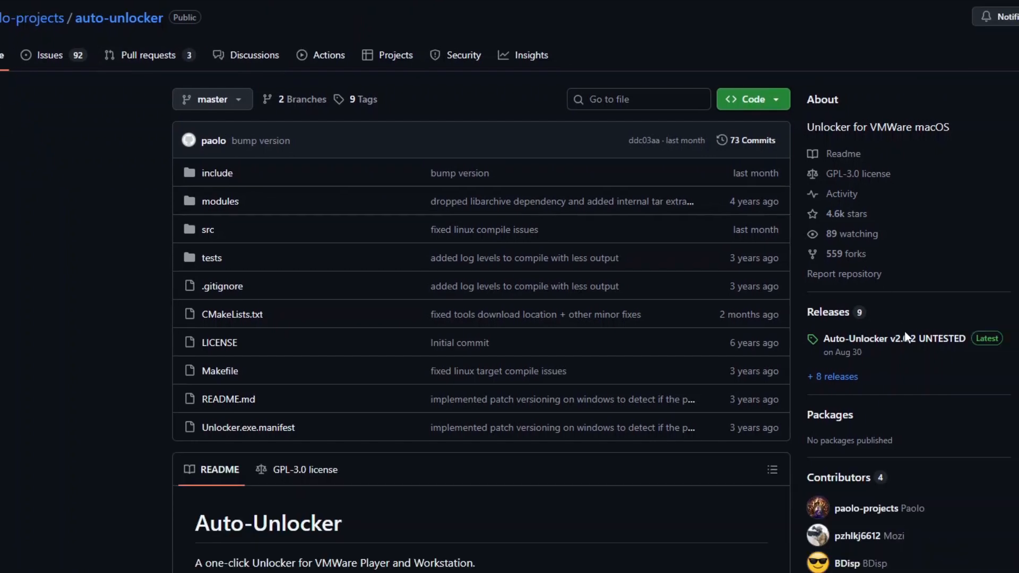
left_click(893, 338)
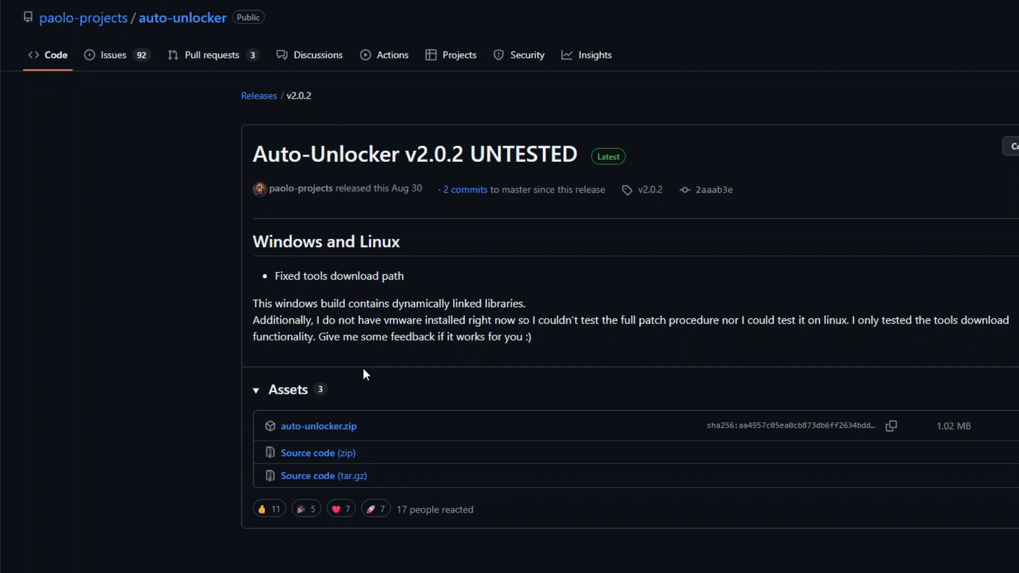
mouse_move(319, 427)
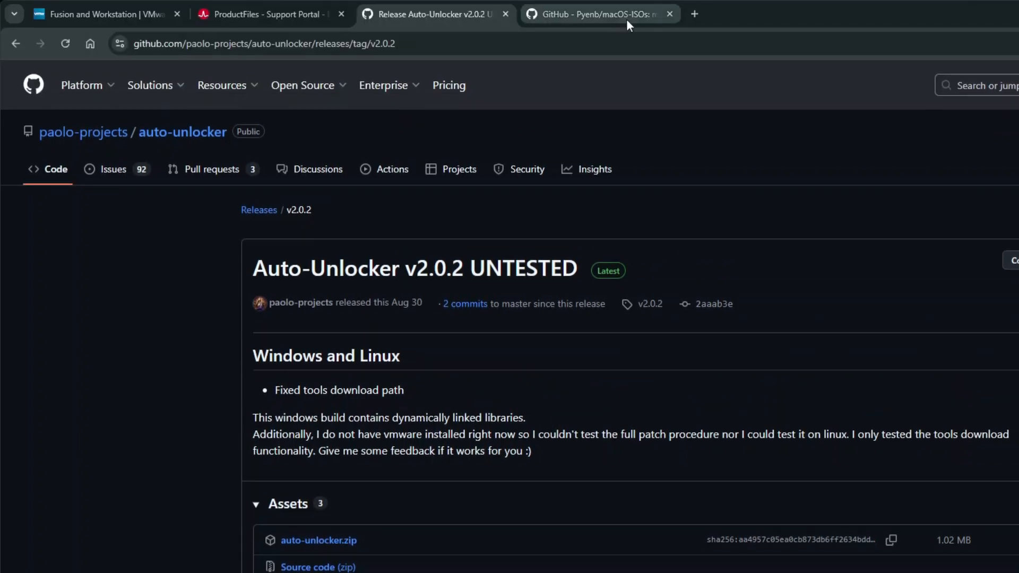
left_click(598, 14)
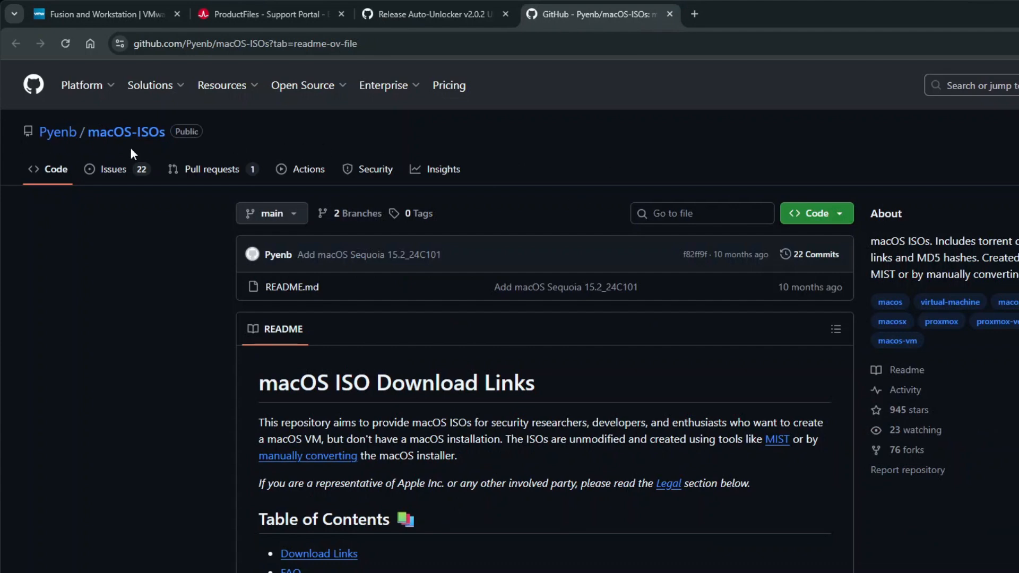
mouse_move(272, 150)
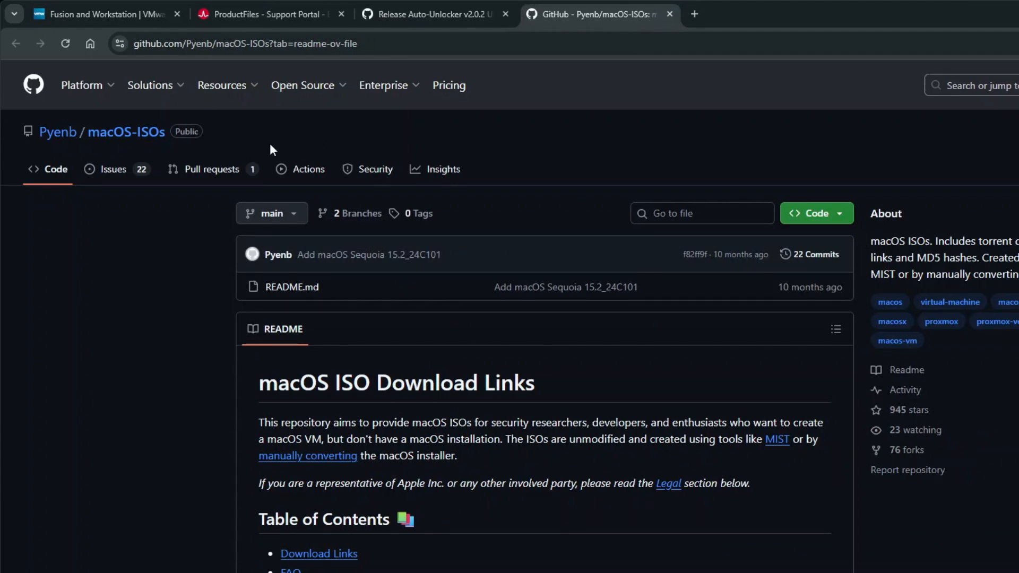
scroll("down", 3)
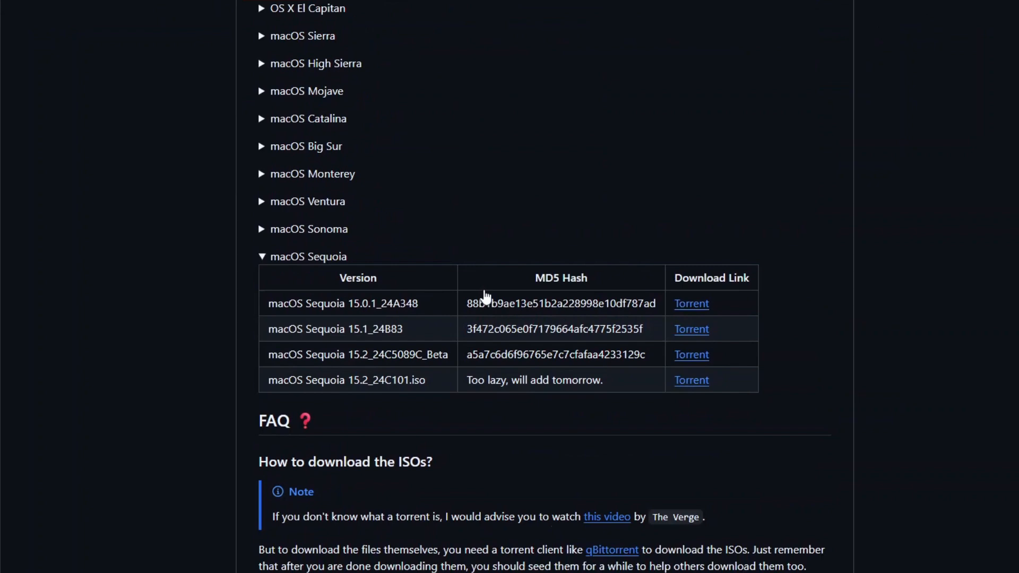
scroll("down", 3)
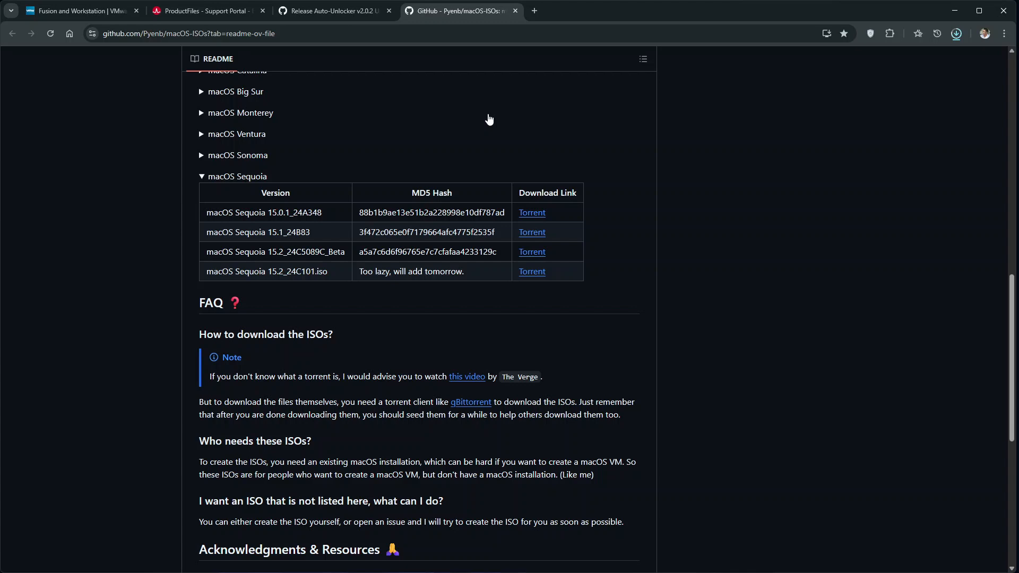
left_click(955, 33)
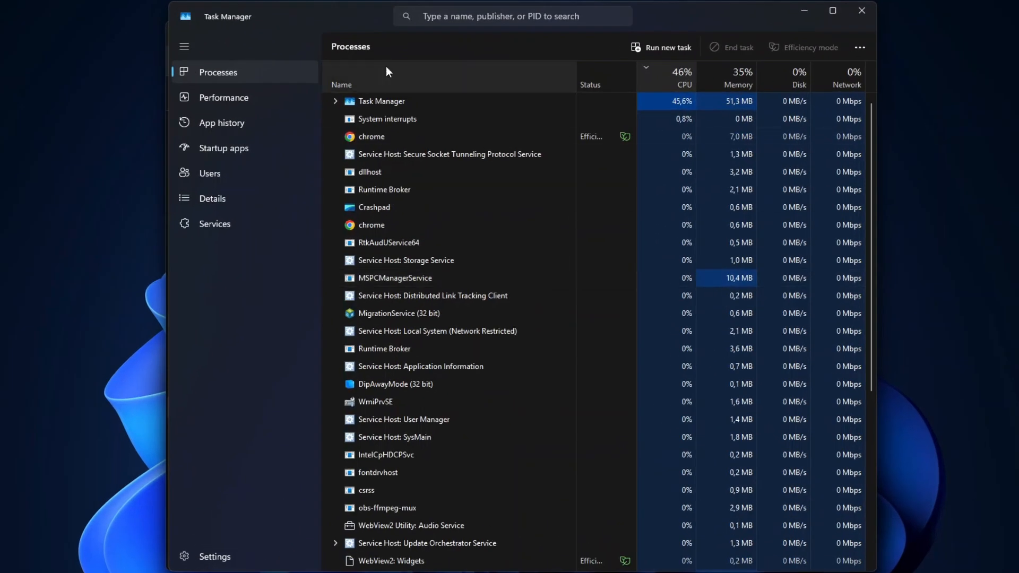
Step: Inspect the running processes on Task Manager's Processes tab
left_click(223, 96)
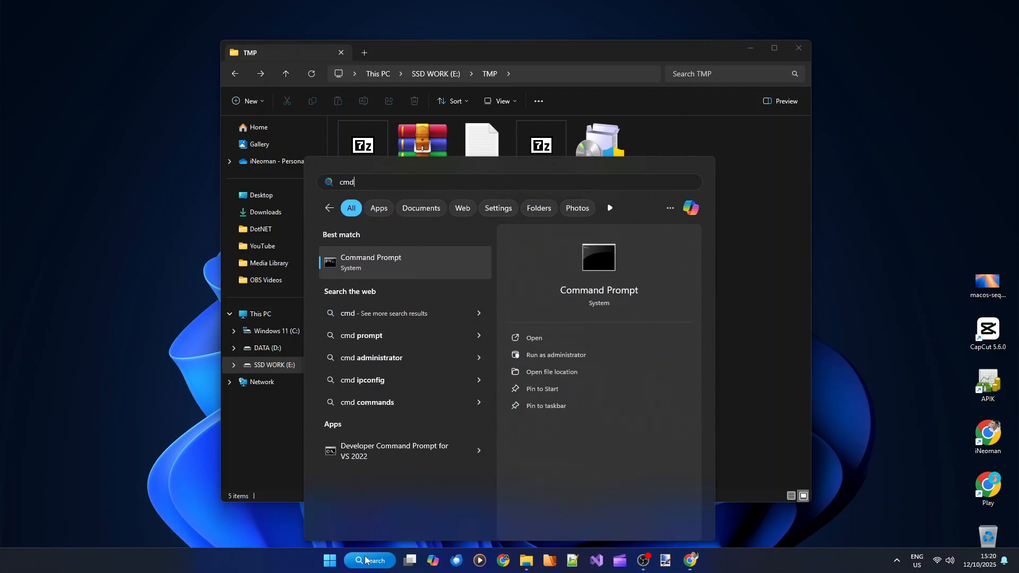
mouse_move(555, 355)
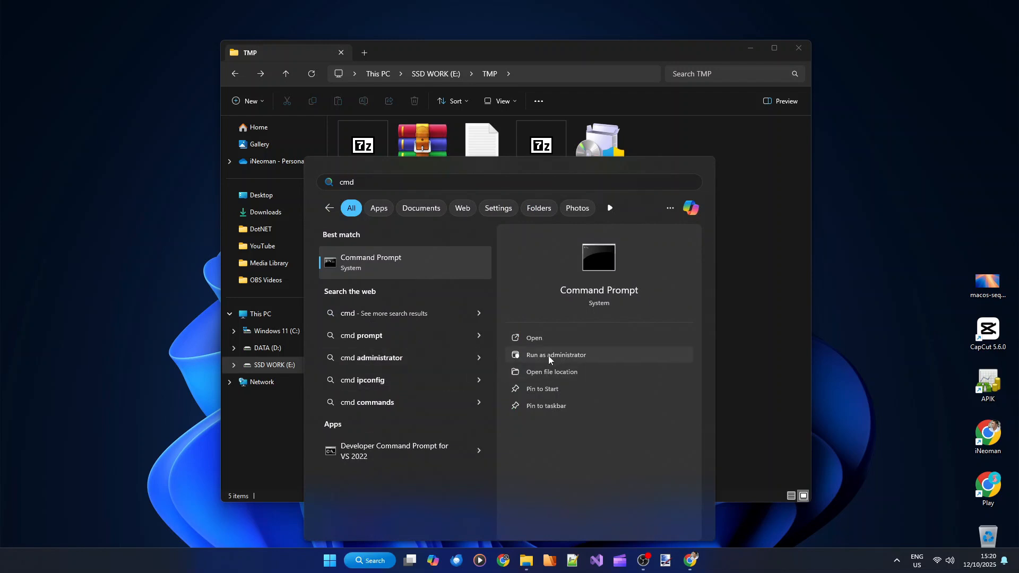
Step: Run 'shutdown -r -fw' in an administrator Command Prompt to reboot into UEFI firmware
left_click(555, 355)
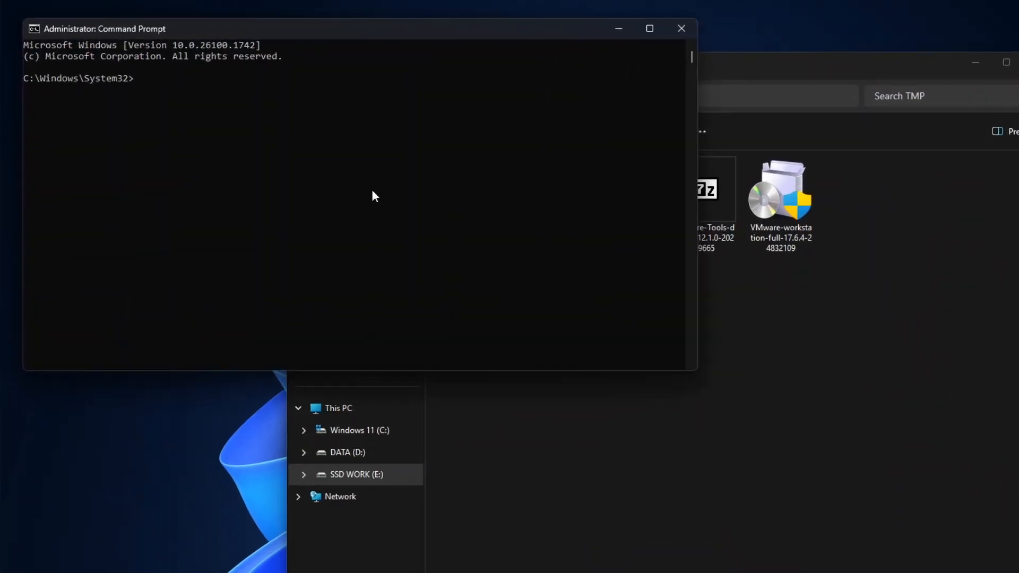
type("shutdown -")
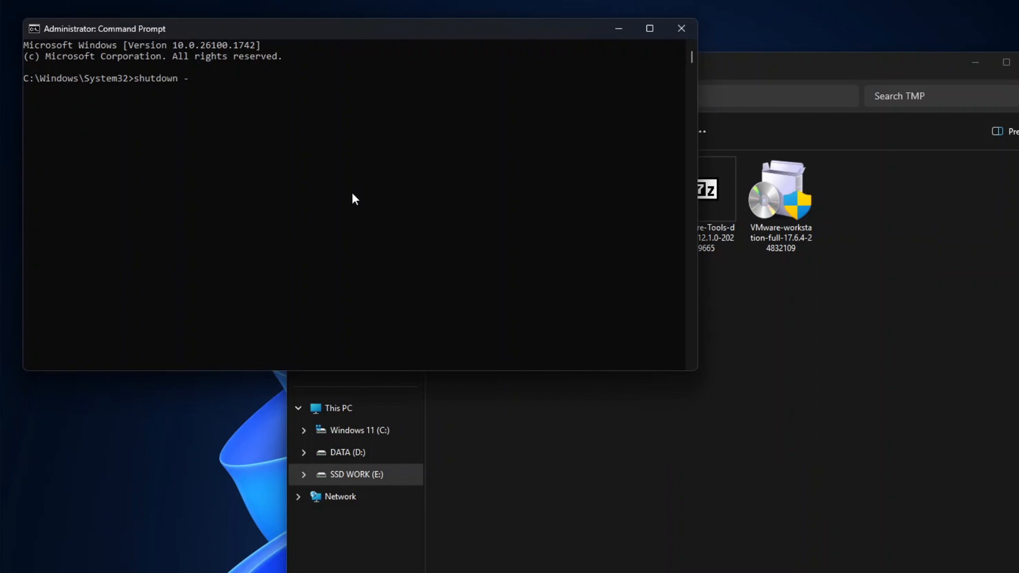
type("r -fw -")
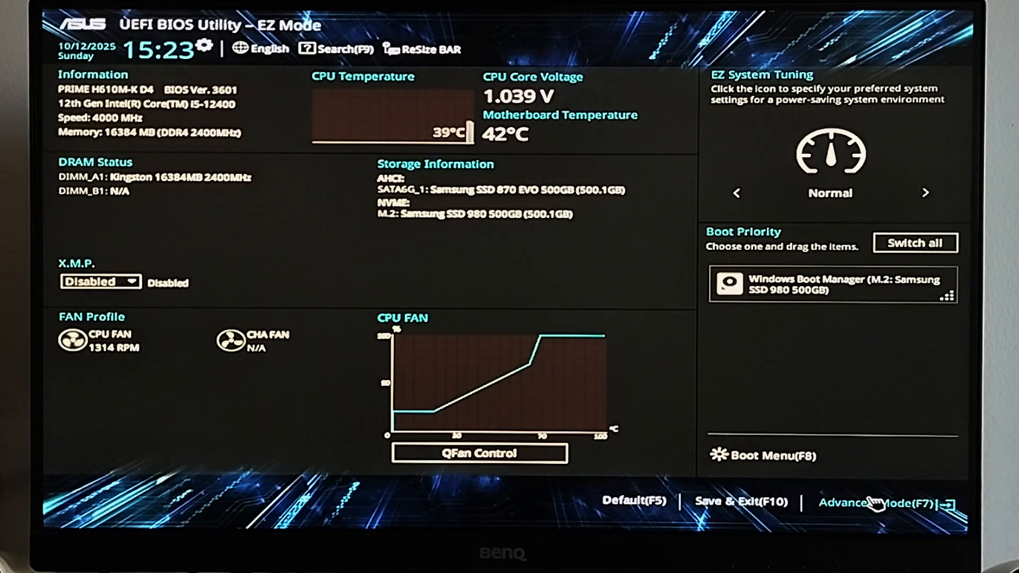
Step: In Advanced Mode, verify Intel VMX is Enabled under CPU Configuration, then Save Changes & Reset
left_click(871, 503)
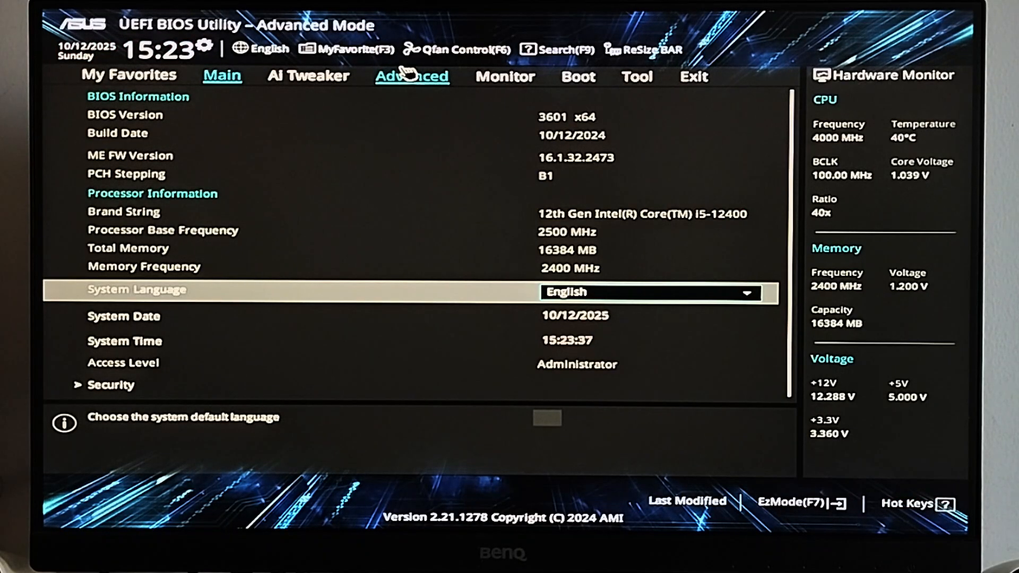
left_click(411, 76)
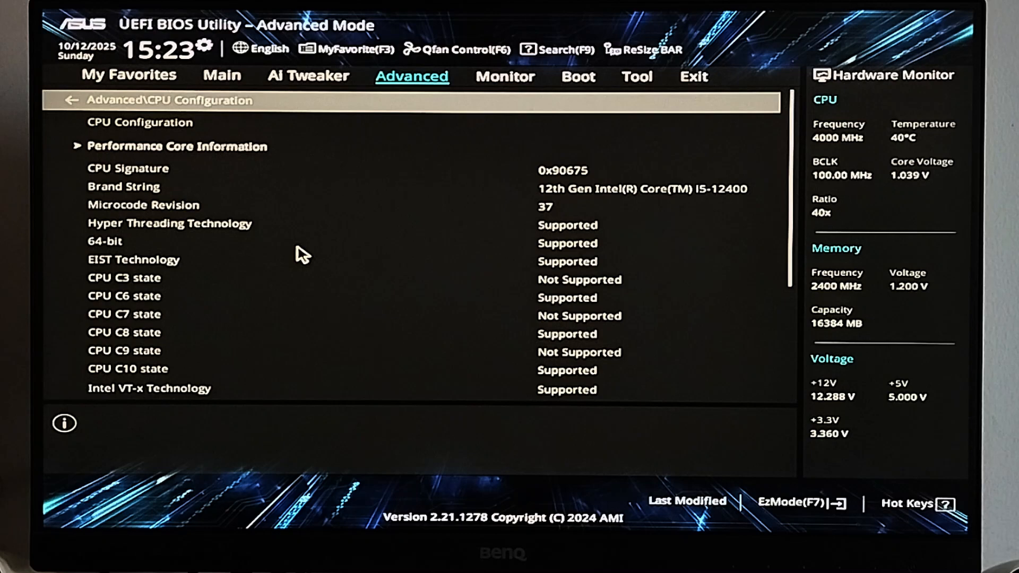
scroll("down", 3)
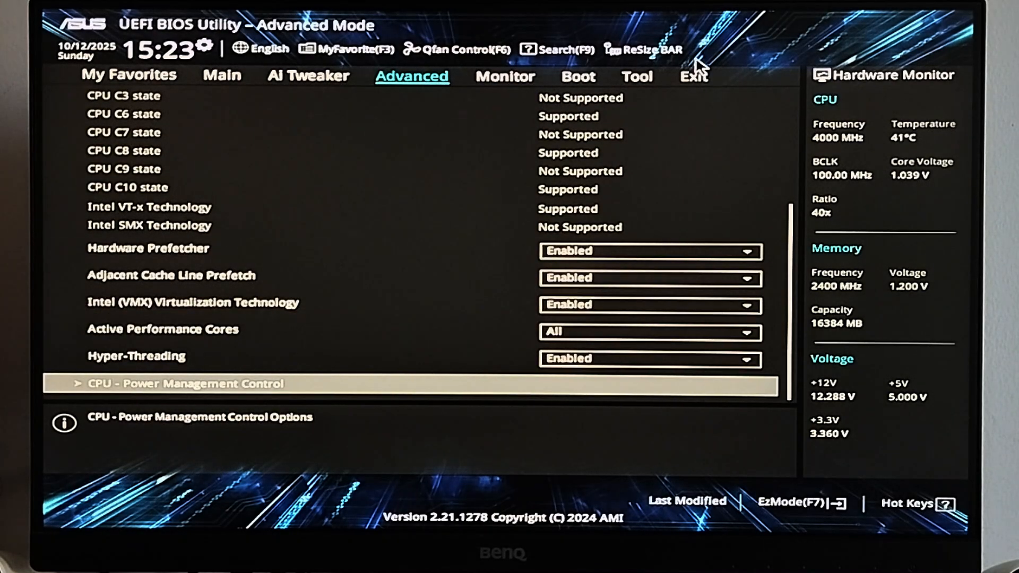
left_click(693, 76)
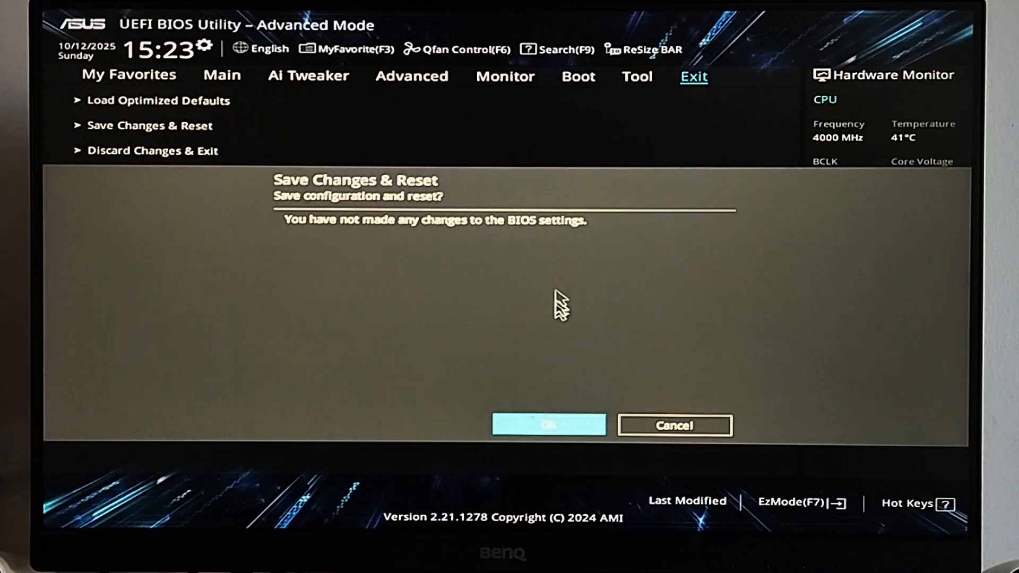
left_click(547, 425)
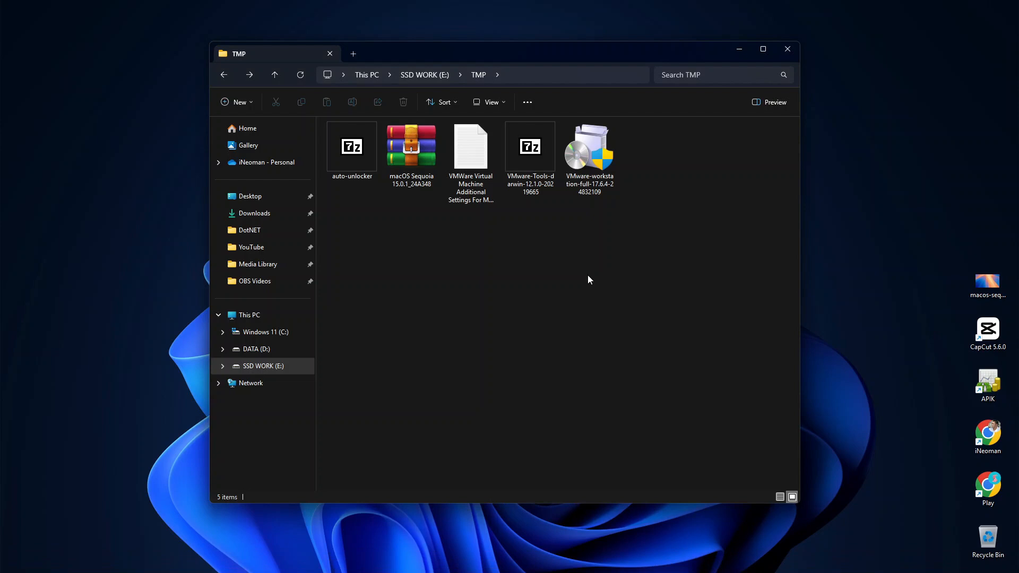
Step: Run the VMware-workstation installer, approve UAC, accept the license and finish the setup wizard
left_click(588, 147)
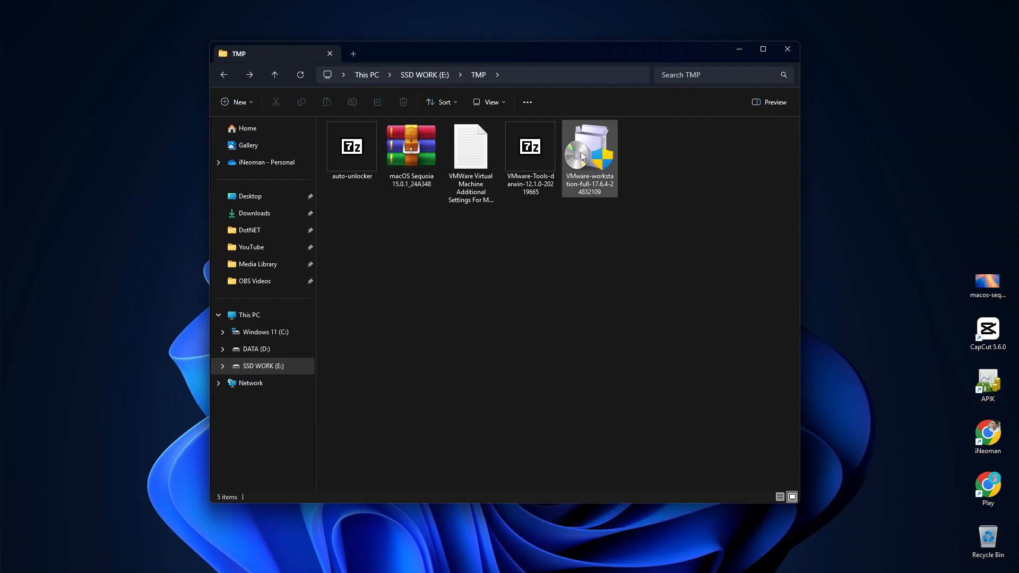
double_click(588, 146)
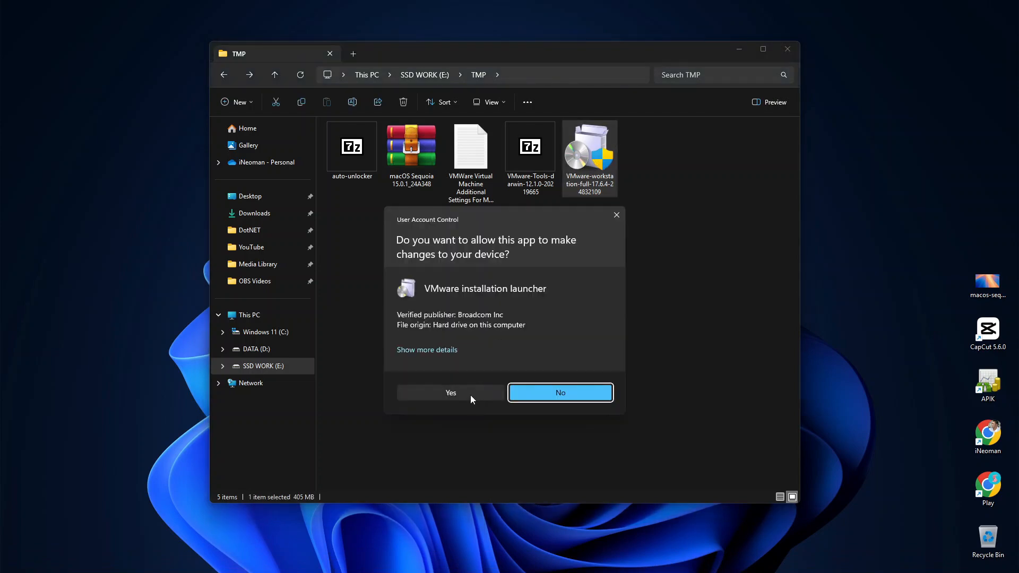
left_click(559, 392)
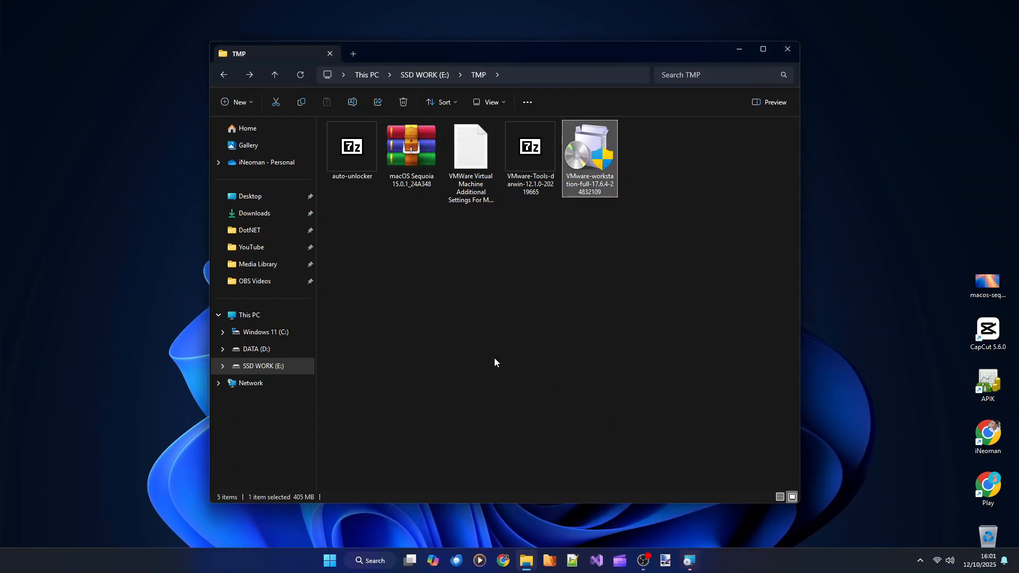
double_click(589, 146)
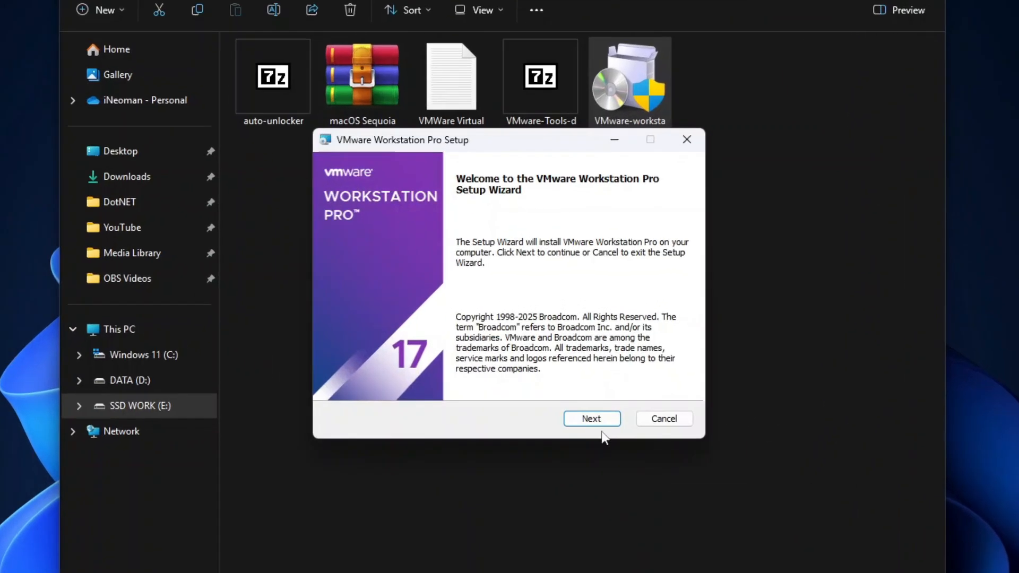
left_click(591, 419)
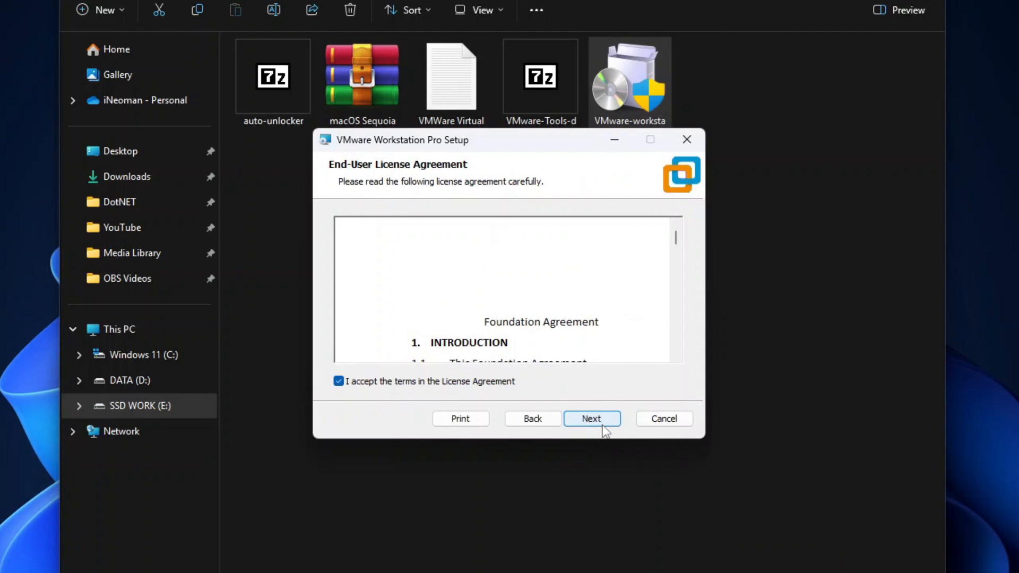
left_click(590, 419)
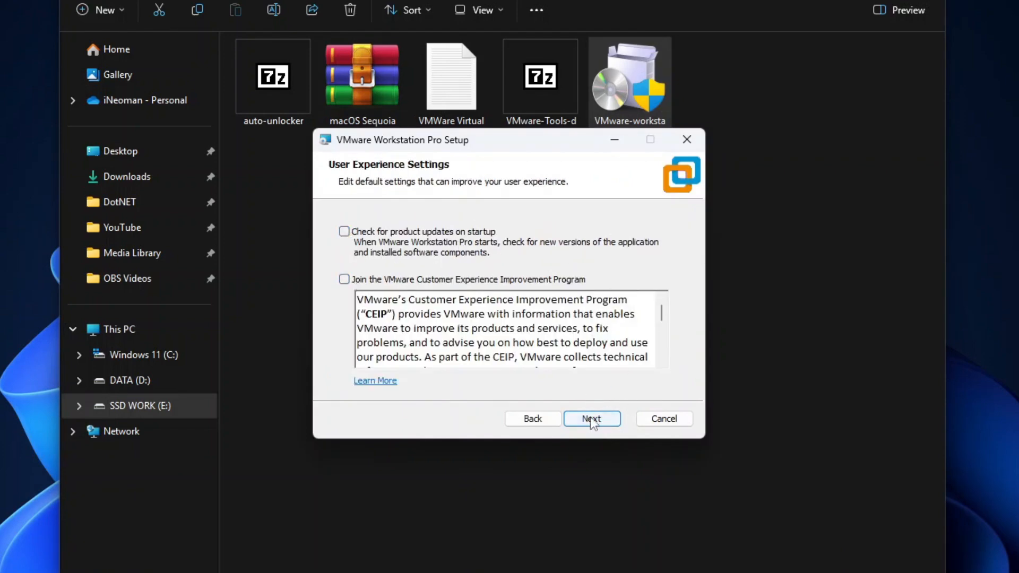
left_click(590, 419)
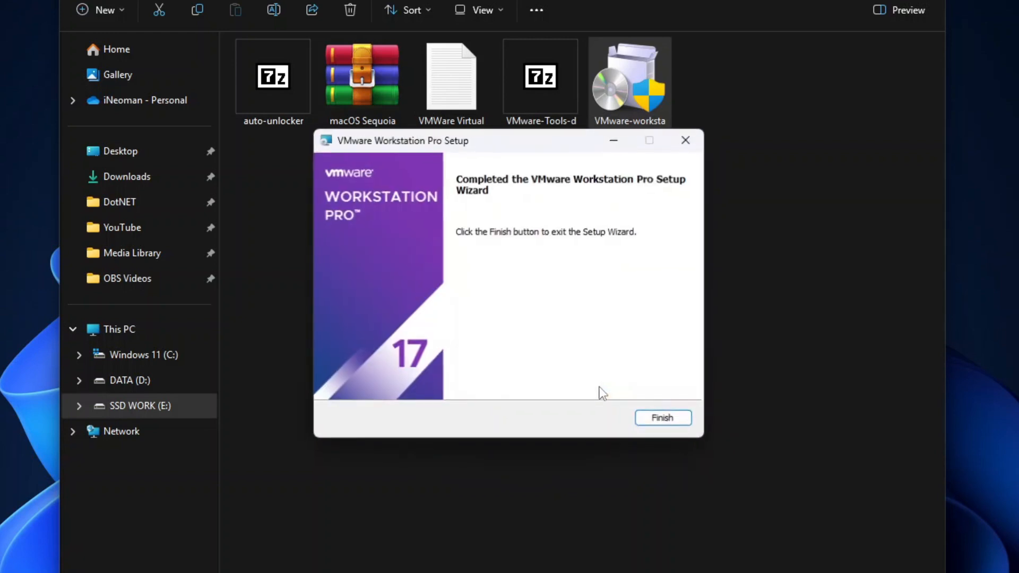
mouse_move(679, 419)
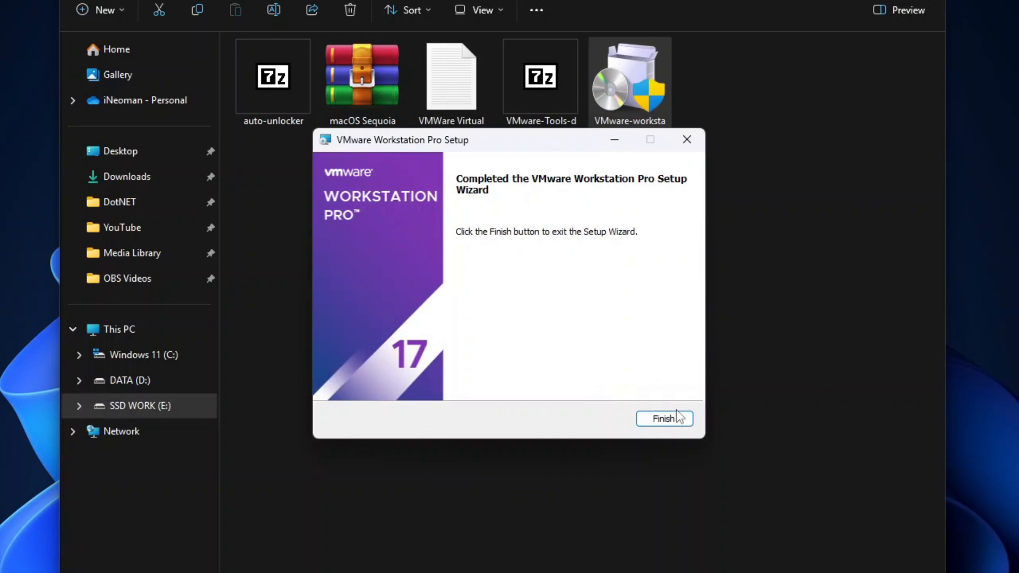
left_click(664, 419)
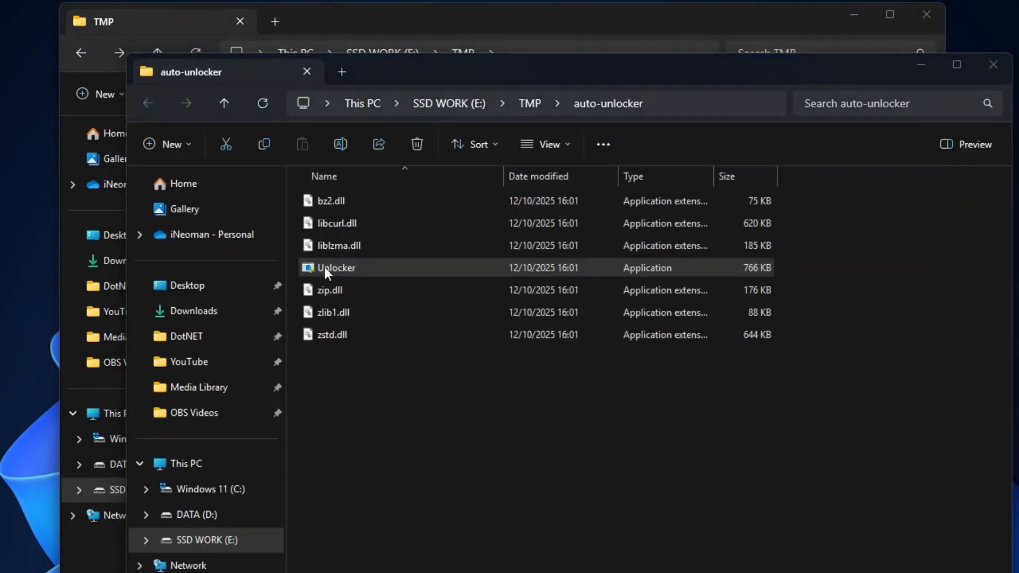
Step: Run Unlocker, apply the Patch, acknowledge the Success dialog and close Auto-Unlocker
double_click(336, 267)
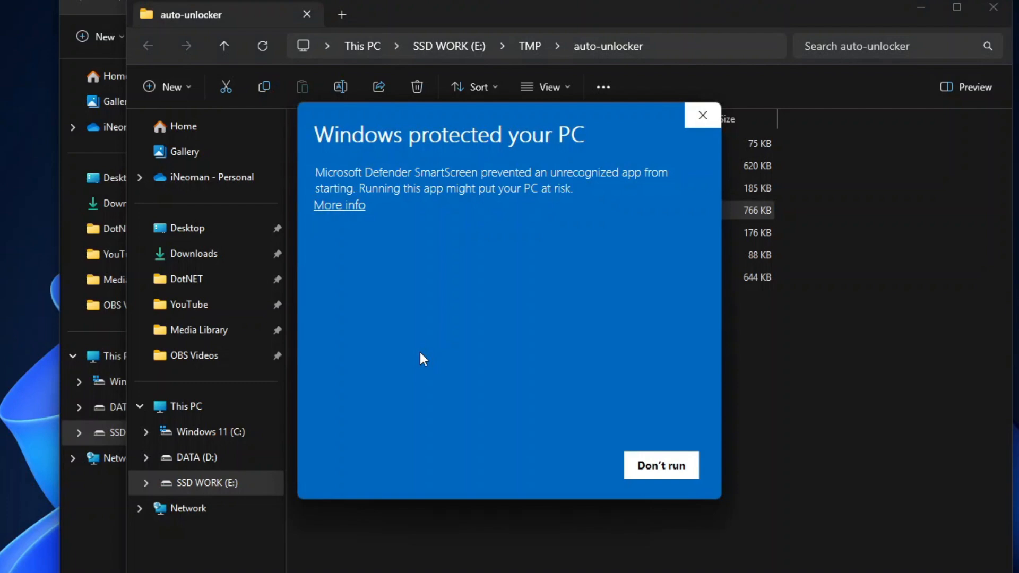
mouse_move(363, 193)
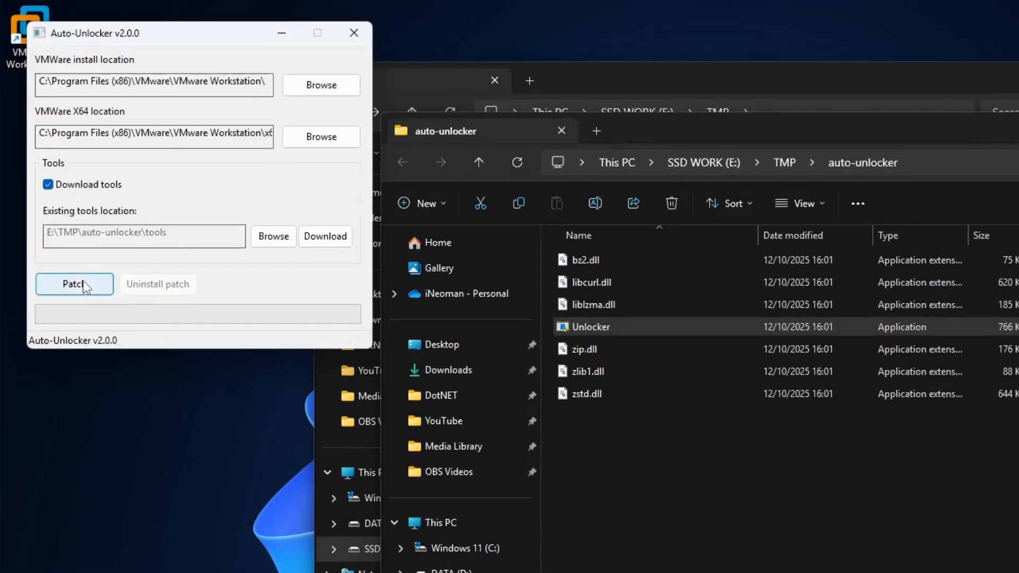
left_click(74, 284)
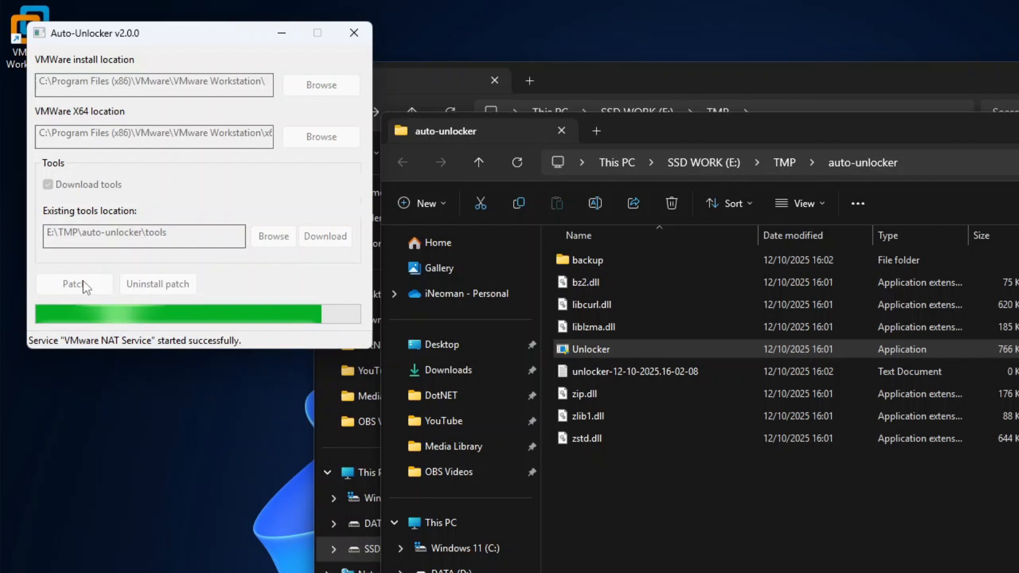
left_click(74, 284)
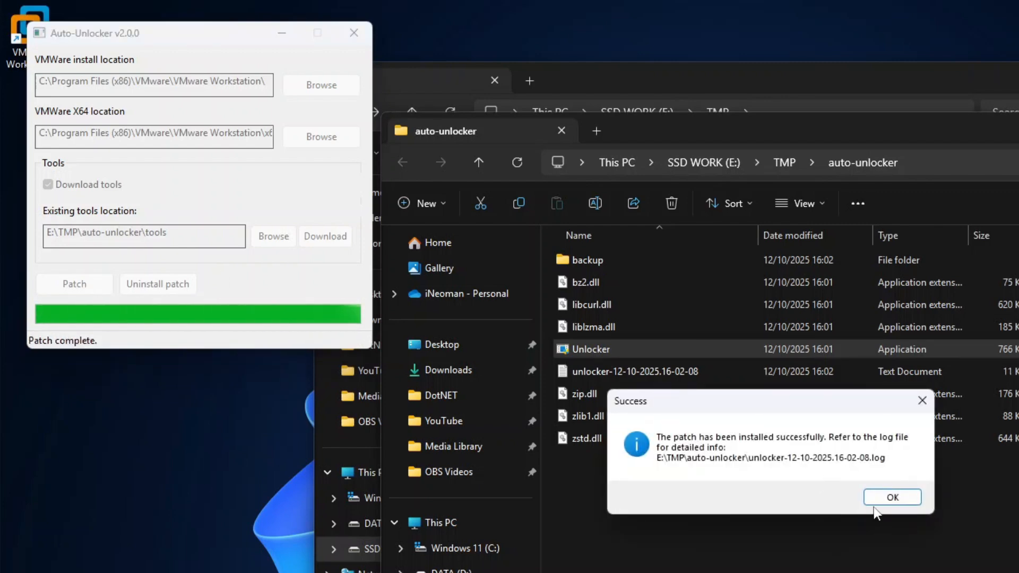
left_click(891, 497)
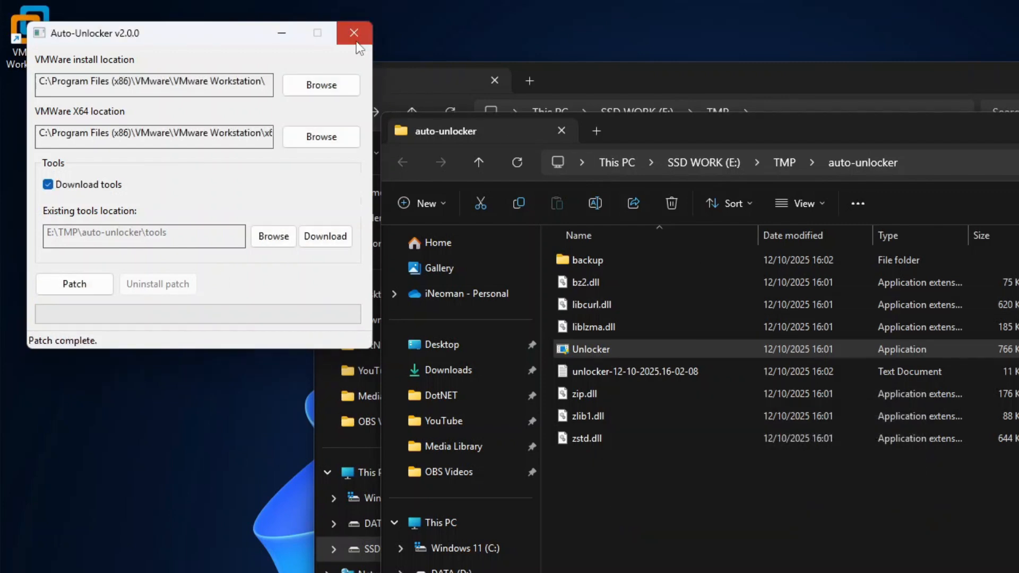
left_click(353, 32)
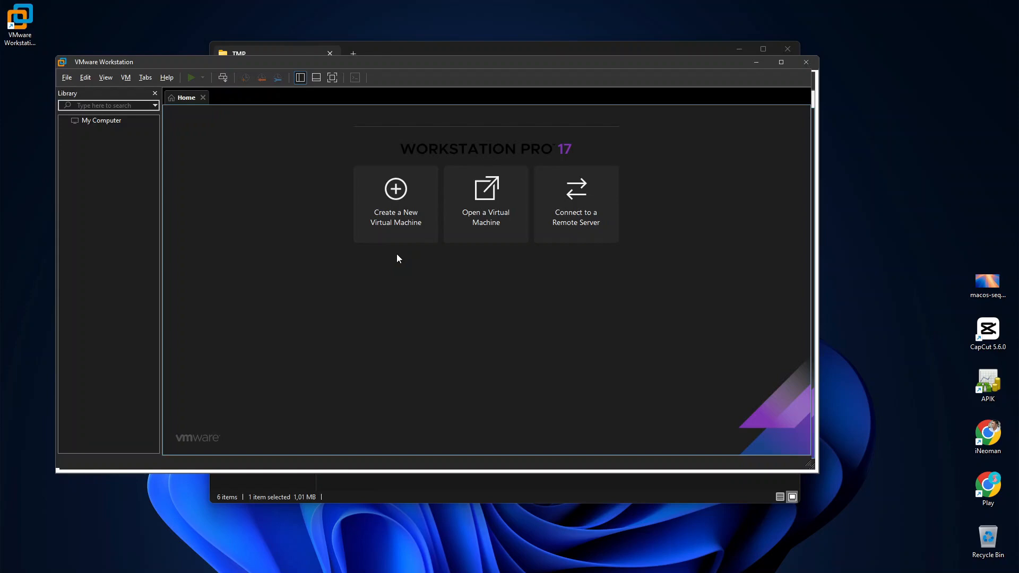
Step: Start a Typical new virtual machine using the macOS Sequoia ISO from the TMP folder
left_click(395, 197)
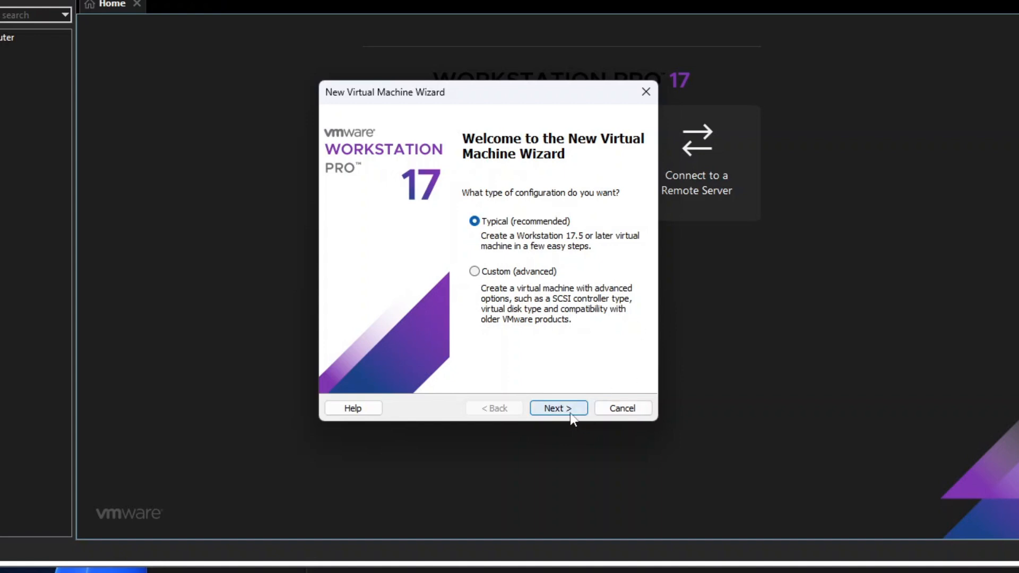
left_click(558, 408)
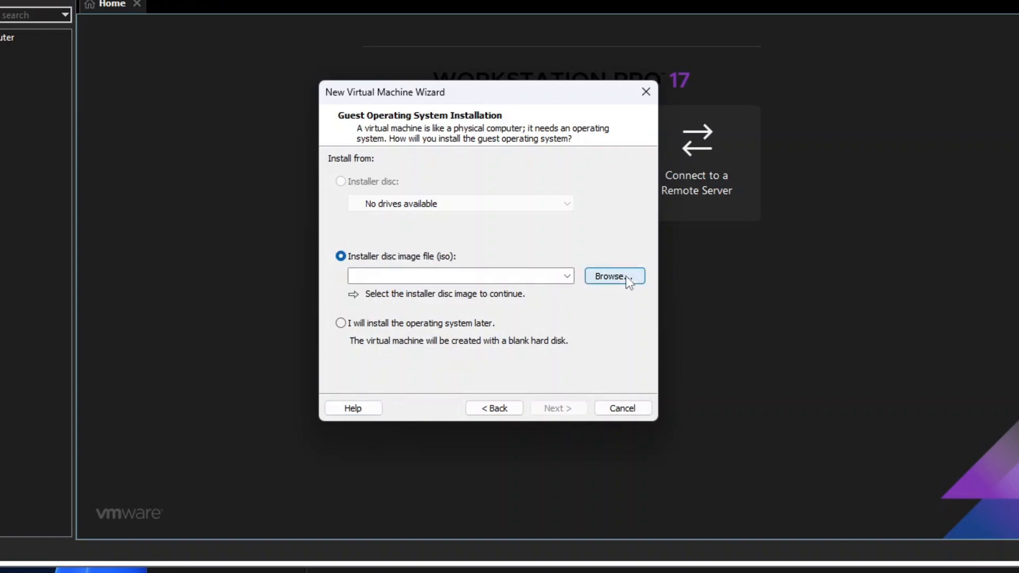
left_click(614, 276)
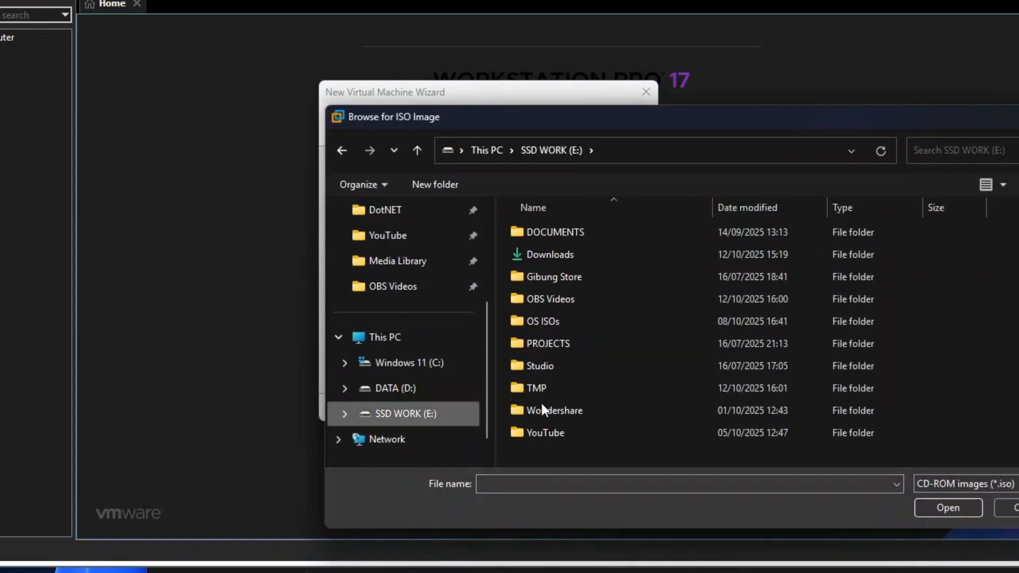
left_click(947, 508)
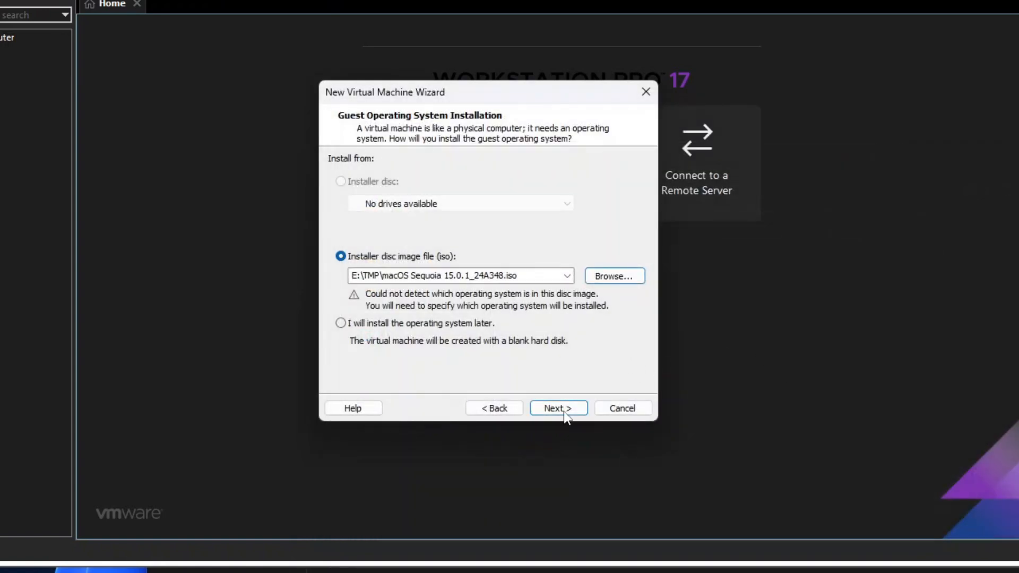
left_click(557, 408)
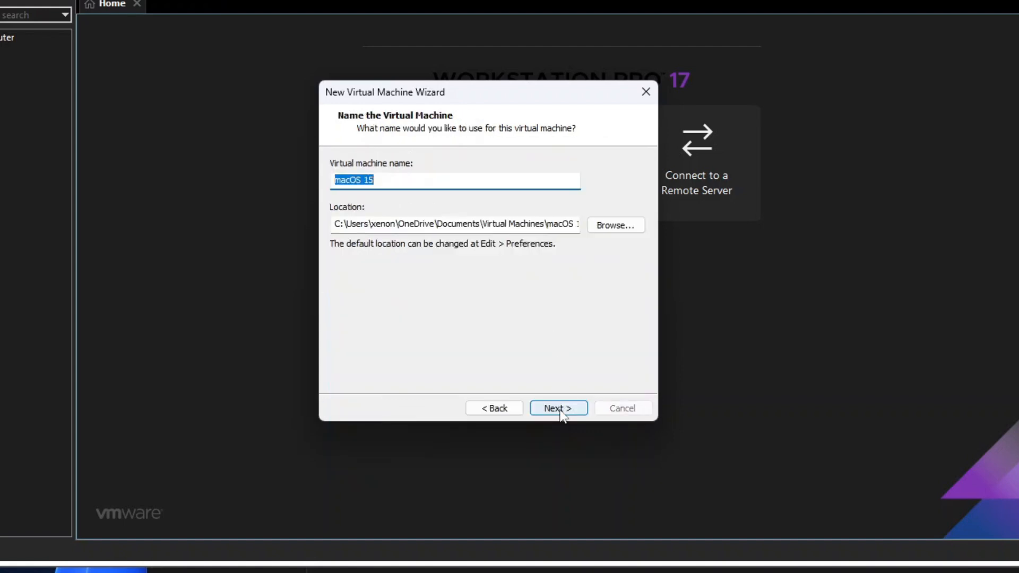
mouse_move(615, 225)
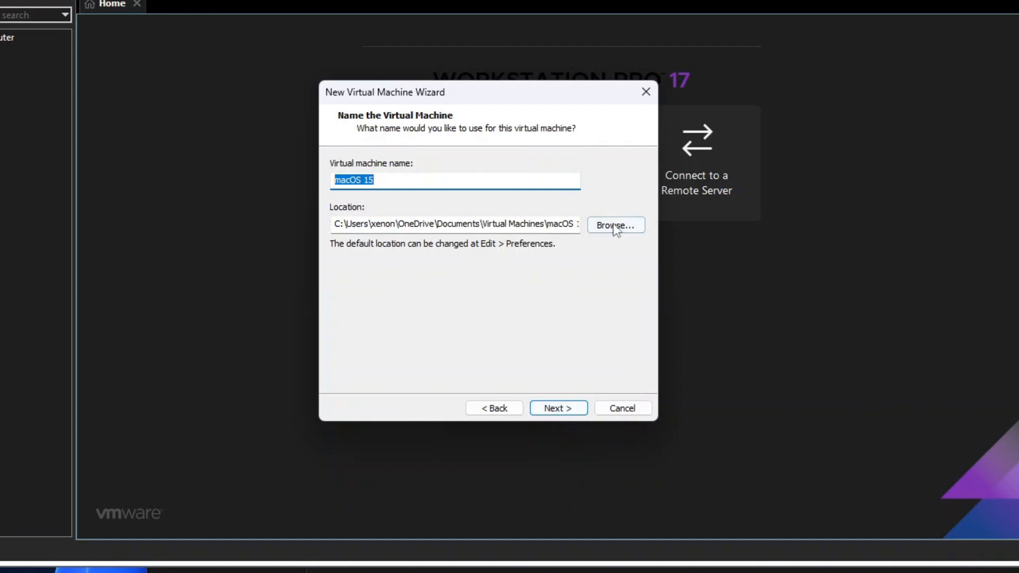
Step: Store macOS 15 in D:\Virtual Machines with an 80 GB split disk and finish
left_click(615, 225)
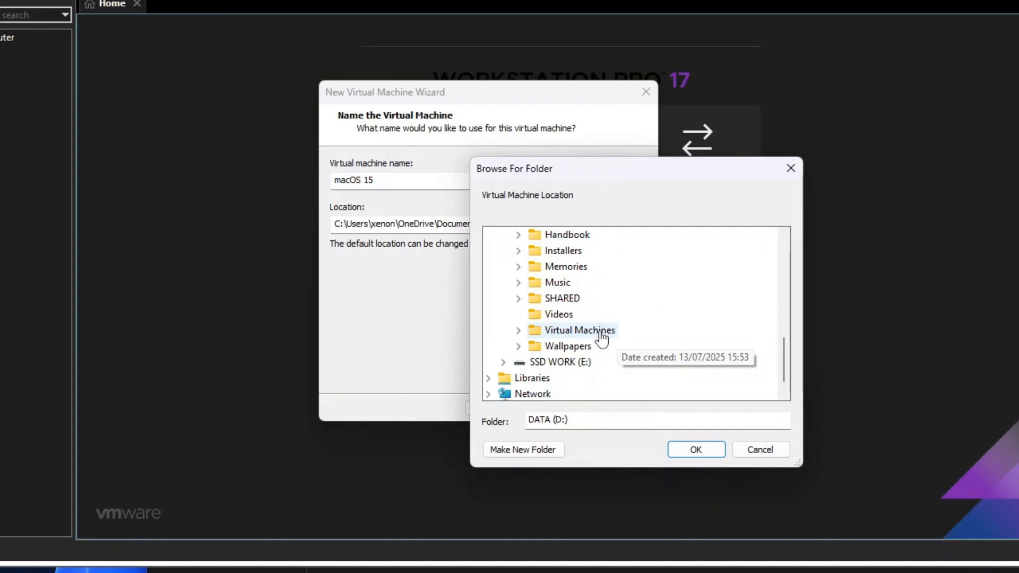
left_click(695, 449)
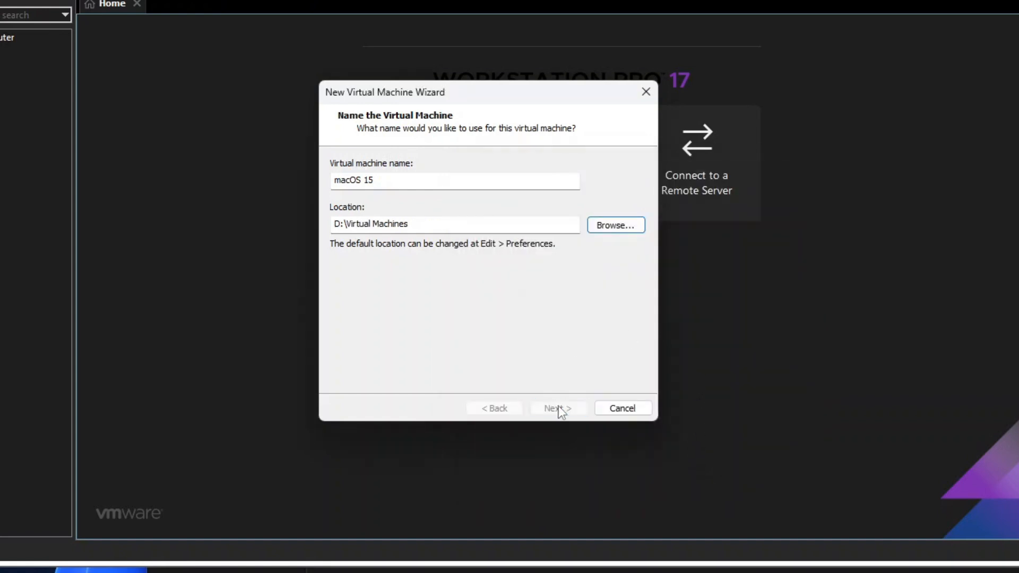
left_click(557, 408)
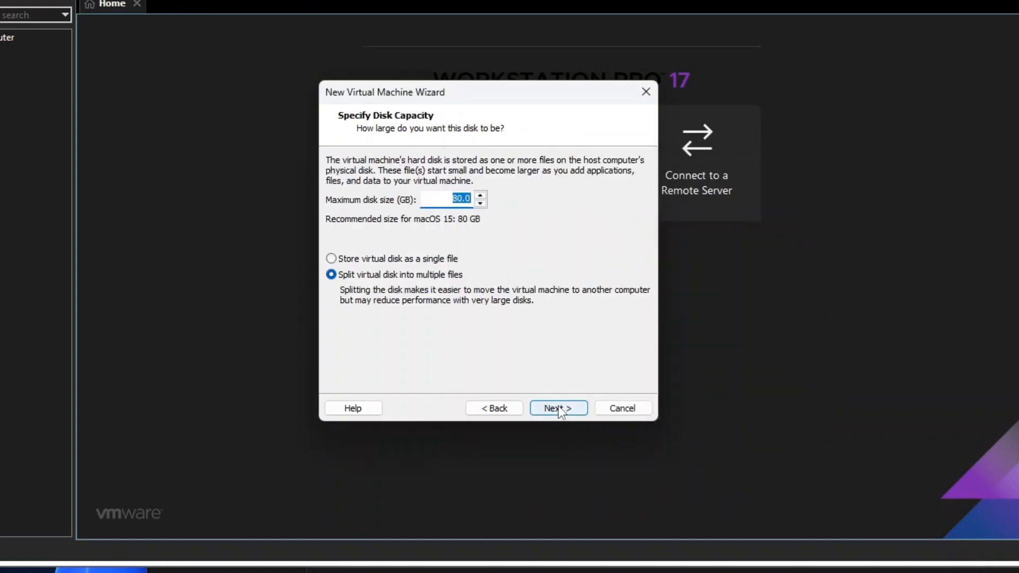
left_click(556, 408)
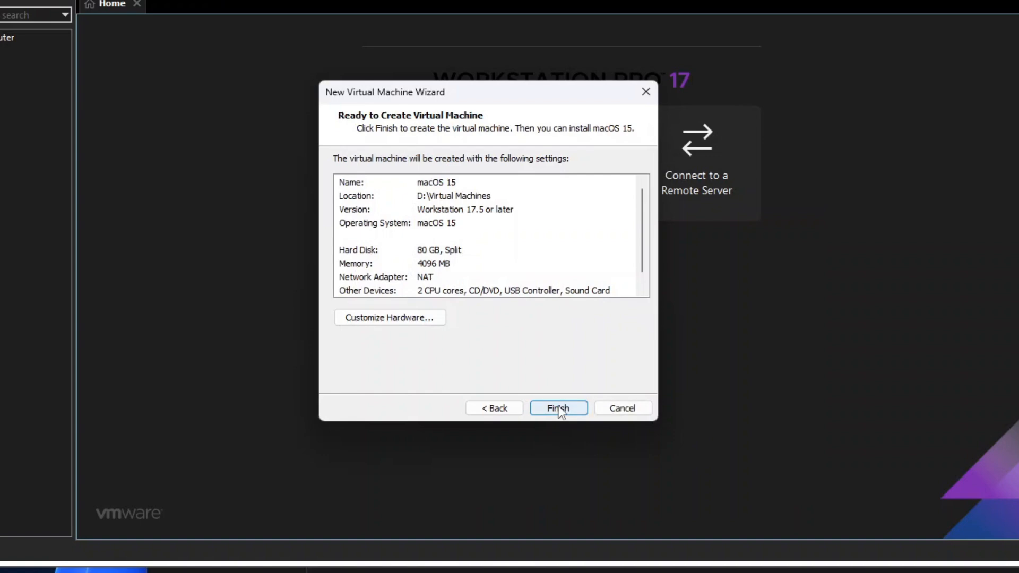
left_click(557, 408)
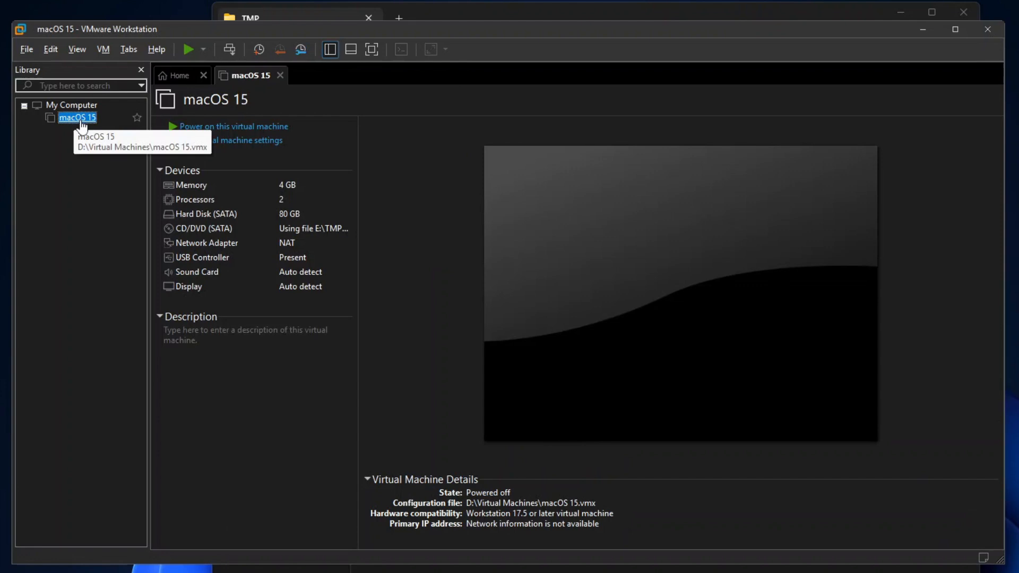
mouse_move(66, 183)
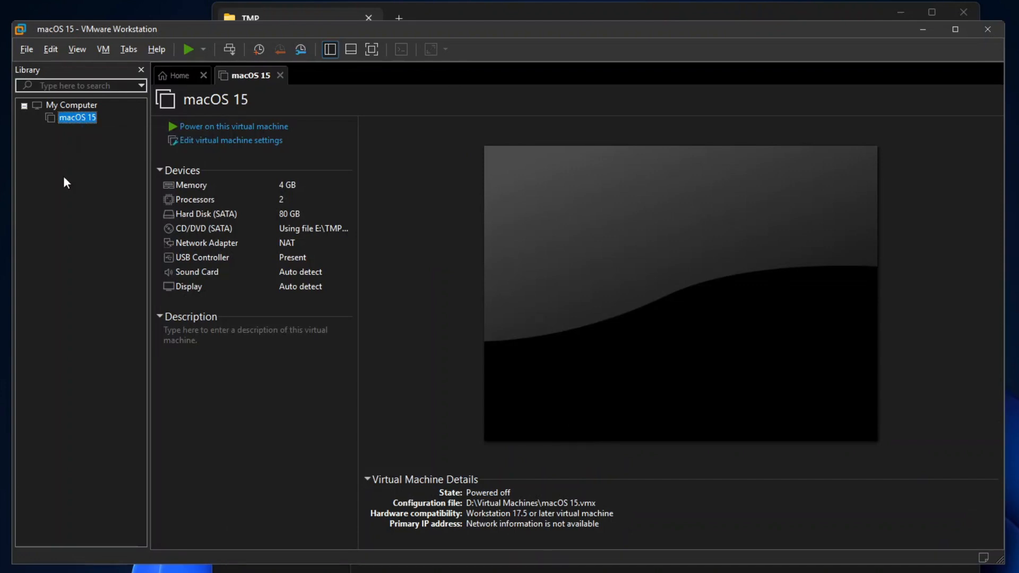
mouse_move(78, 118)
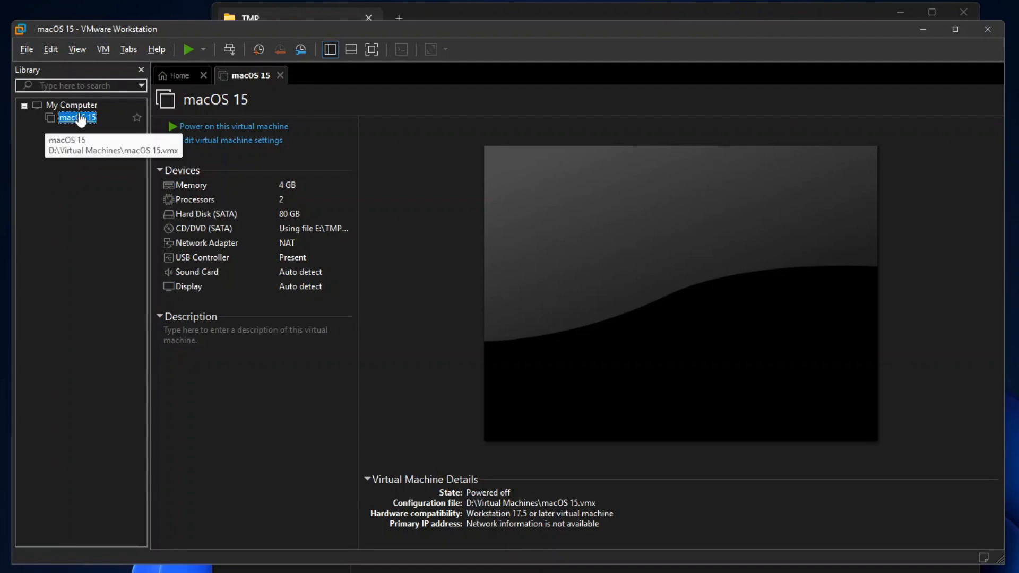
left_click(232, 140)
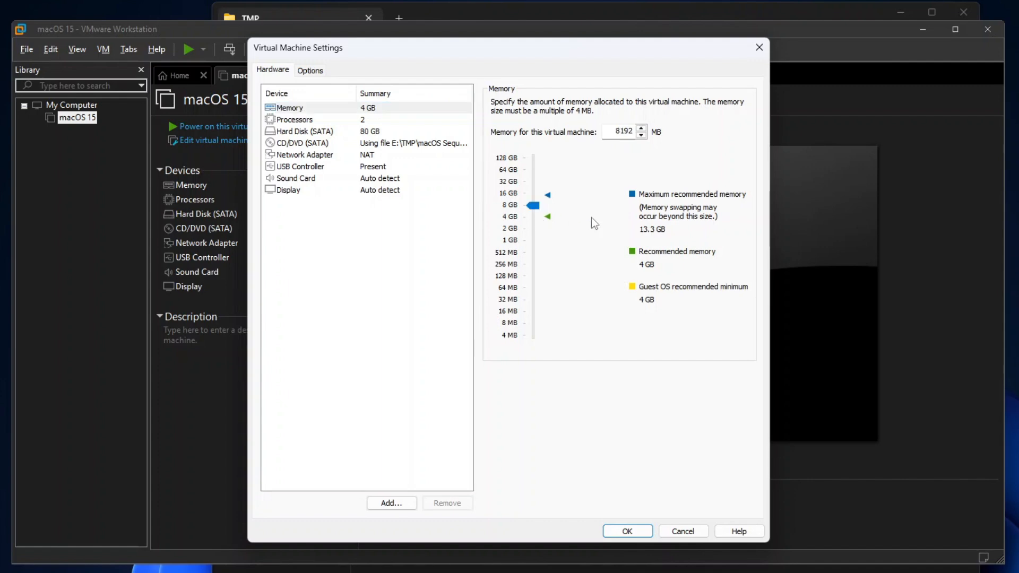
mouse_move(331, 126)
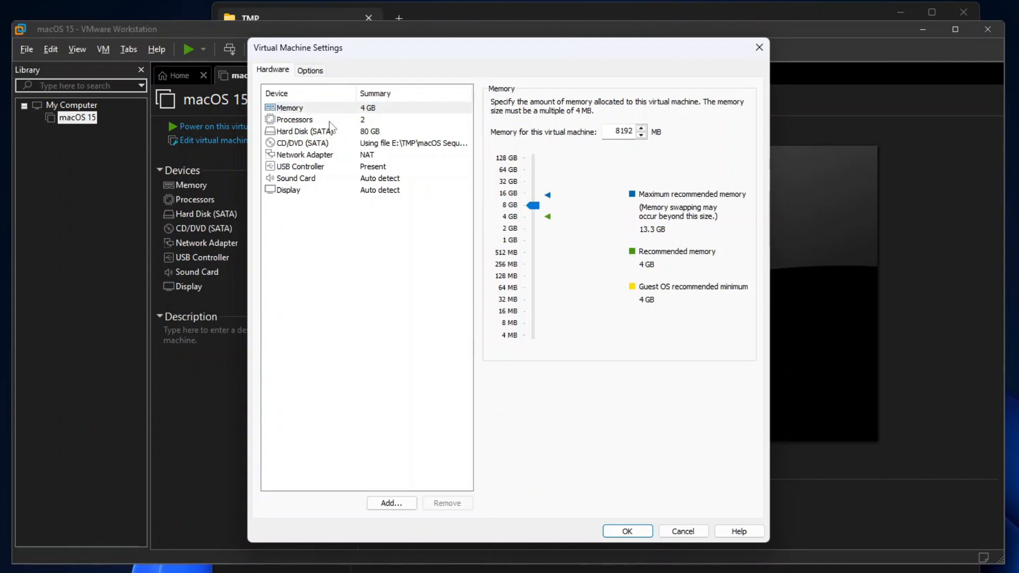
Step: Set the processor configuration to one processor with four cores
left_click(293, 119)
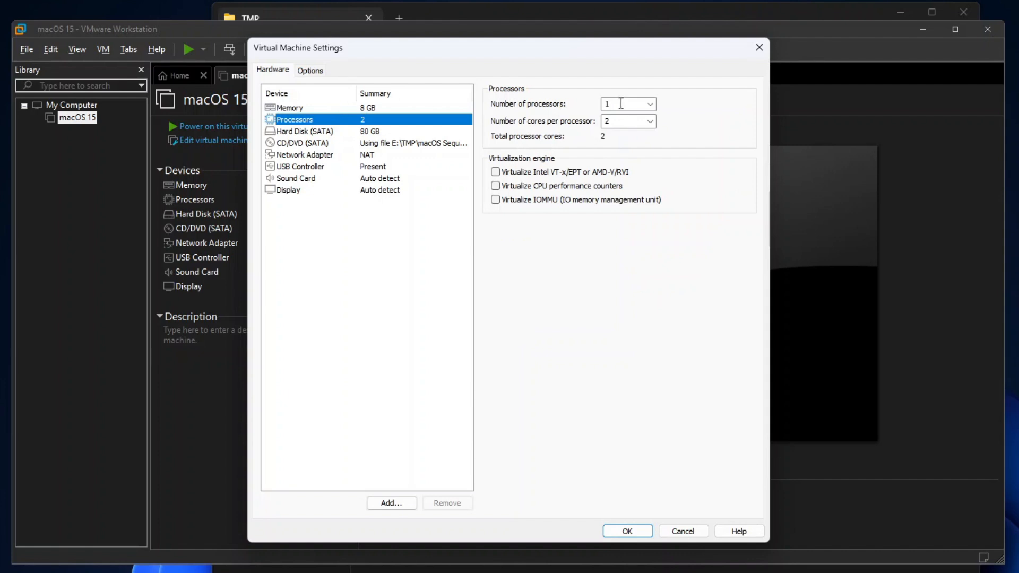
left_click(648, 121)
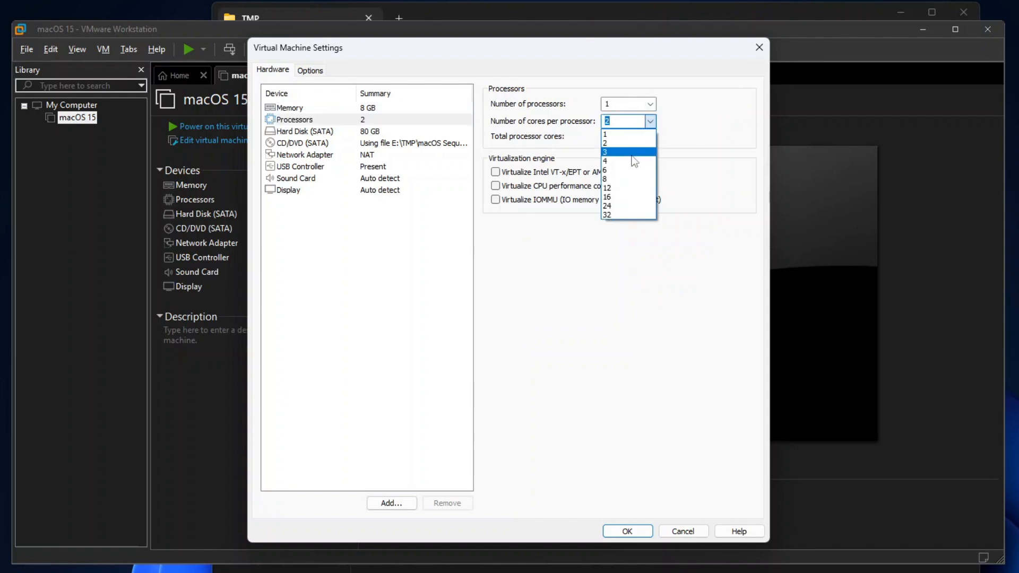
left_click(605, 160)
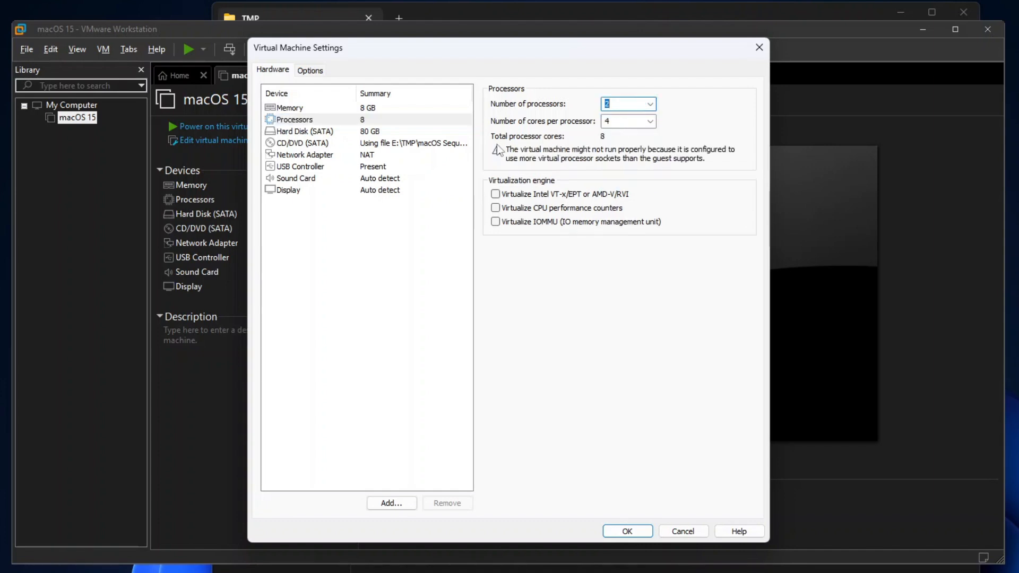
mouse_move(680, 149)
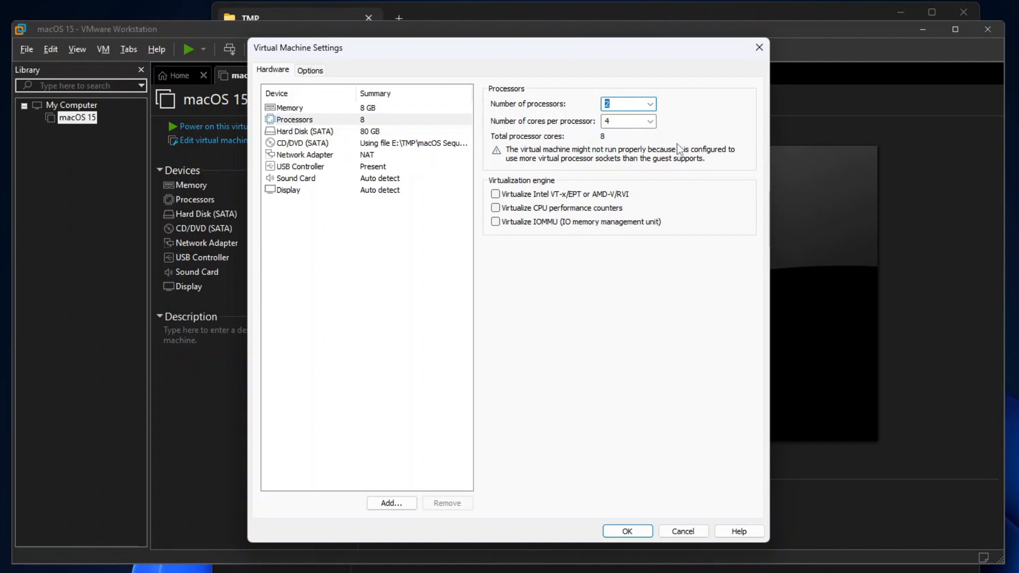
left_click(648, 104)
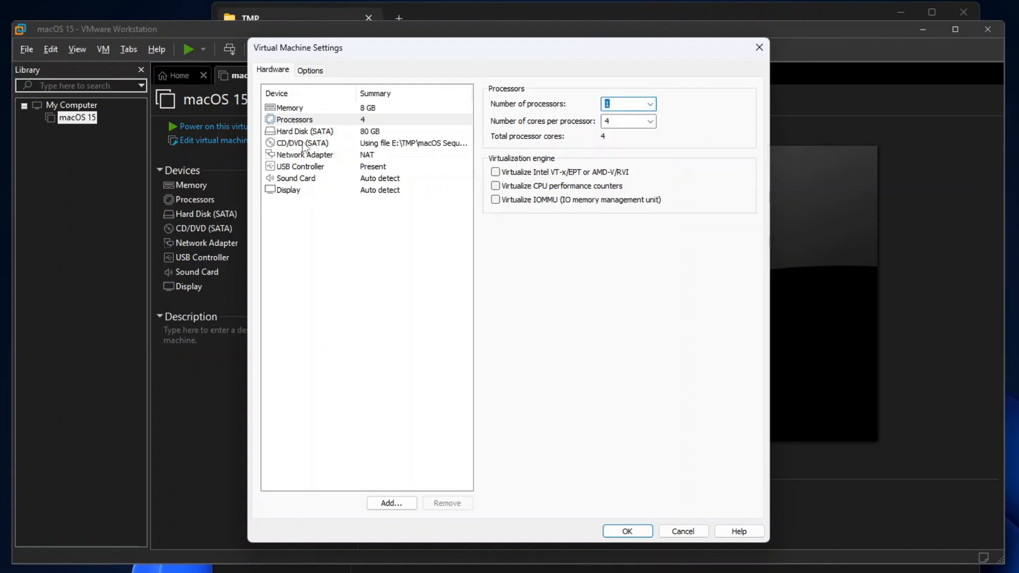
Step: Check the CD/DVD installer image path and save the hardware settings with OK
left_click(302, 142)
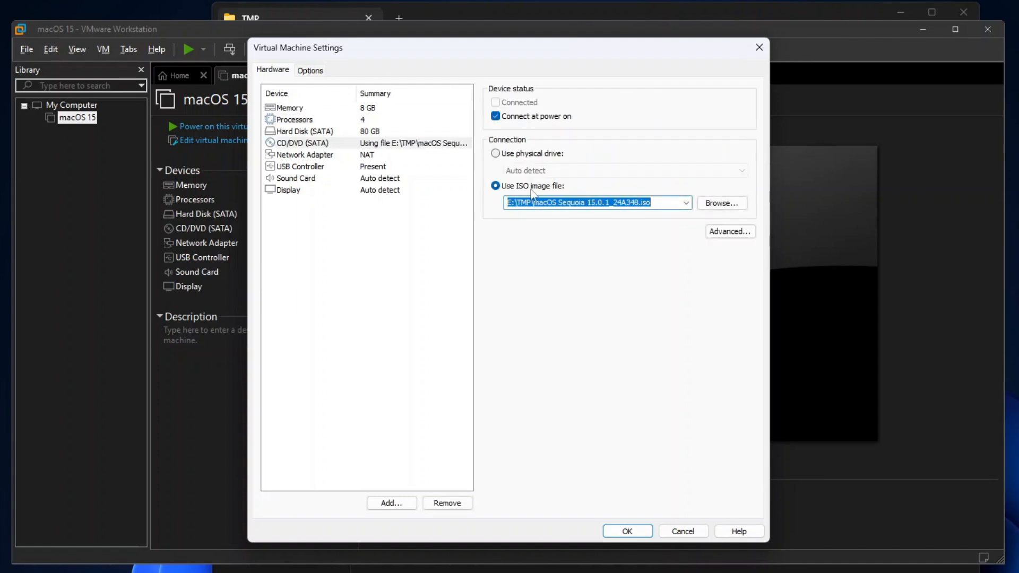
left_click(657, 202)
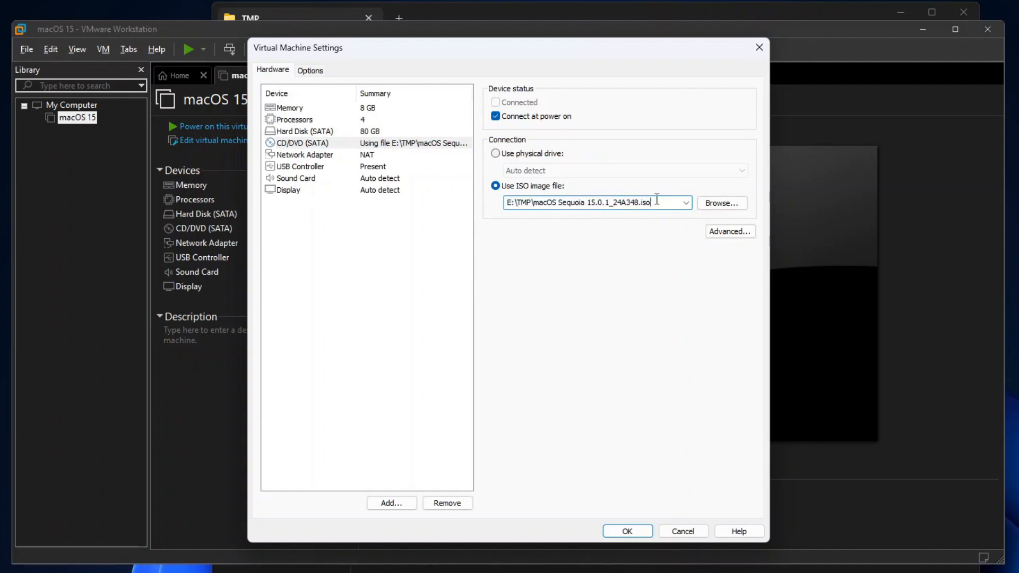
mouse_move(616, 191)
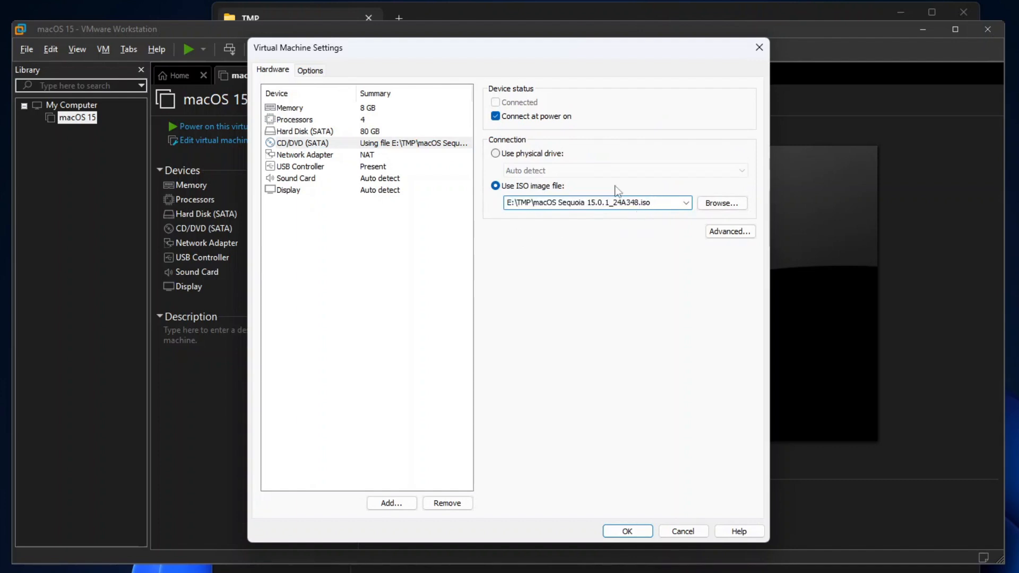
left_click(301, 166)
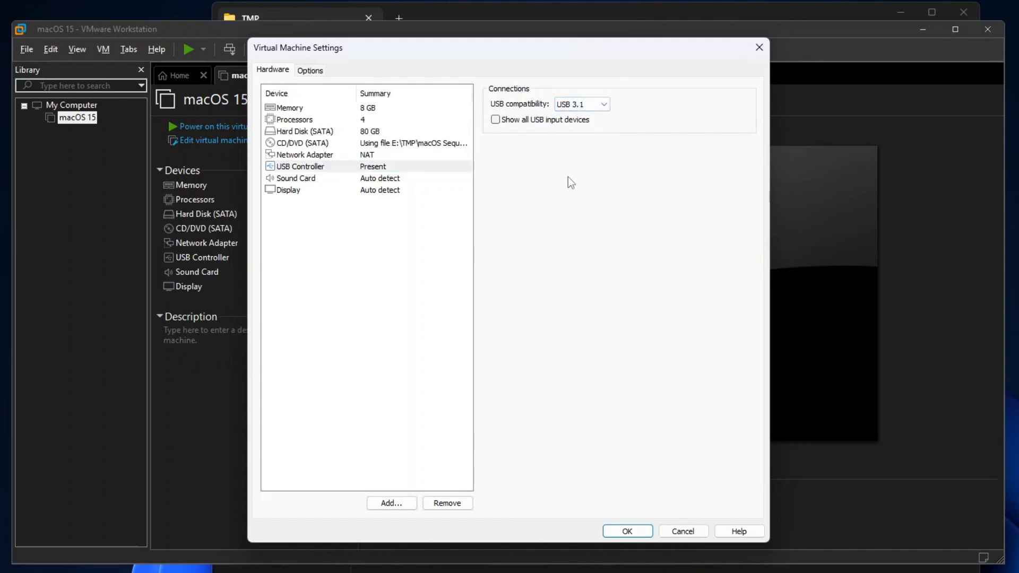
left_click(626, 530)
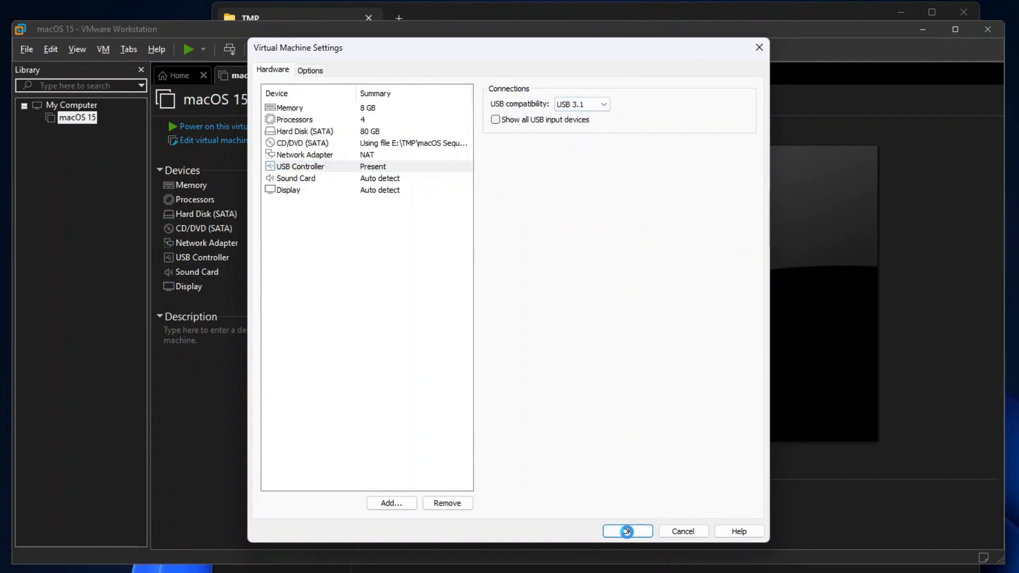
left_click(626, 530)
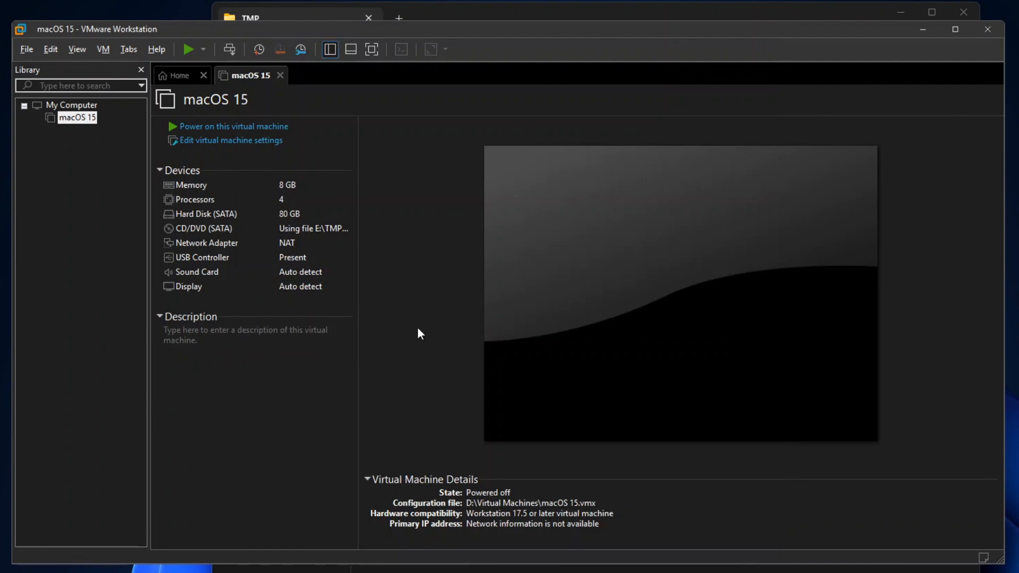
mouse_move(415, 331)
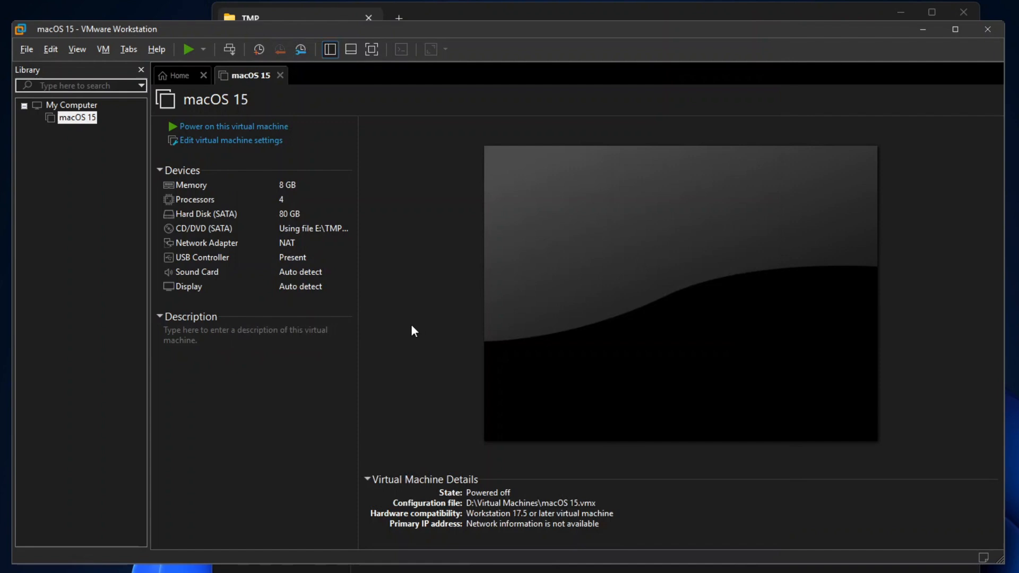
mouse_move(420, 321)
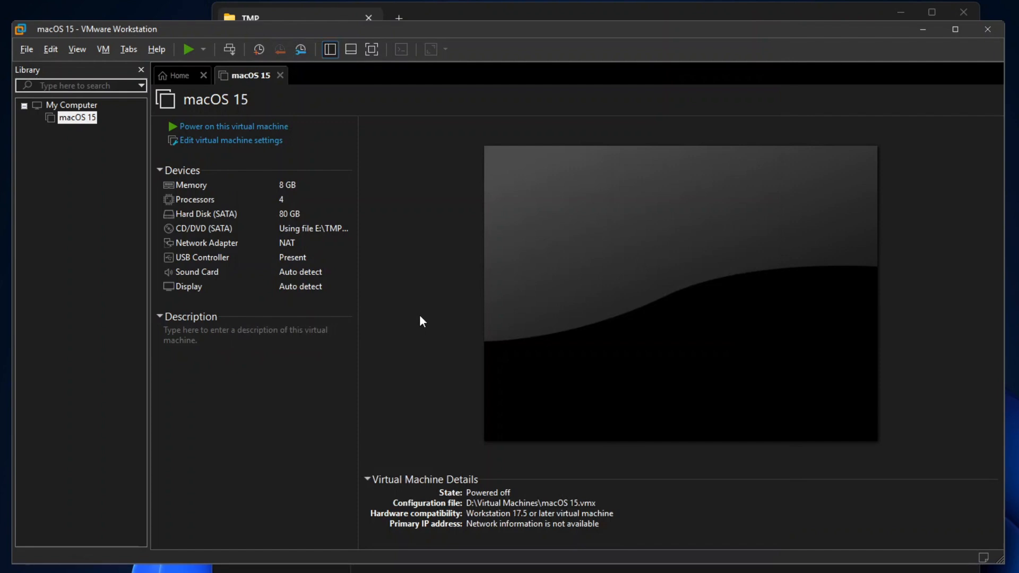
Step: Open the macOS 15 VM folder on drive D and edit macOS 15.vmx in Notepad
right_click(76, 118)
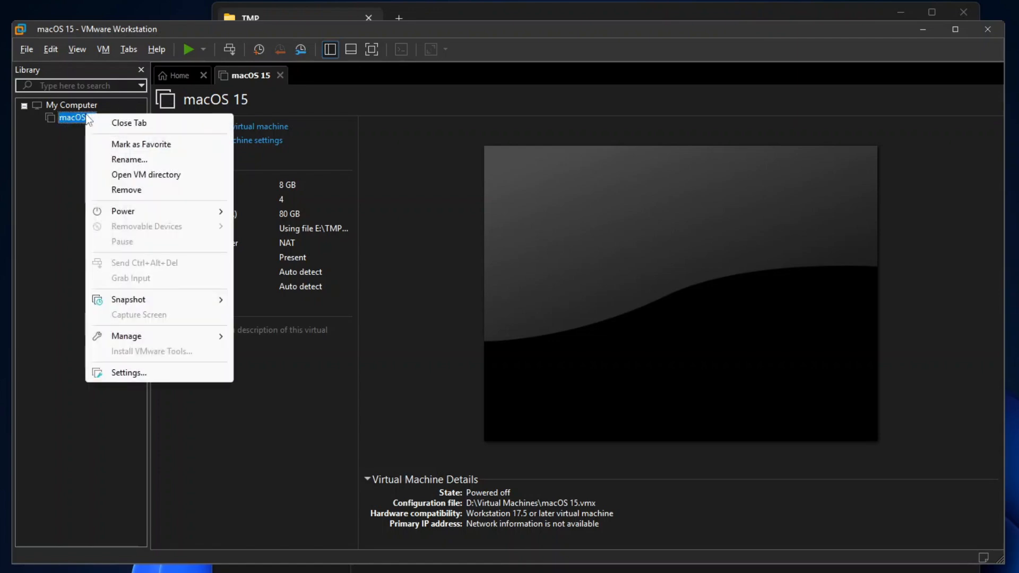
mouse_move(167, 179)
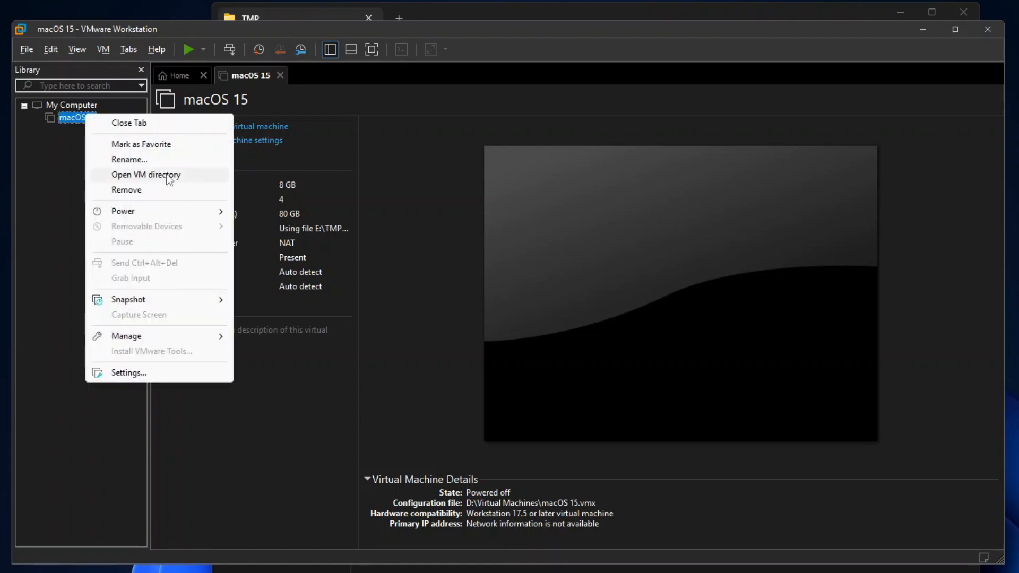
left_click(146, 174)
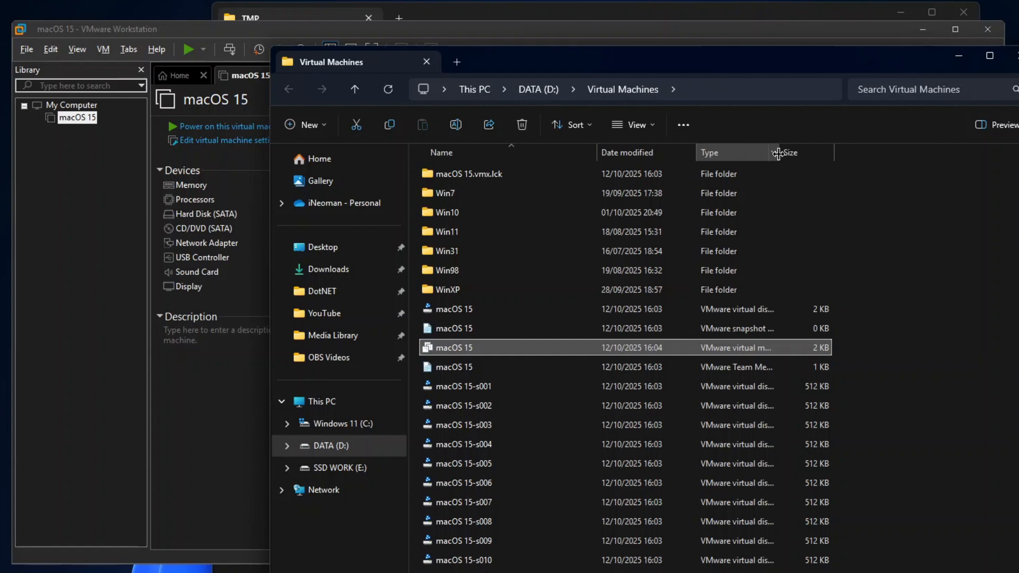
left_click_drag(778, 152, 903, 152)
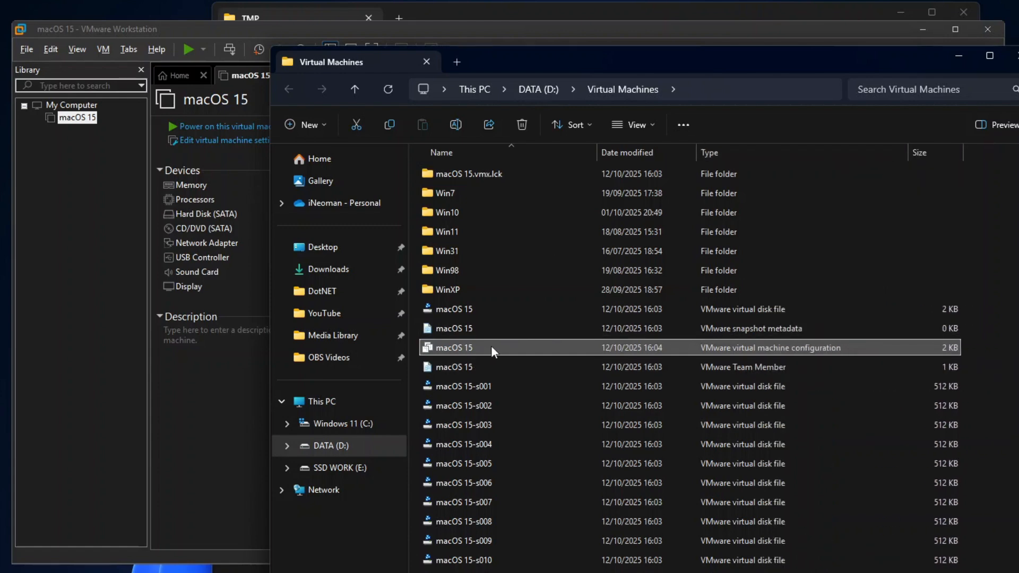
mouse_move(468, 352)
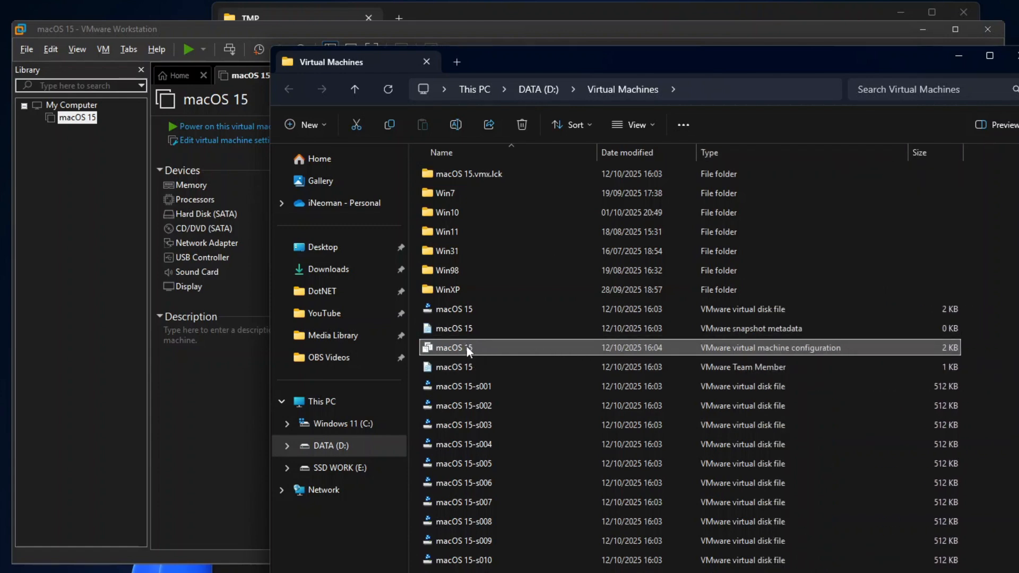
right_click(453, 348)
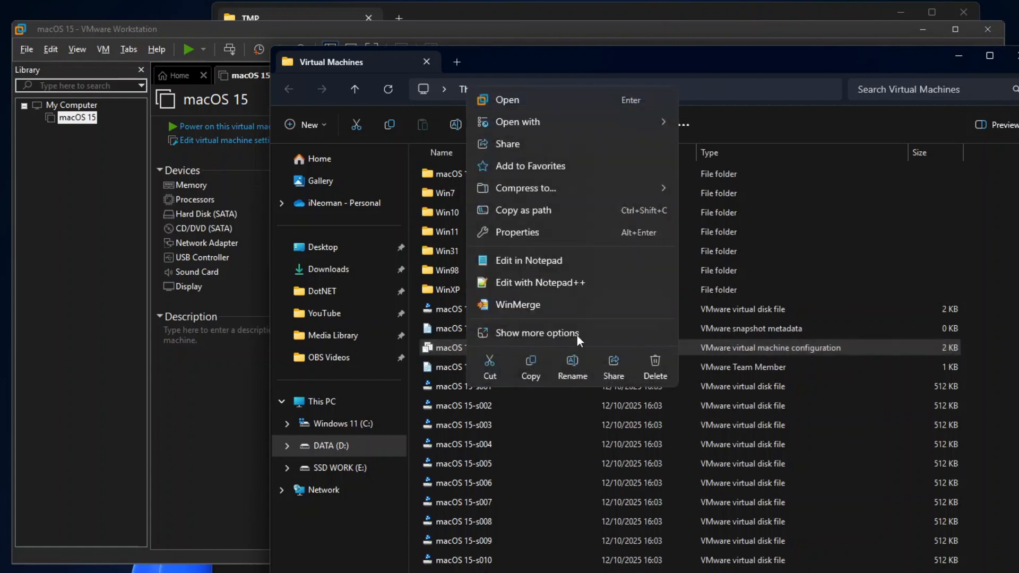
left_click(529, 260)
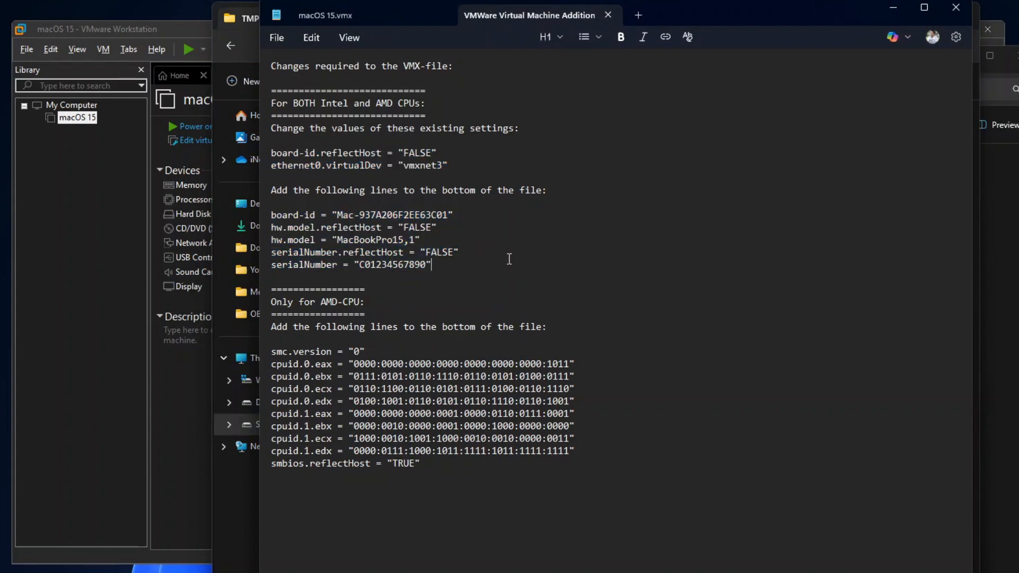
mouse_move(458, 467)
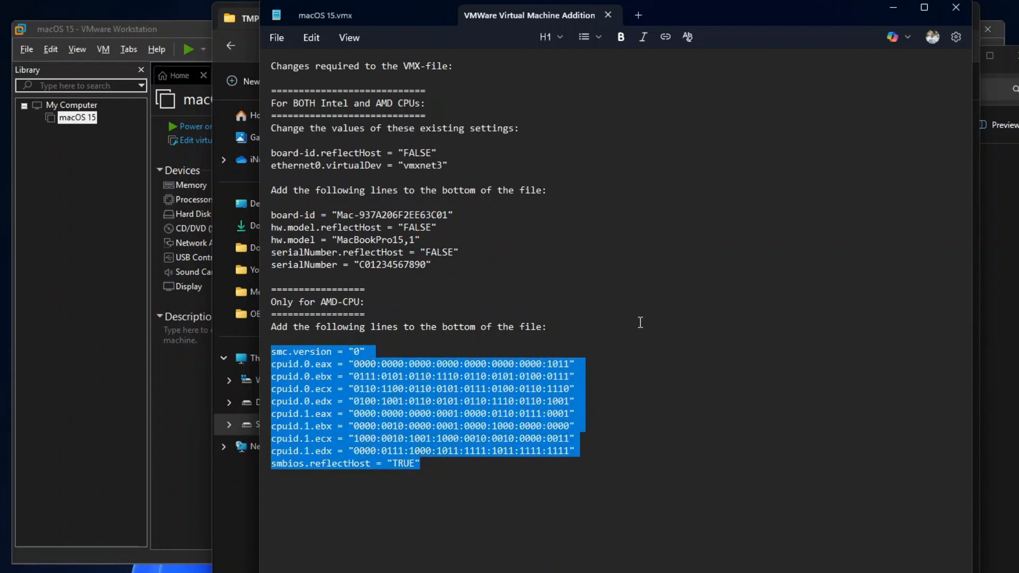
Step: Deselect the AMD lines in the notes and switch to the macOS 15.vmx tab
left_click(639, 322)
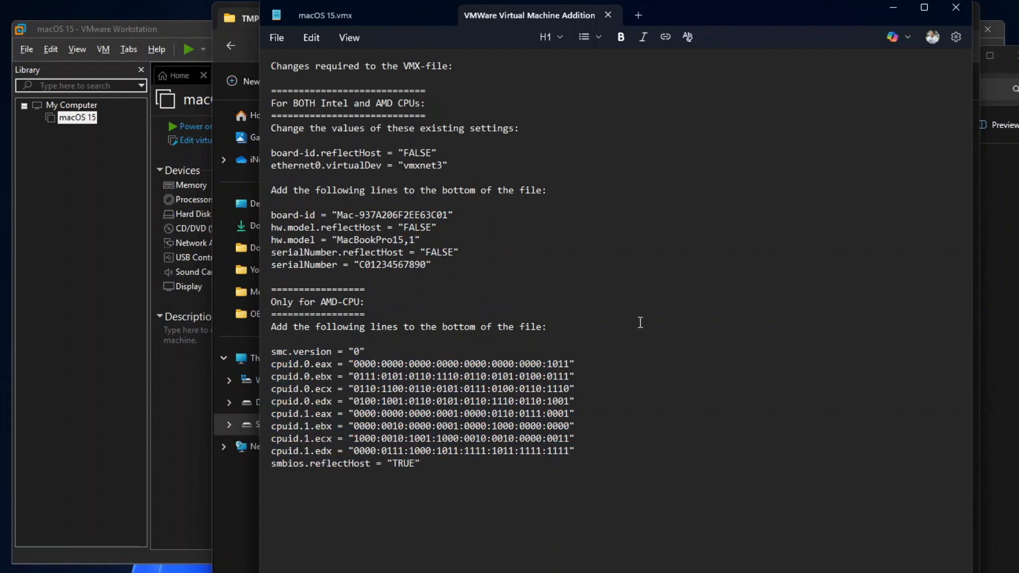
double_click(325, 153)
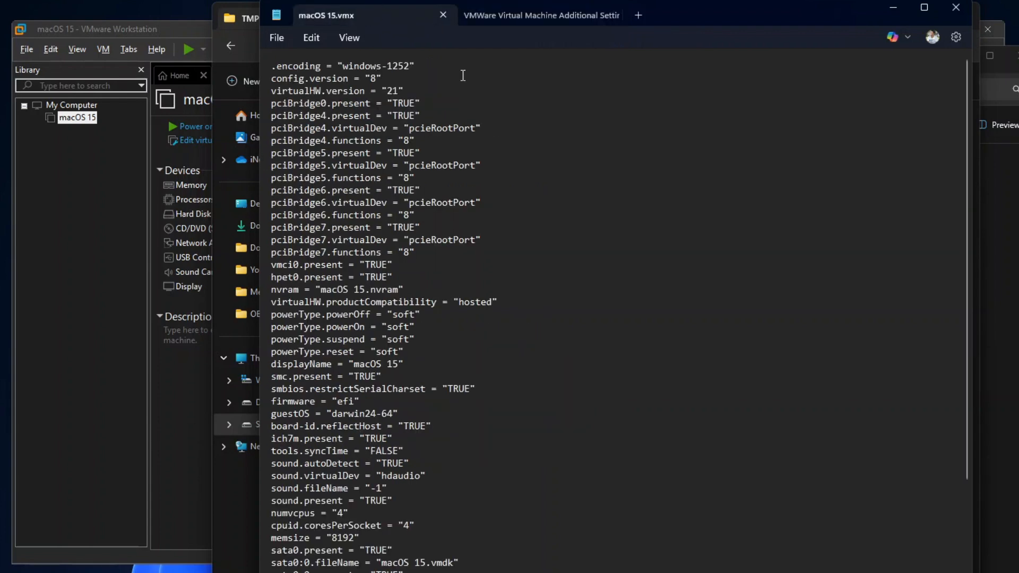
Step: Search macOS 15.vmx for board-id.reflectHost and ethernet0 to apply the required edits
key("Ctrl+f")
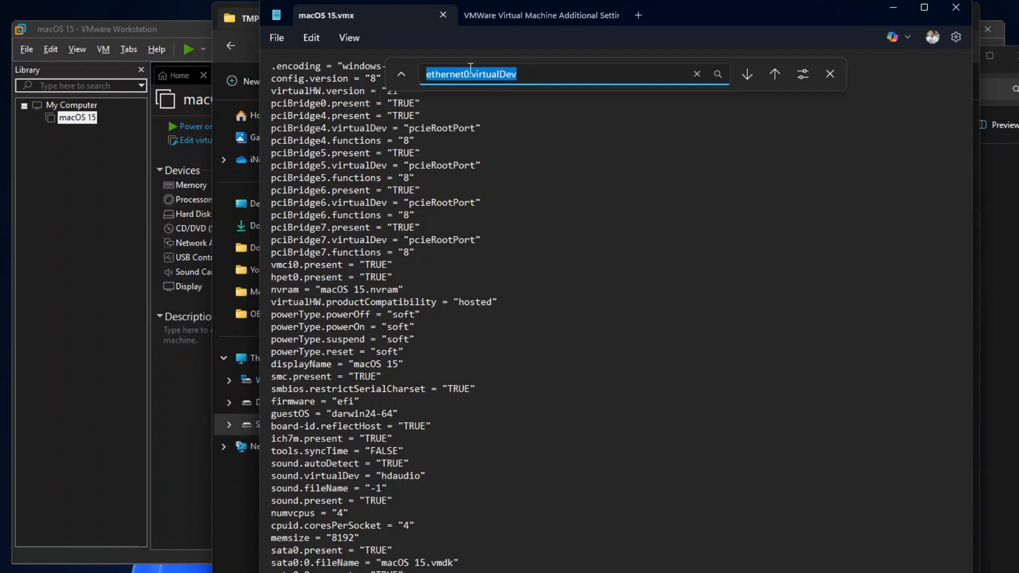
type("board-id.reflectHost")
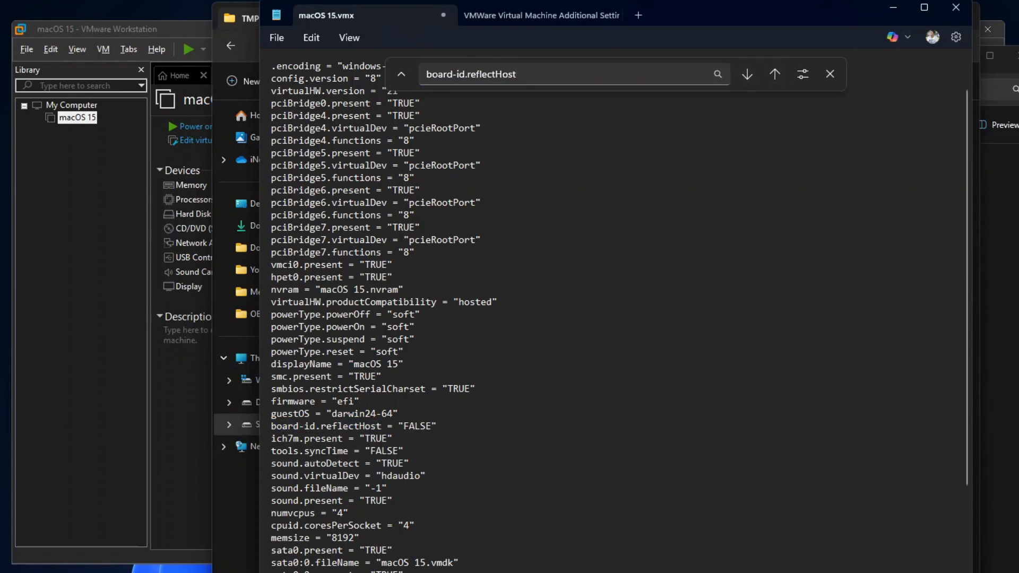
type("etherne")
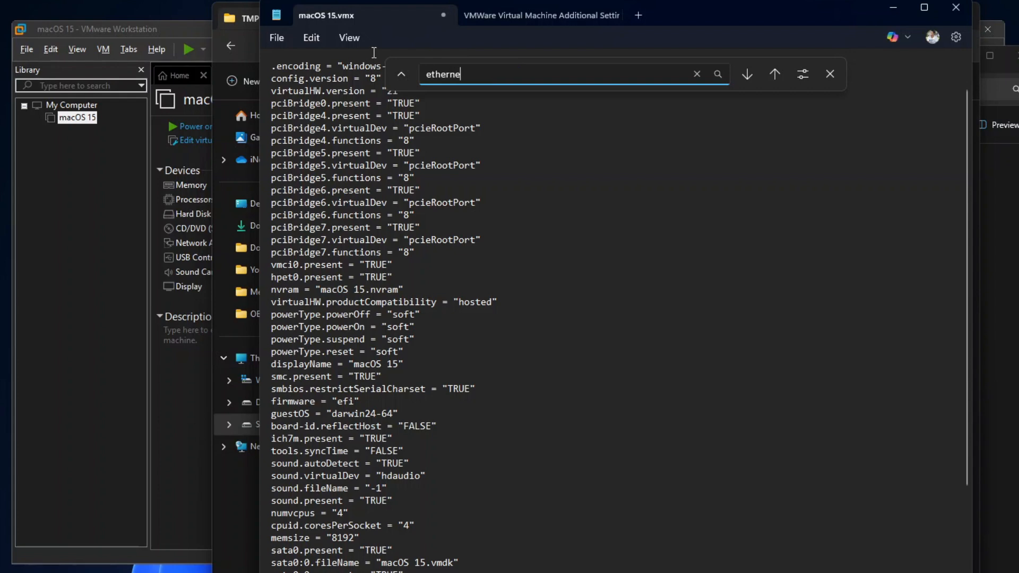
type("t0")
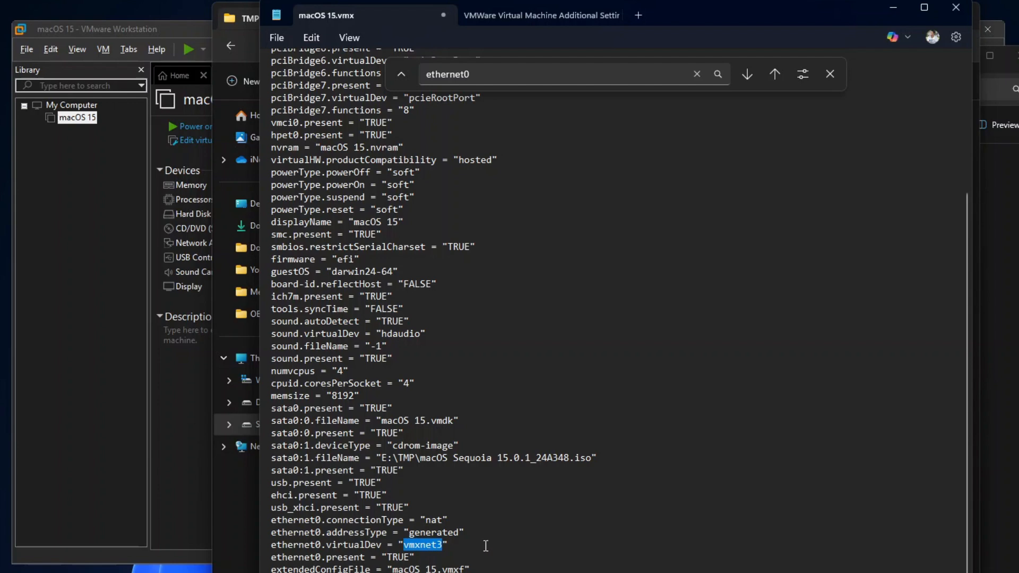
left_click(540, 15)
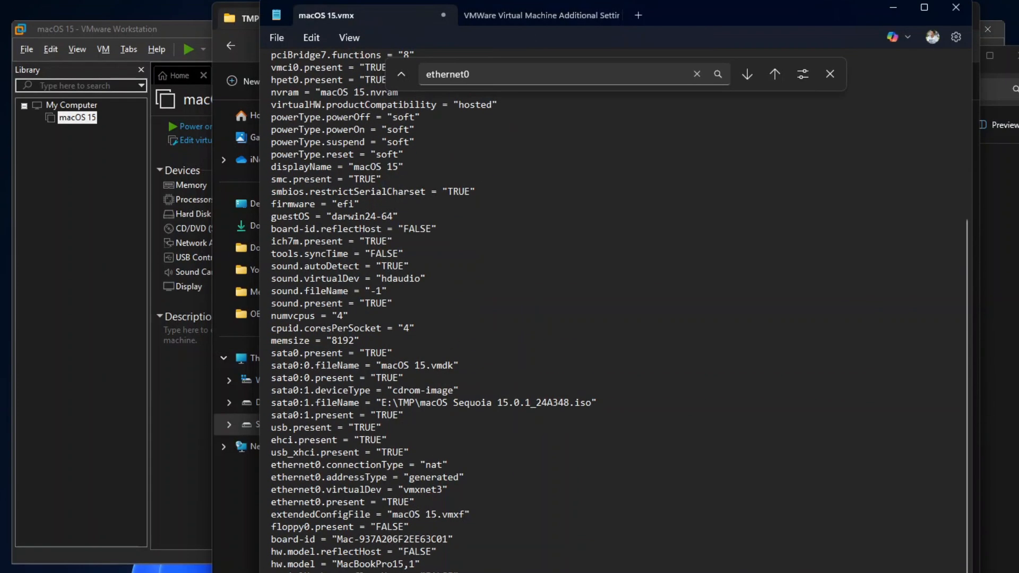
left_click(541, 15)
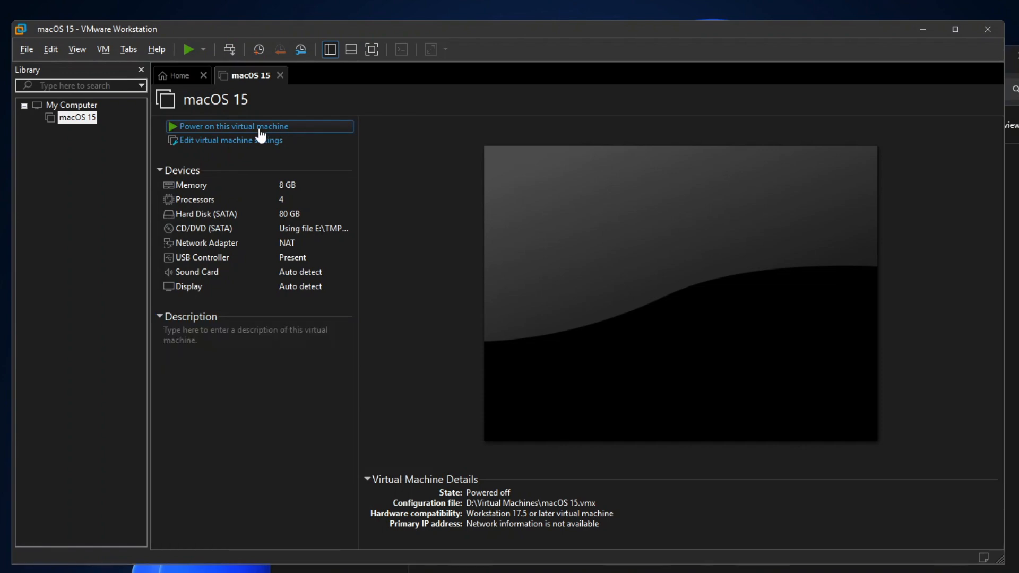
Step: Power on macOS 15, continue past the English language screen, and choose Disk Utility
left_click(234, 127)
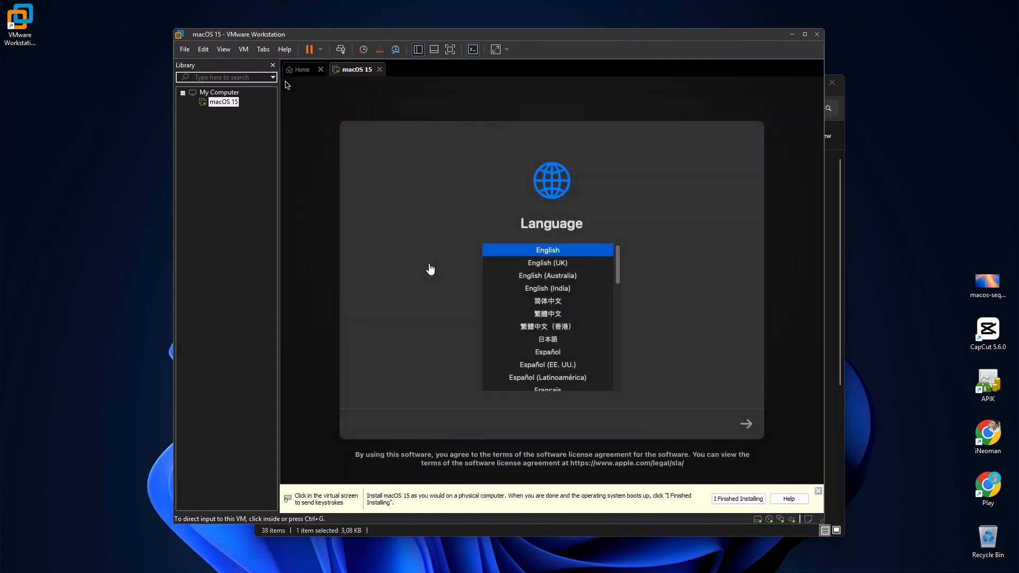
left_click(431, 268)
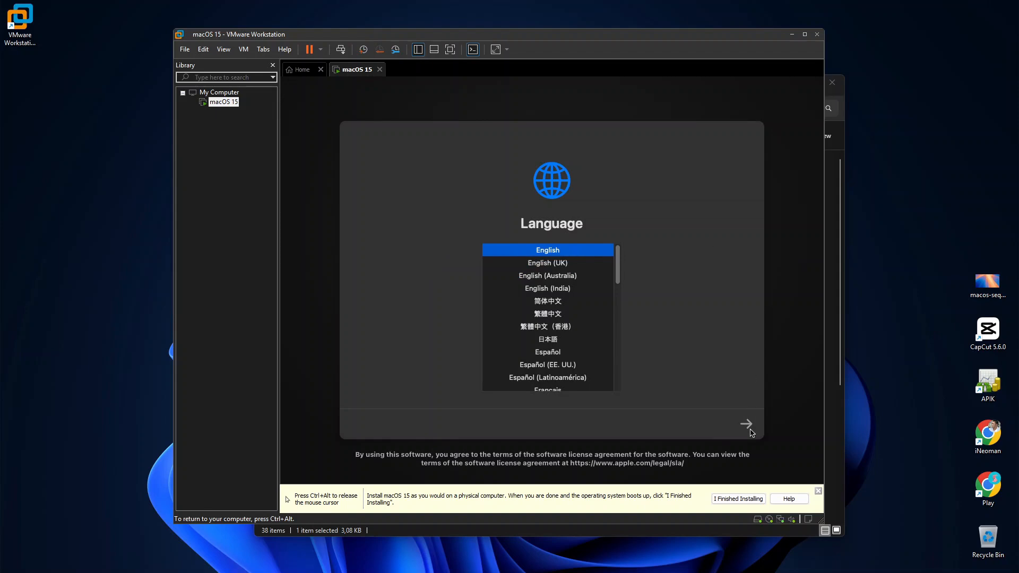
left_click(746, 424)
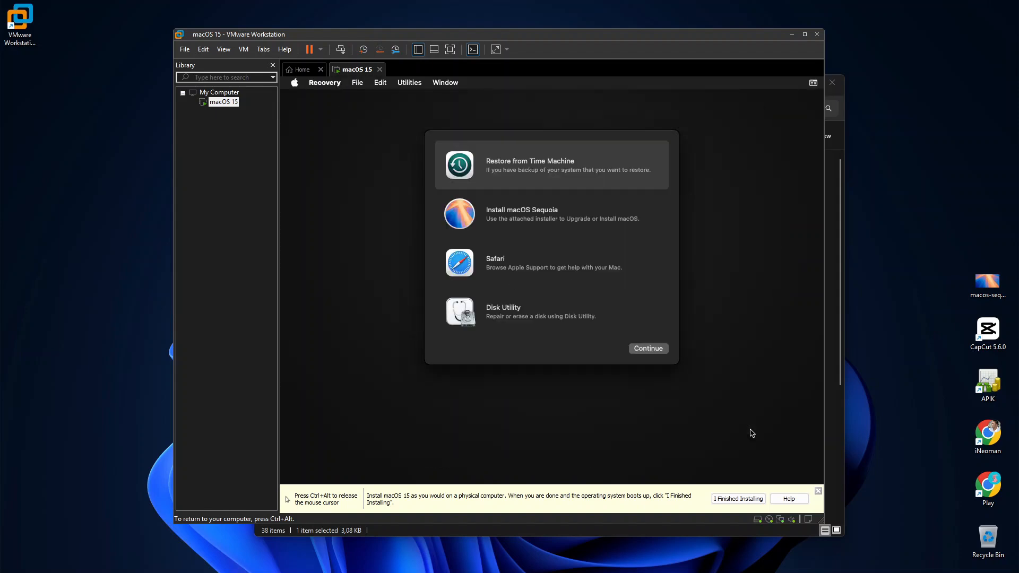
left_click(804, 34)
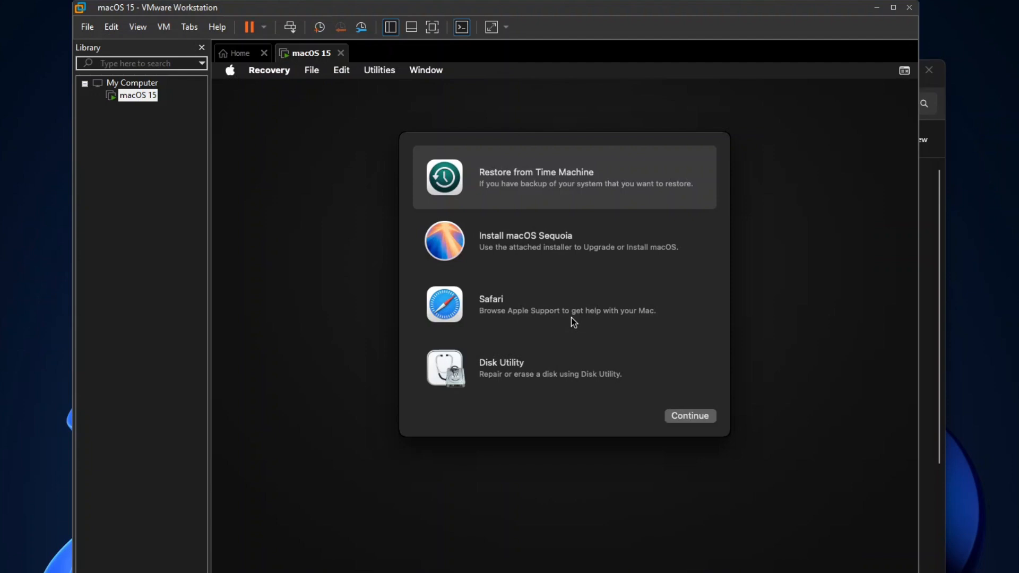
left_click(564, 368)
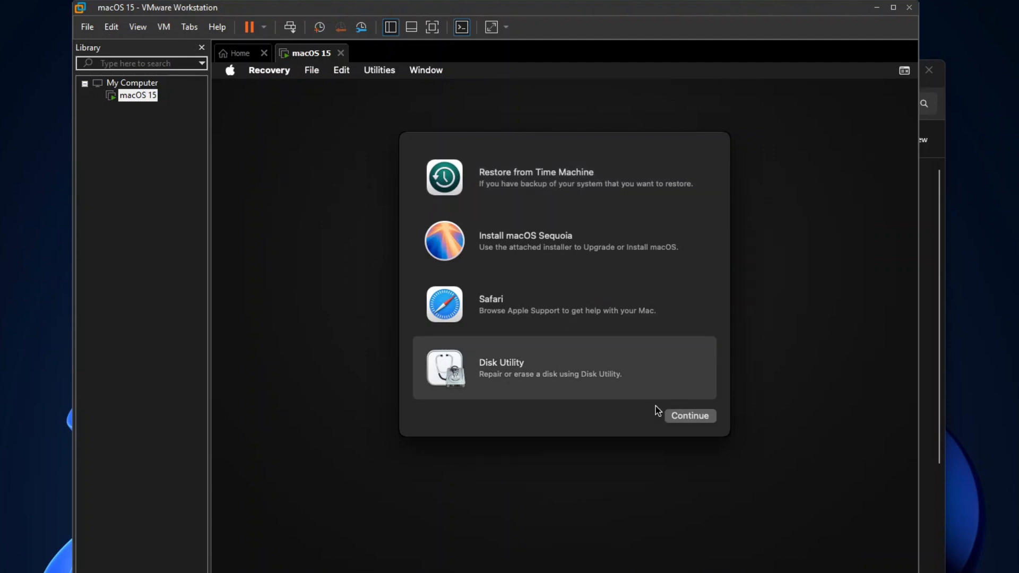
Step: Erase the uninitialized virtual SATA drive as MacOS in Disk Utility
left_click(689, 416)
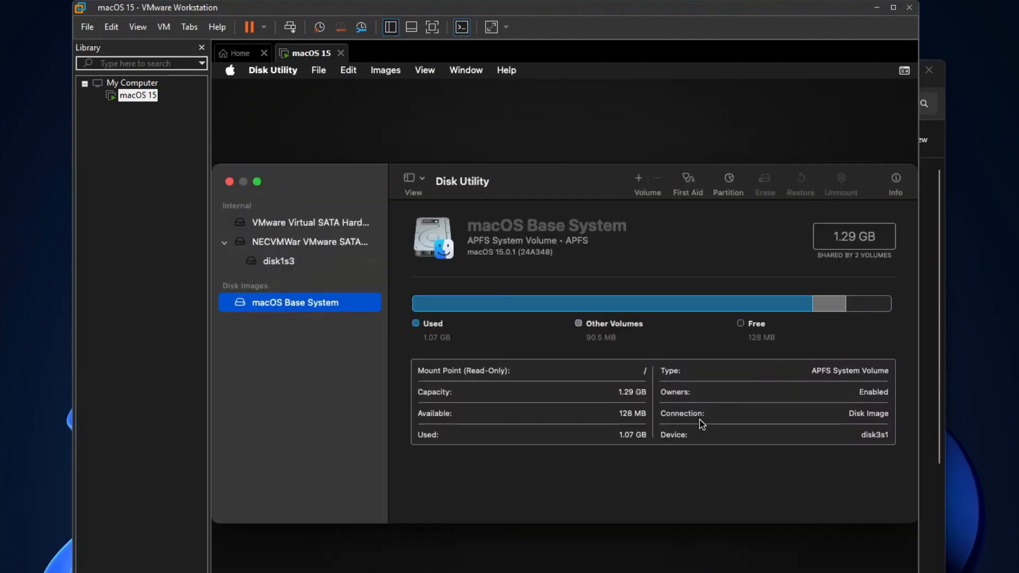
left_click(300, 222)
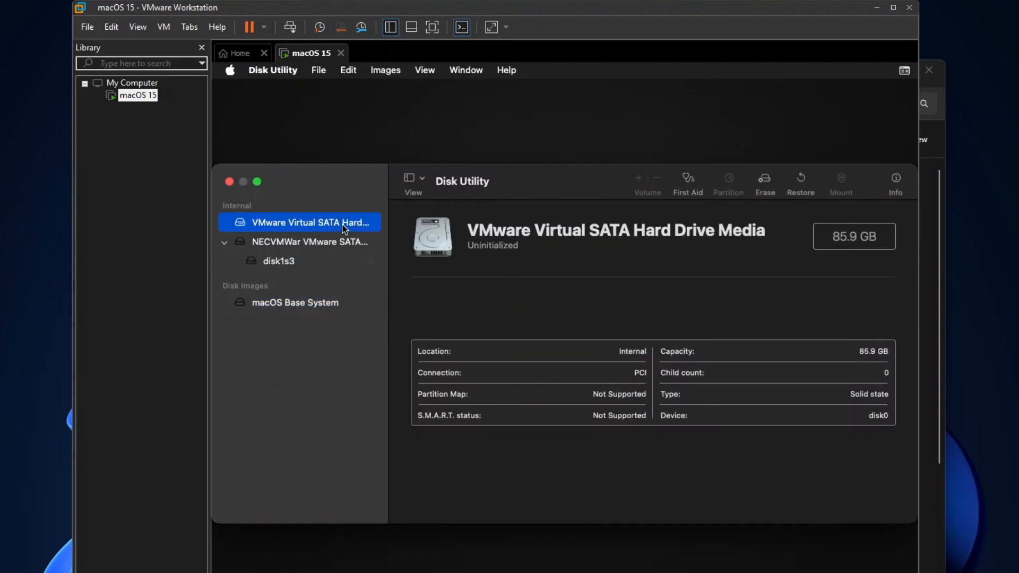
mouse_move(799, 182)
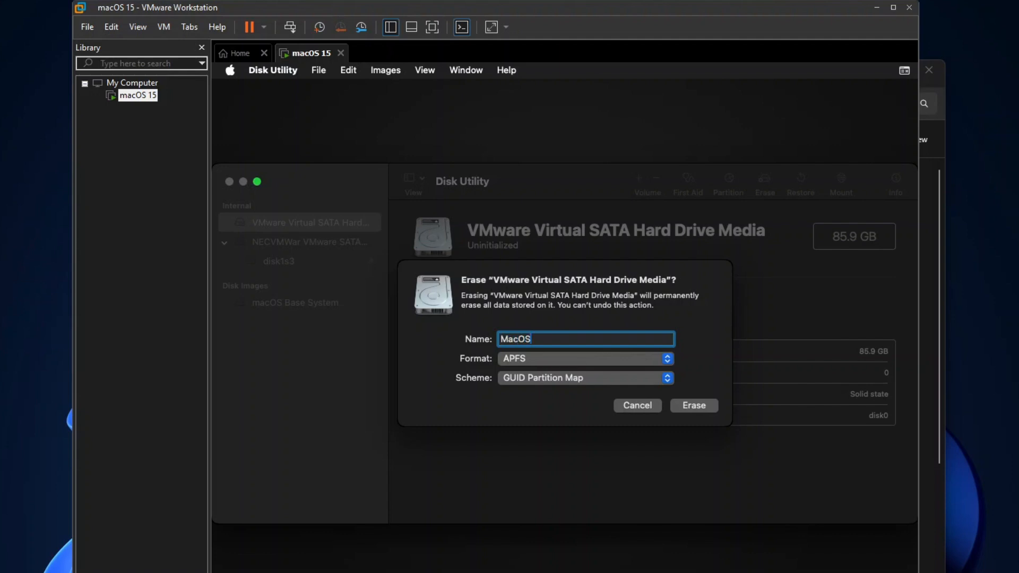
mouse_move(712, 373)
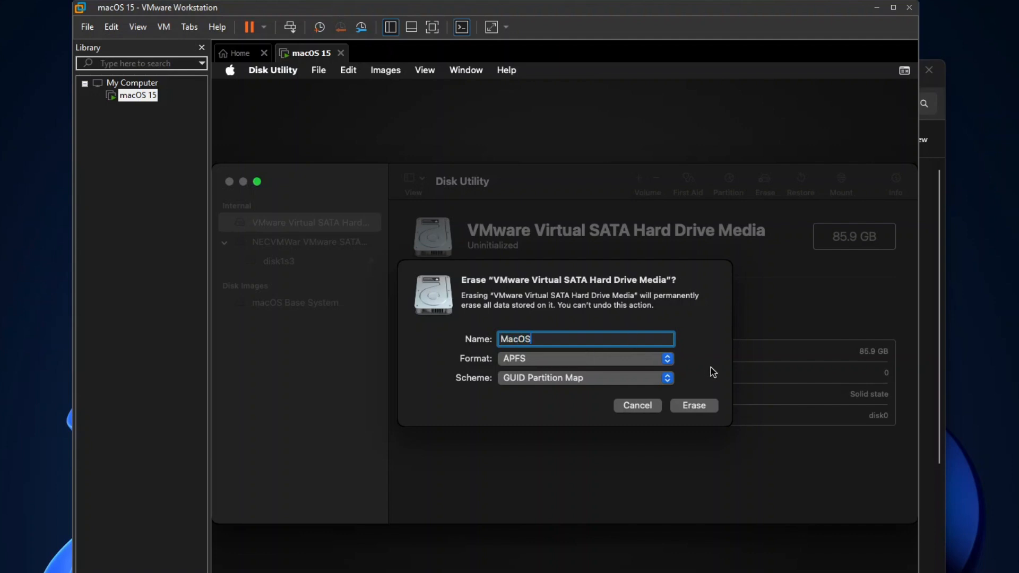
left_click(693, 405)
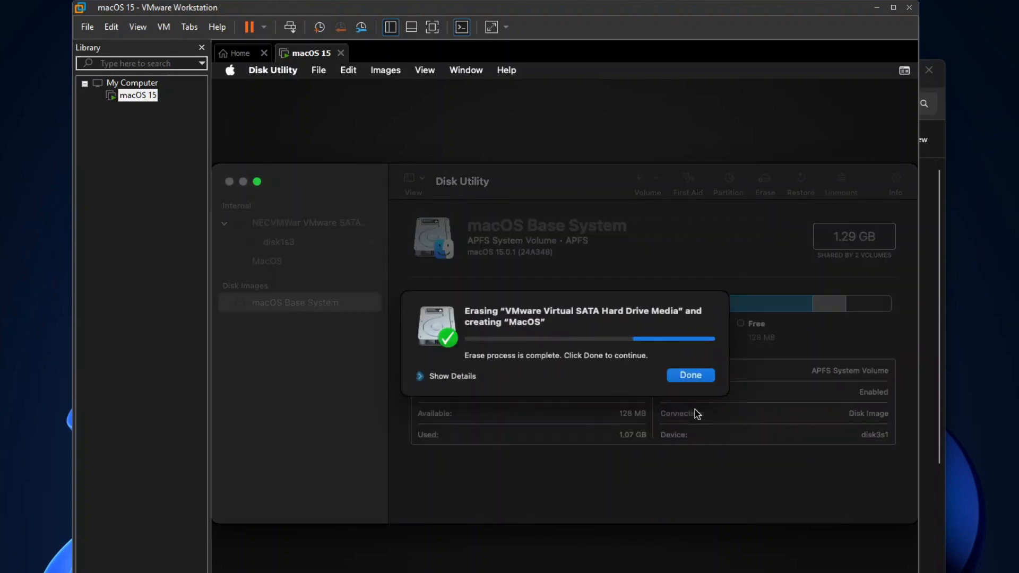
left_click(689, 375)
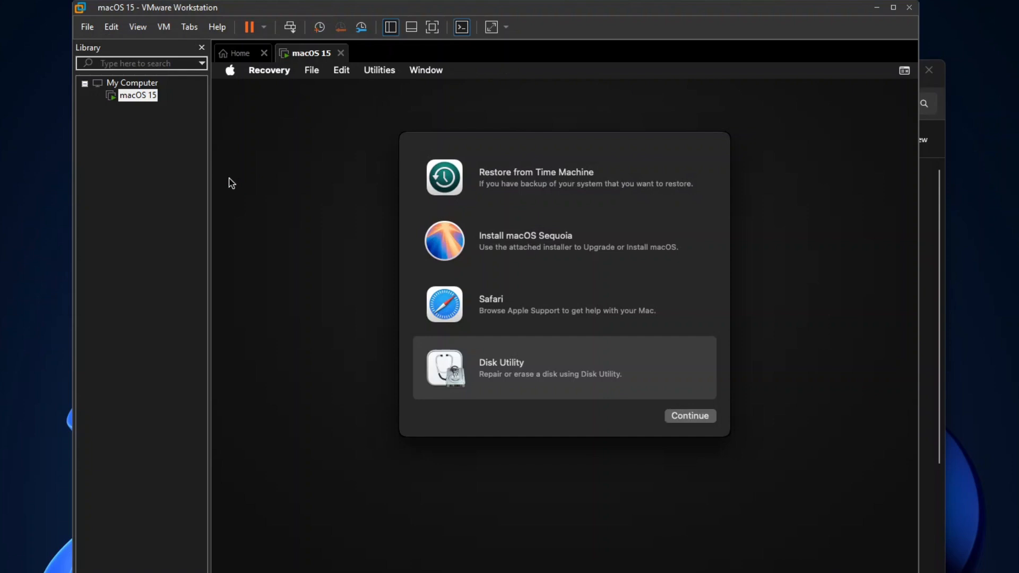
mouse_move(484, 251)
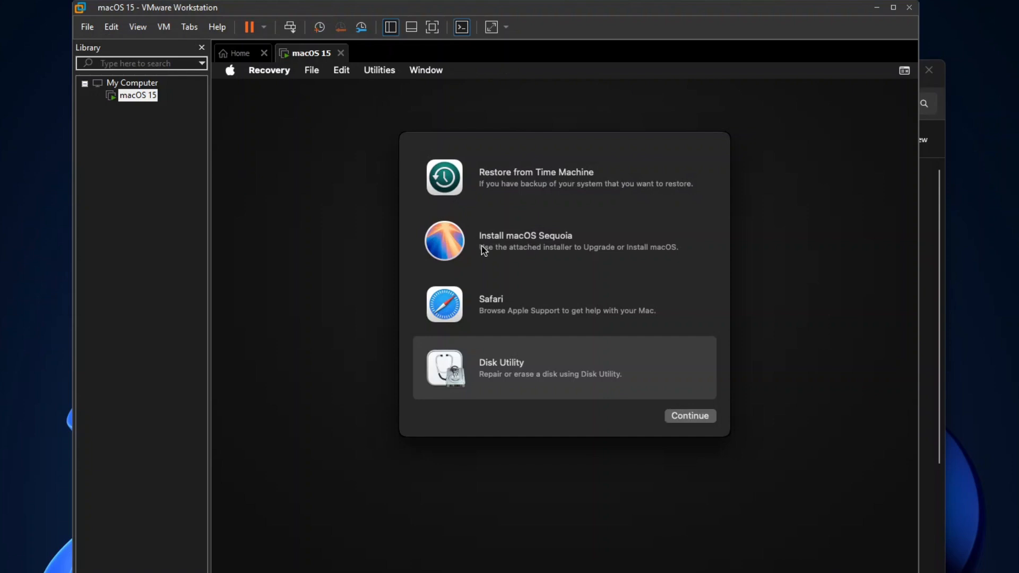
Step: Launch the Sequoia installer, agree to the license, and install onto the MacOS disk
left_click(564, 241)
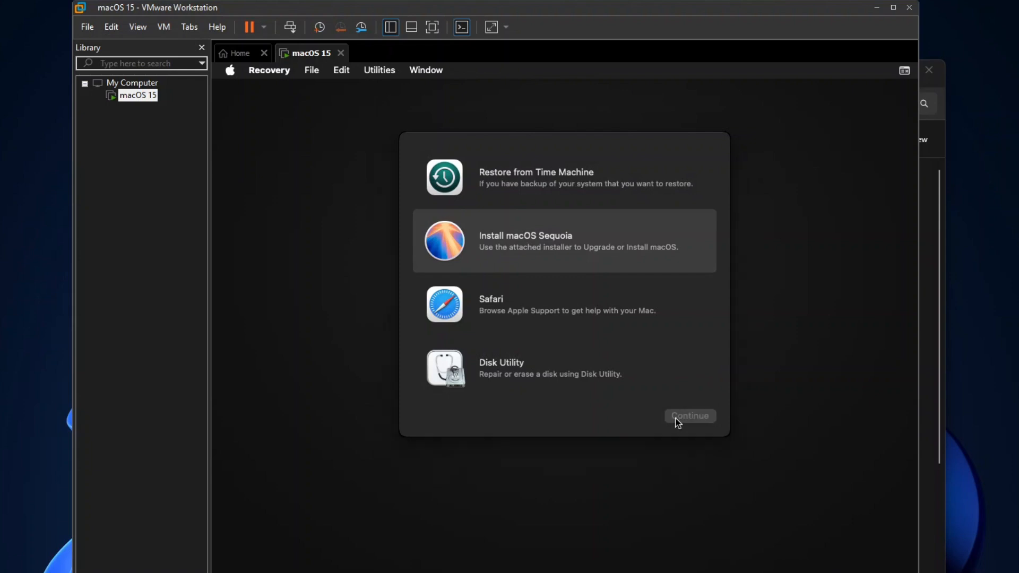
left_click(690, 416)
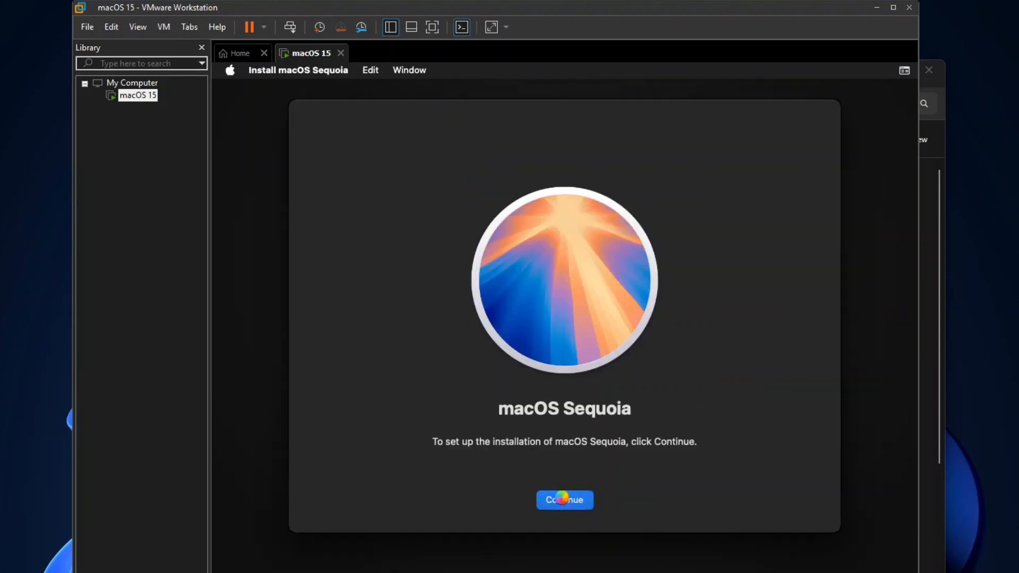
left_click(564, 500)
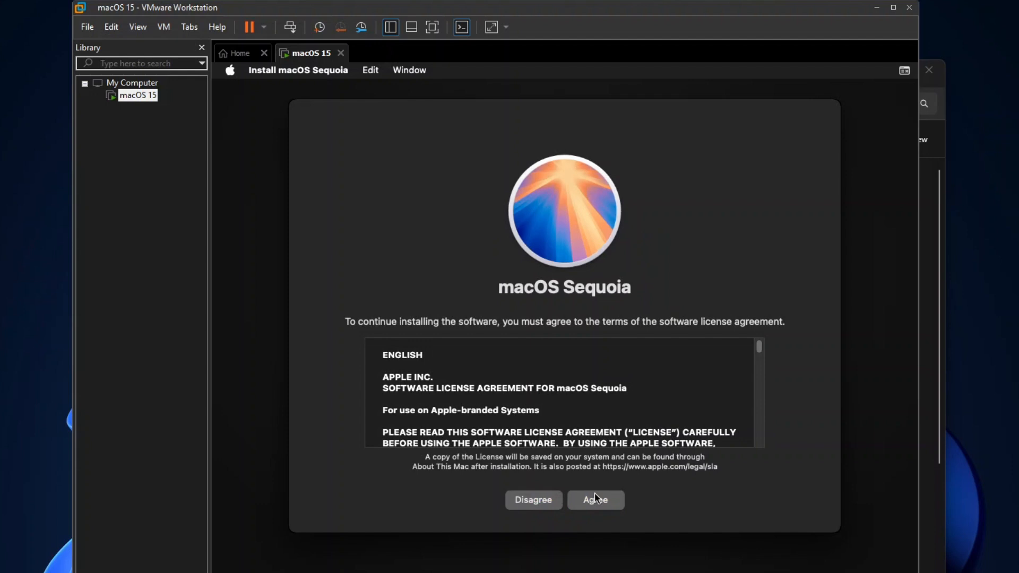
left_click(594, 500)
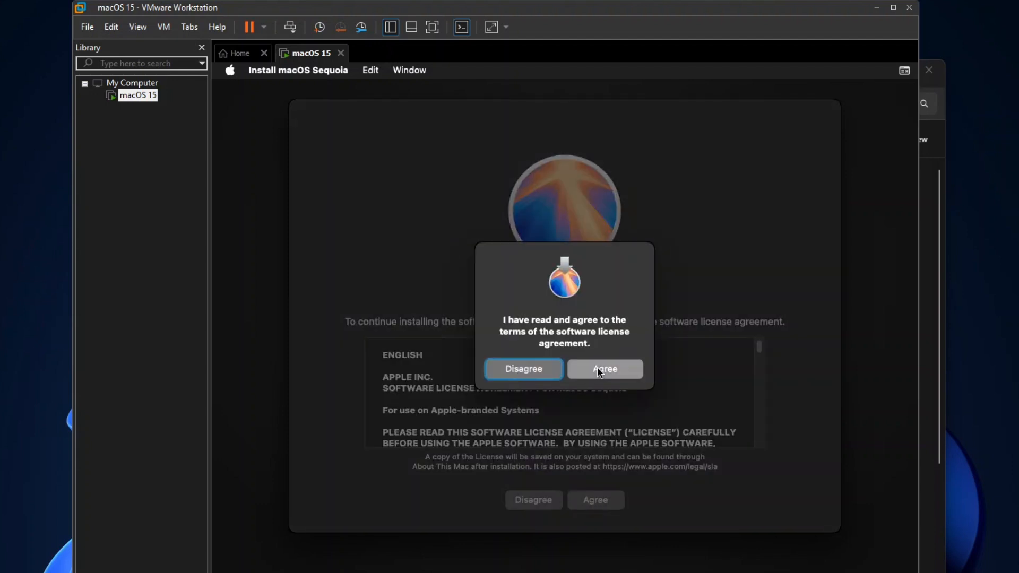
left_click(603, 368)
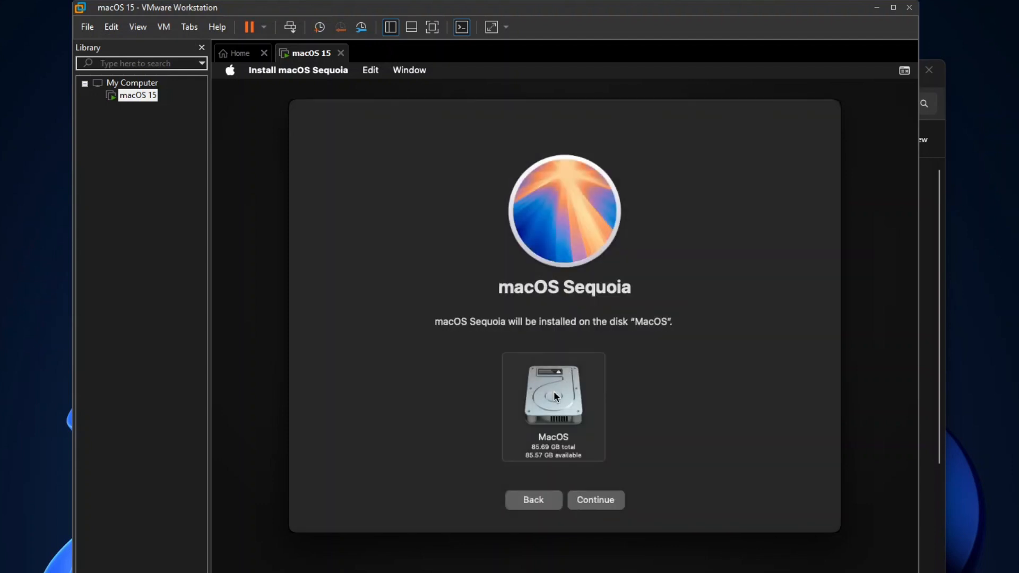
mouse_move(594, 500)
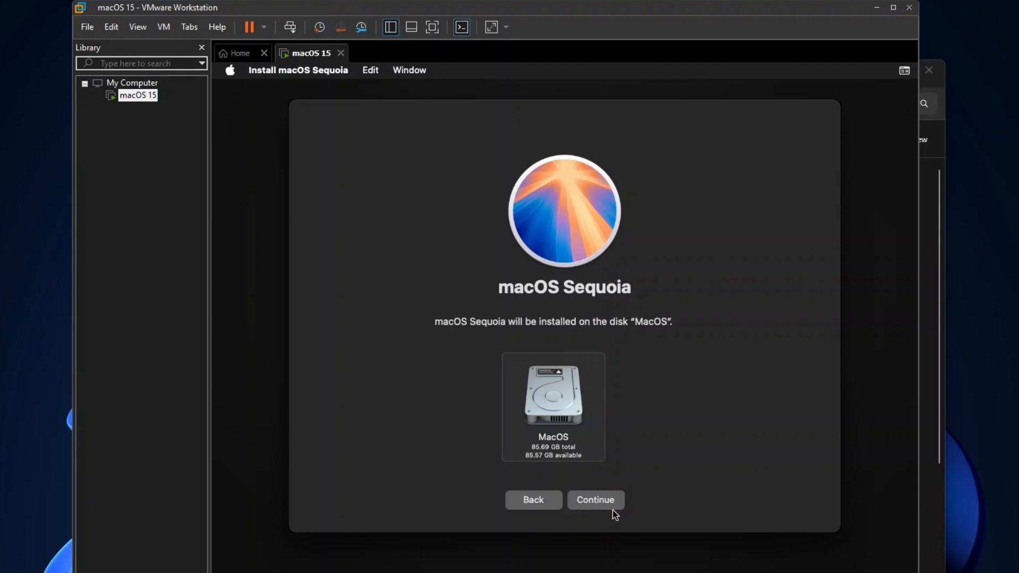
left_click(594, 499)
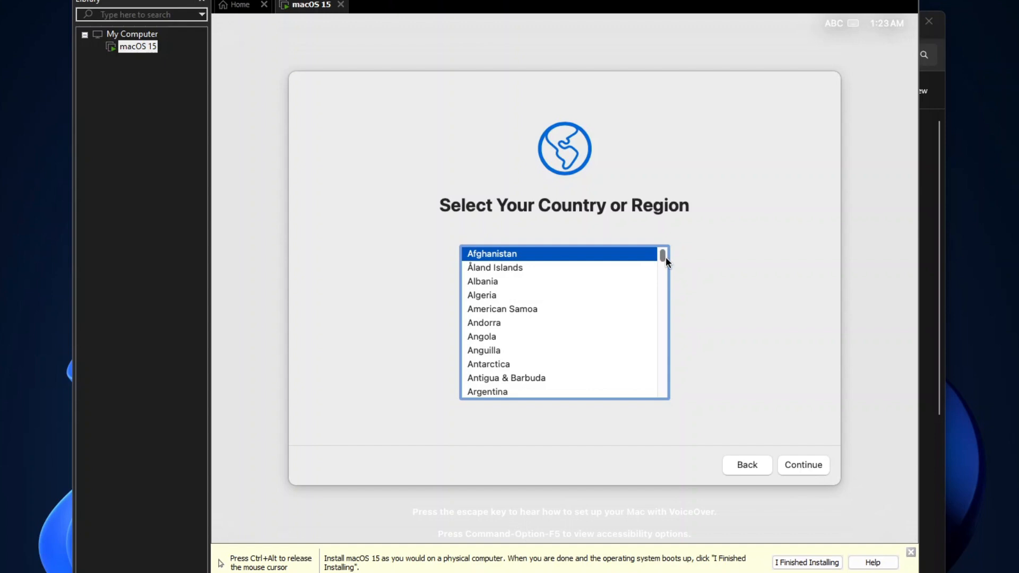
Step: Choose Indonesia and accept the default languages, ABC input source and dictation languages
scroll("down", 3)
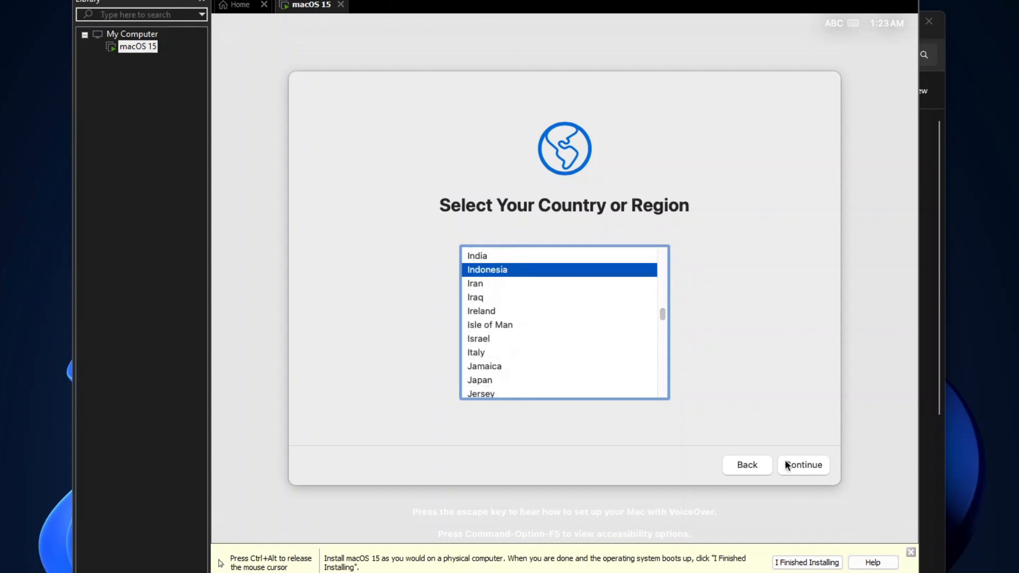
left_click(802, 465)
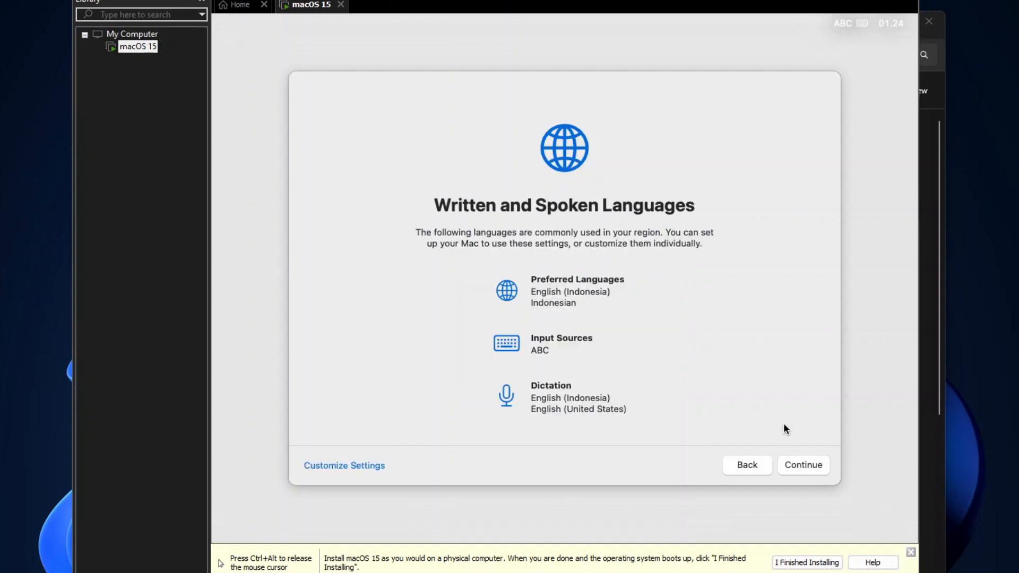
left_click(343, 465)
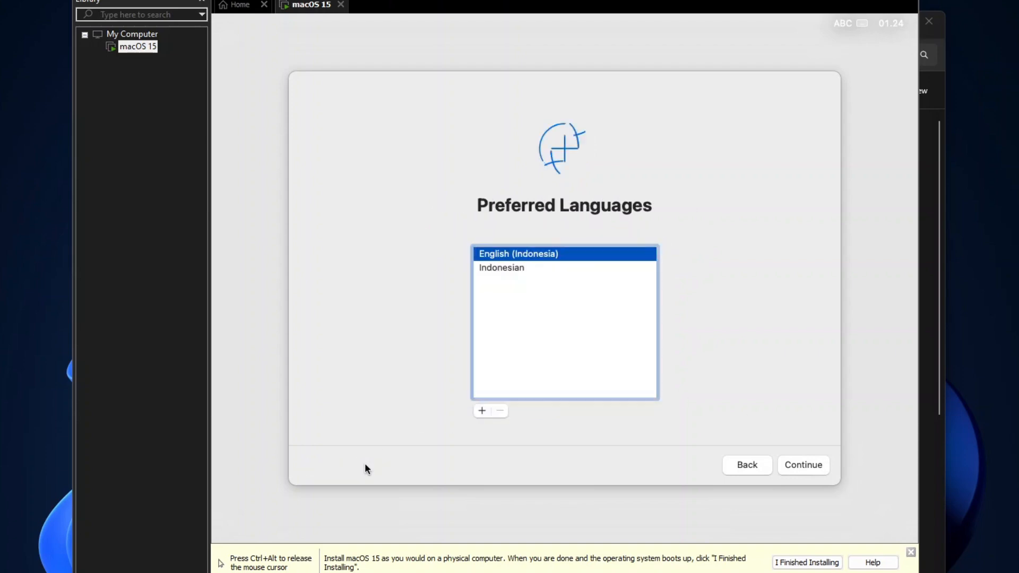
left_click(802, 465)
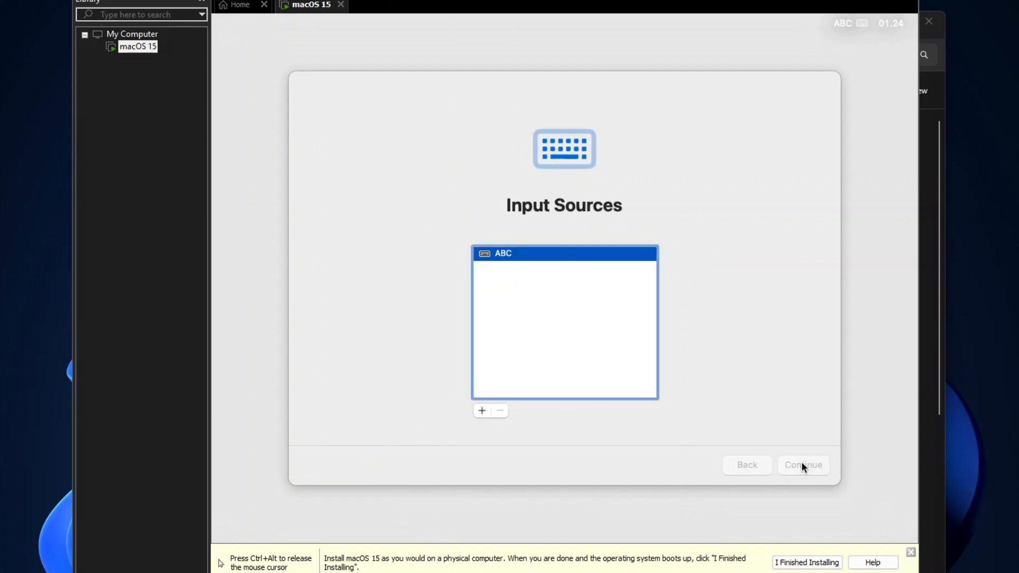
left_click(803, 465)
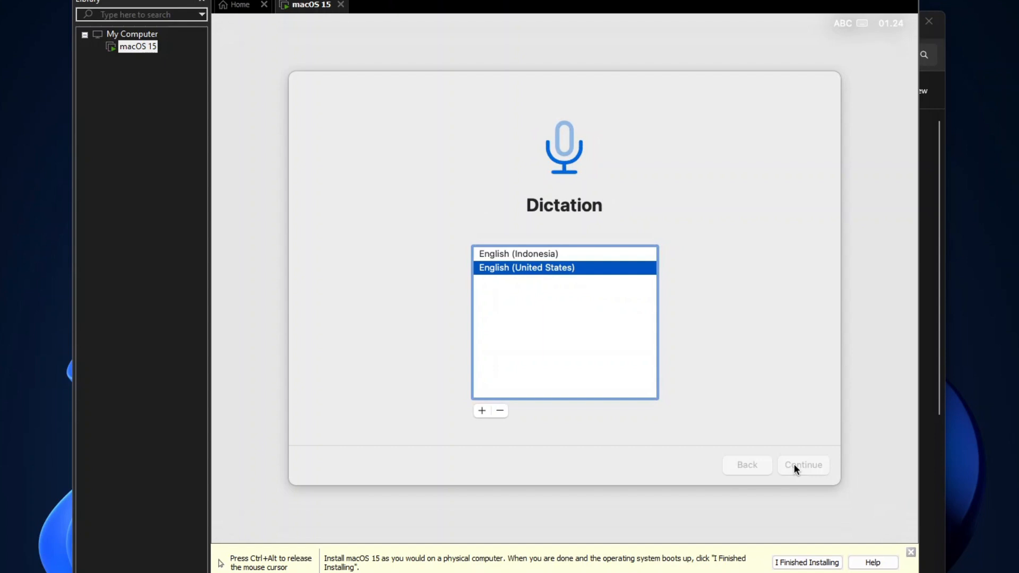
left_click(803, 465)
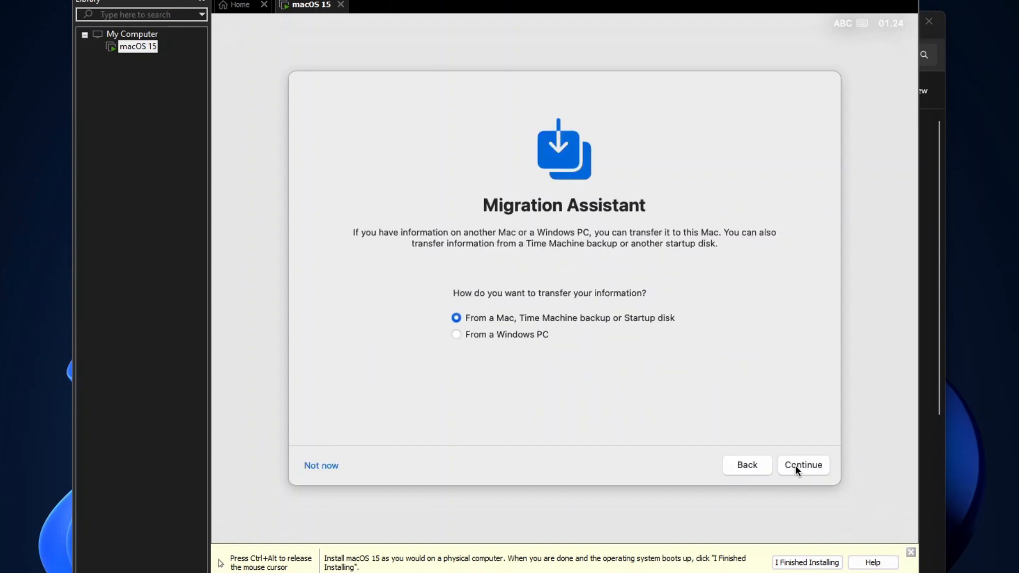
mouse_move(321, 468)
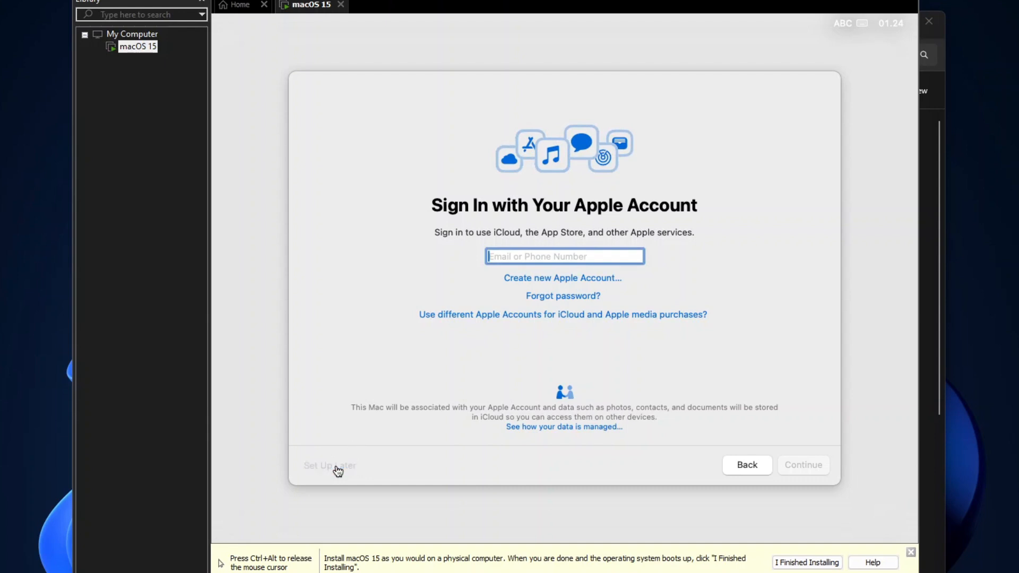
Step: Skip Apple Account sign-in and agree to the macOS terms and conditions
left_click(329, 465)
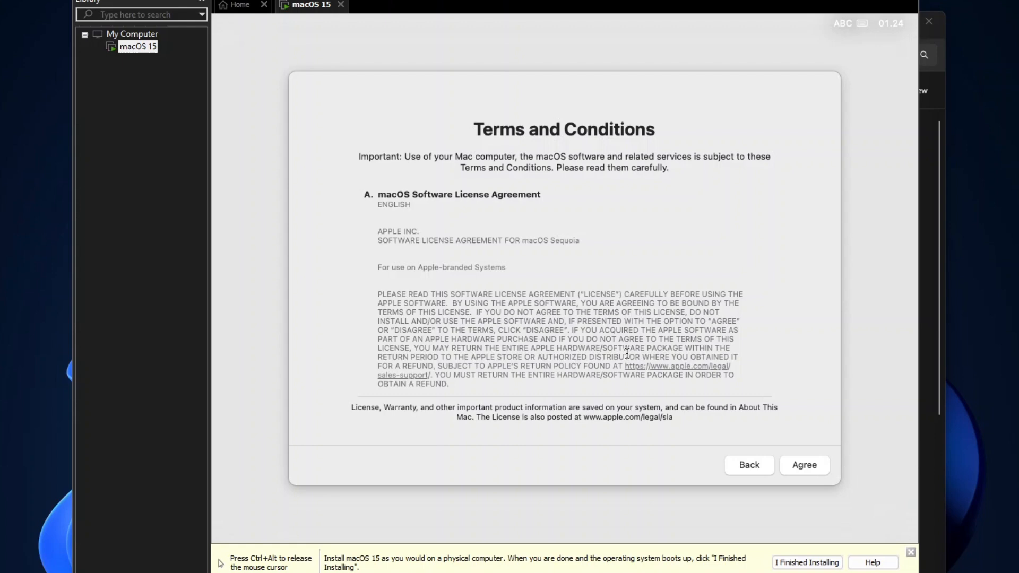
left_click(804, 465)
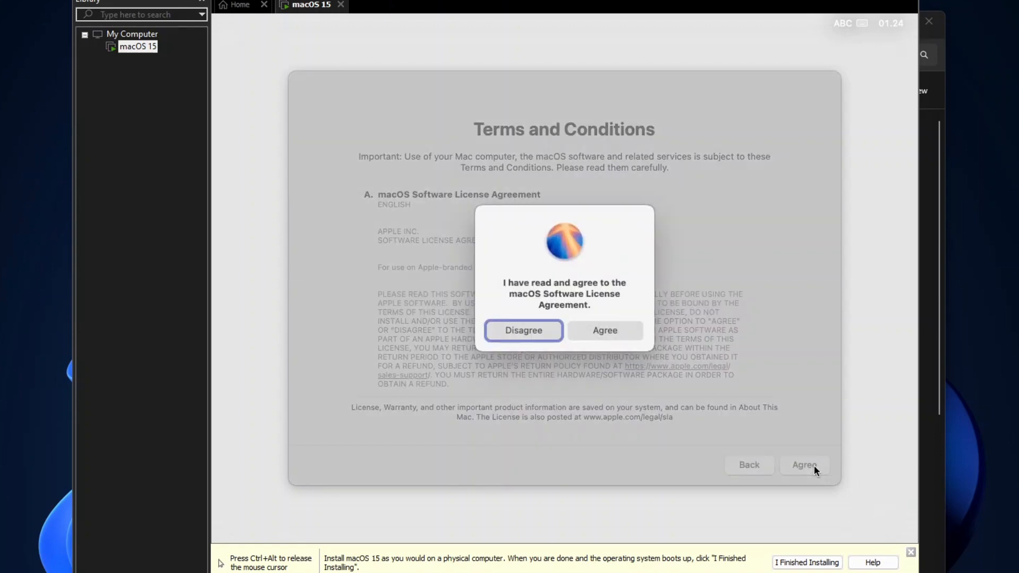
left_click(604, 330)
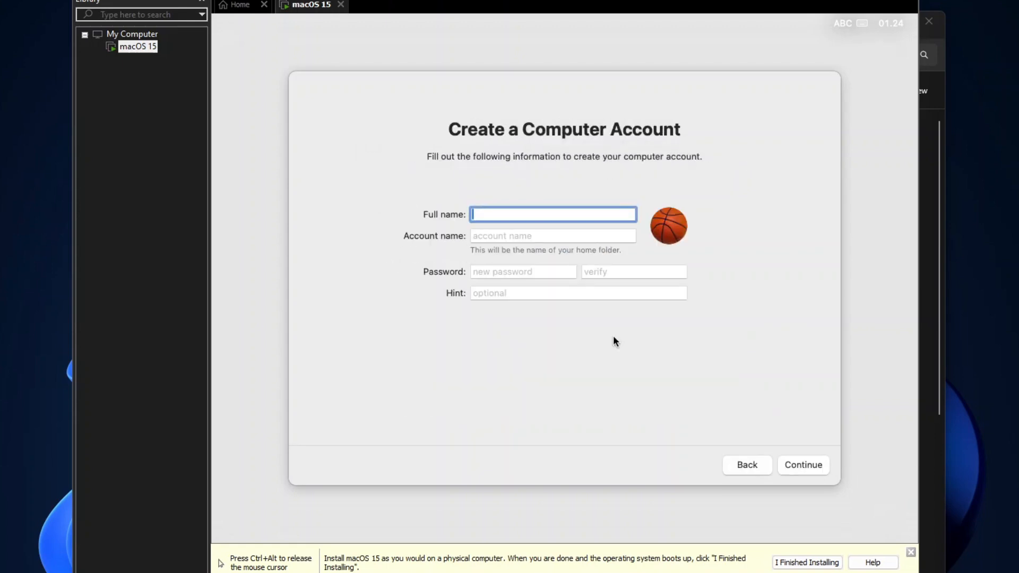
Step: Create the iNeoman computer account and decline Location Services
type("iNeoman")
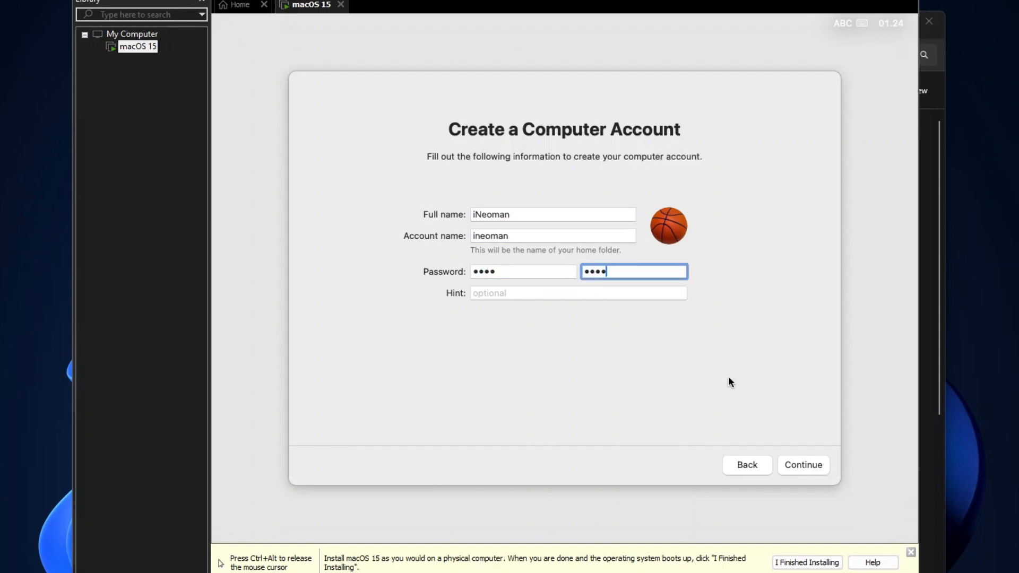
left_click(802, 465)
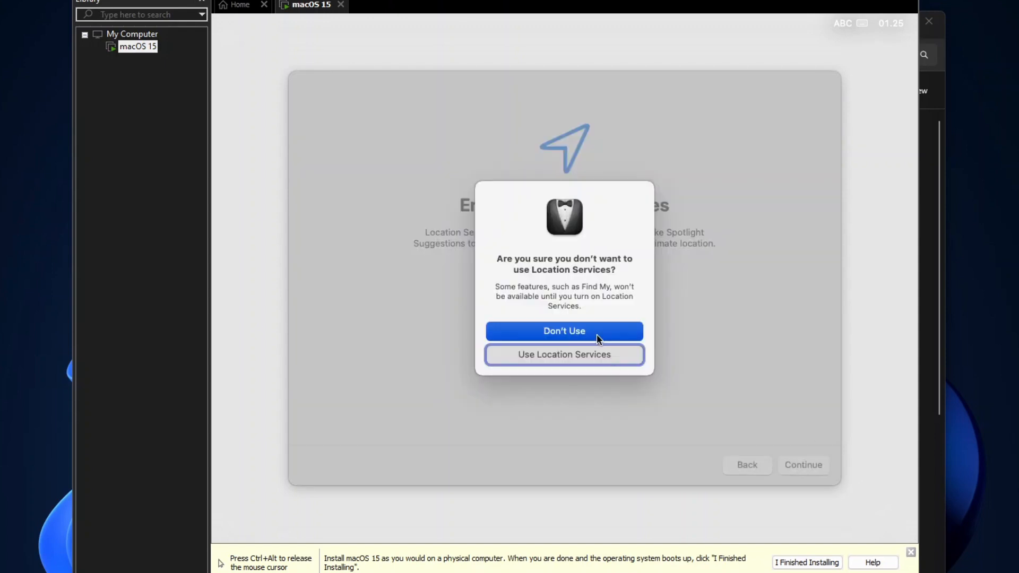
left_click(563, 331)
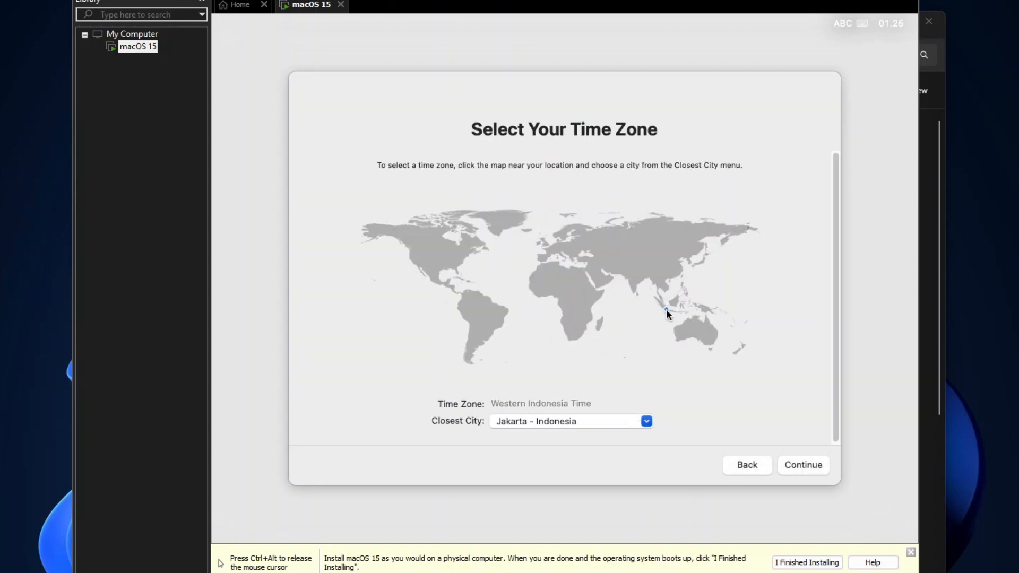
Step: Accept the Jakarta time zone and analytics, postpone Screen Time, and keep the default appearance
left_click(802, 464)
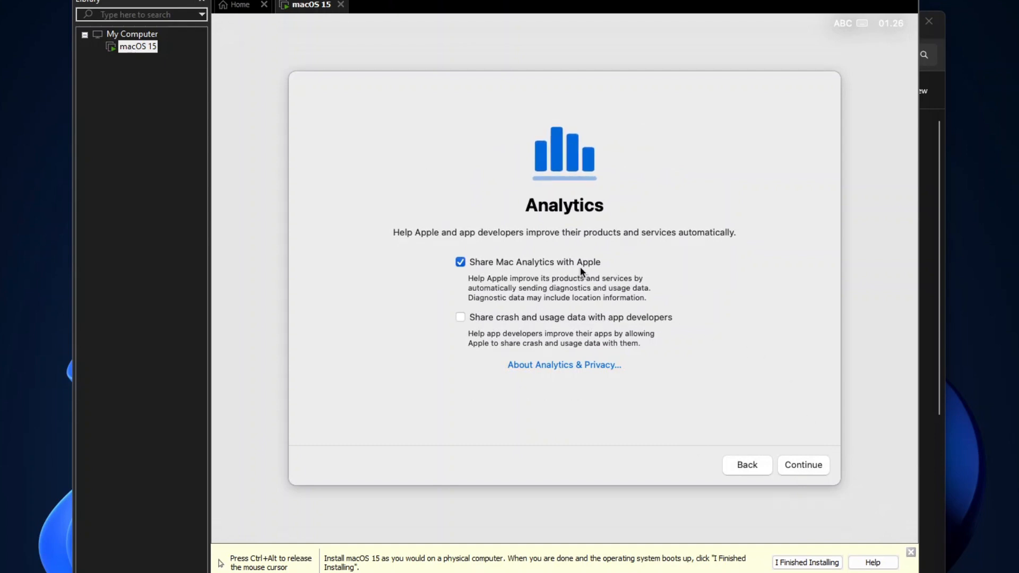
left_click(802, 465)
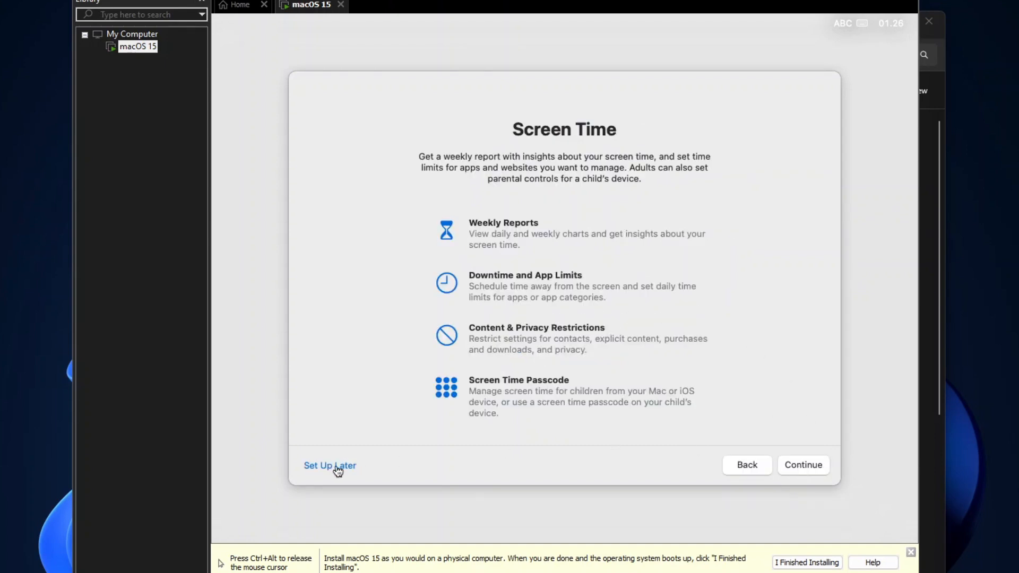
left_click(802, 465)
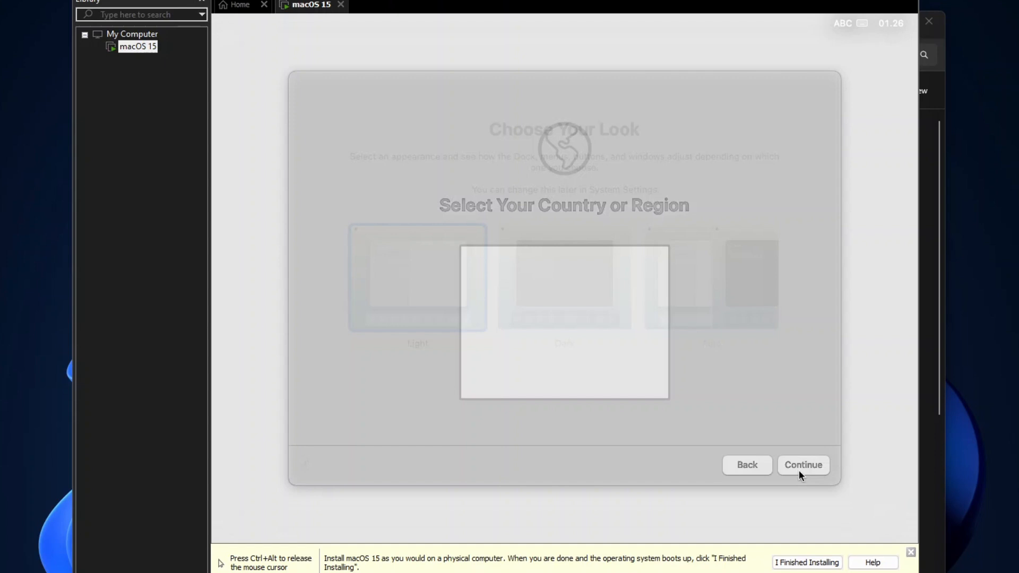
left_click(803, 465)
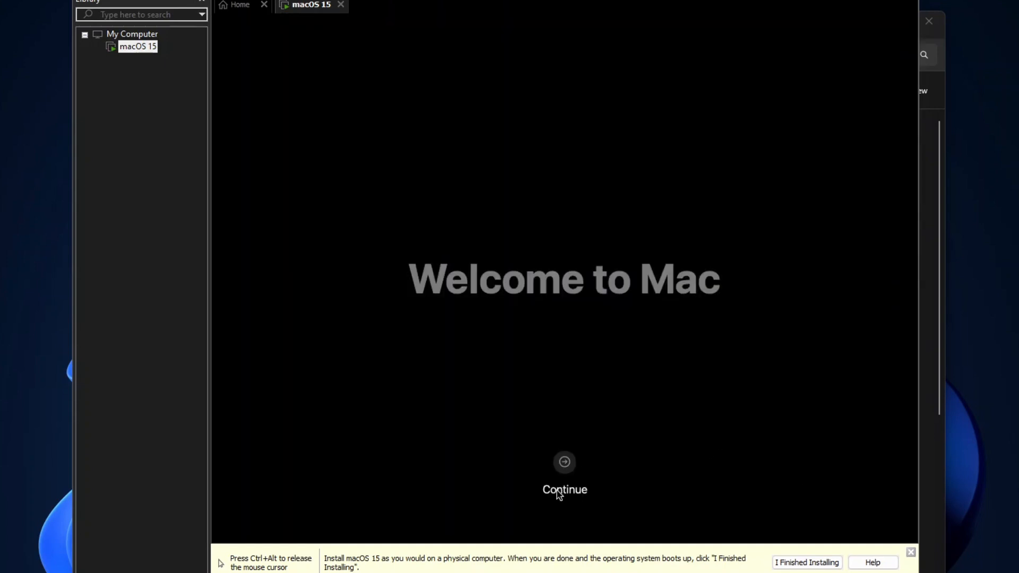
left_click(564, 475)
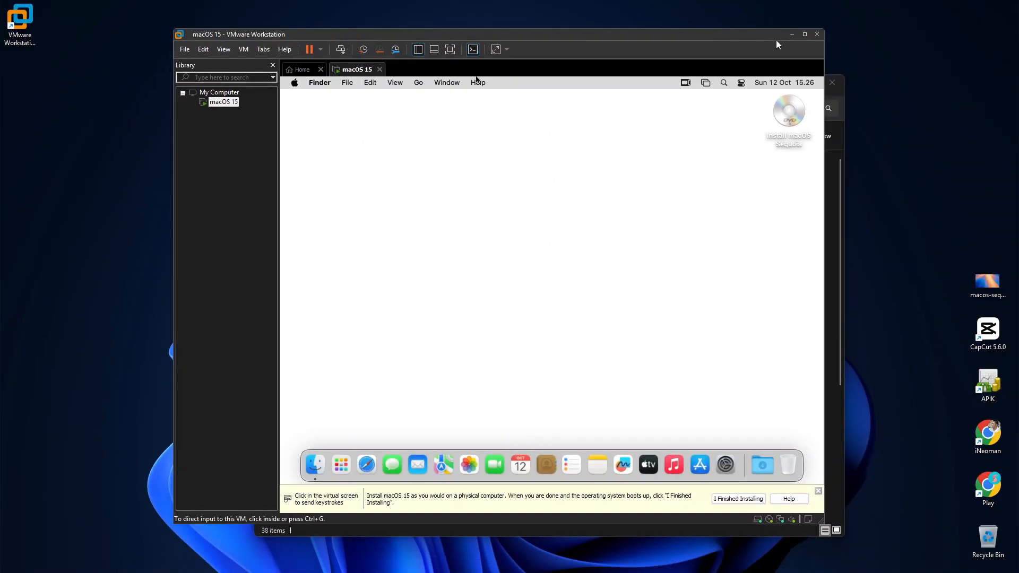
left_click(802, 34)
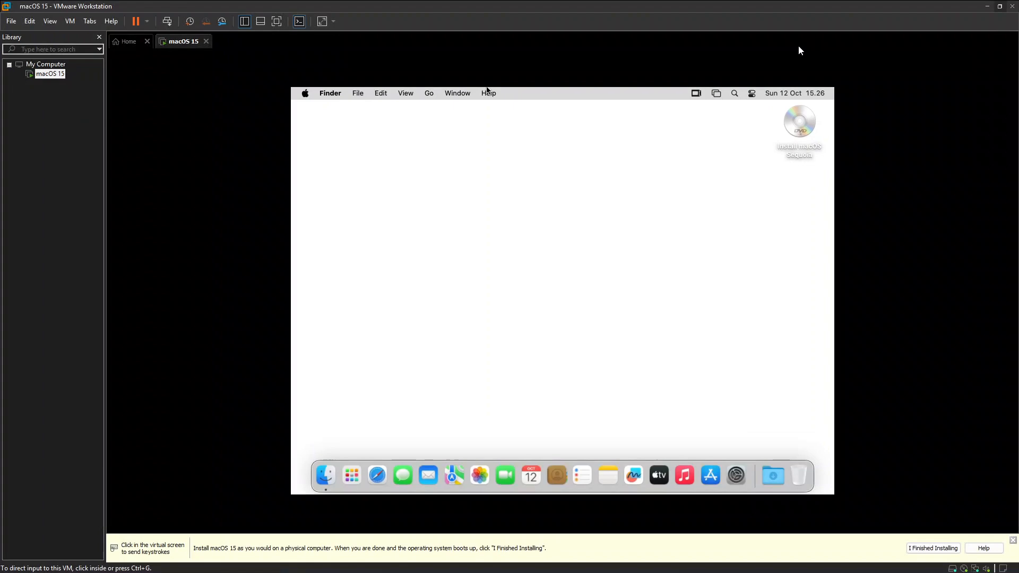
mouse_move(1002, 11)
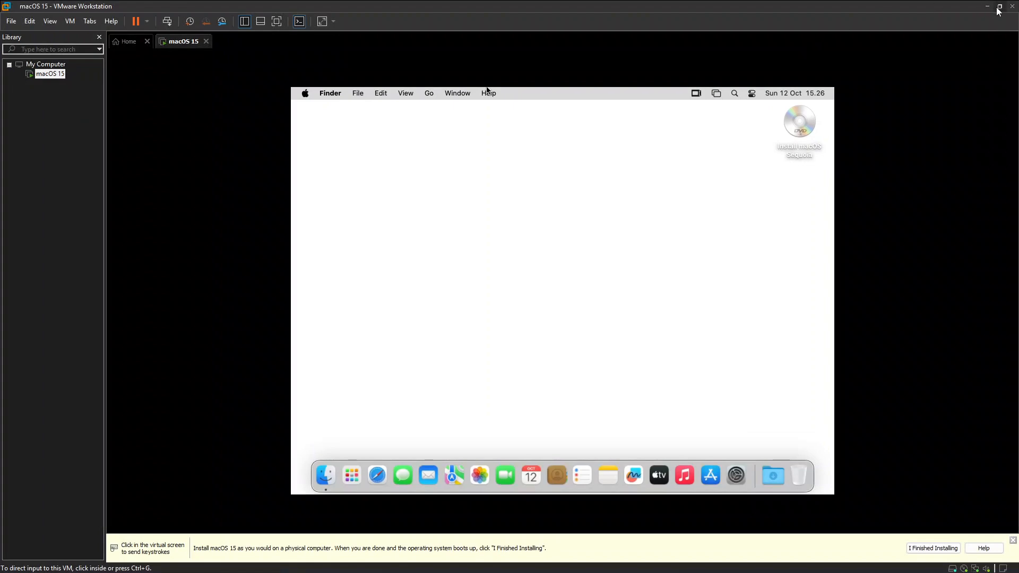
left_click(1001, 7)
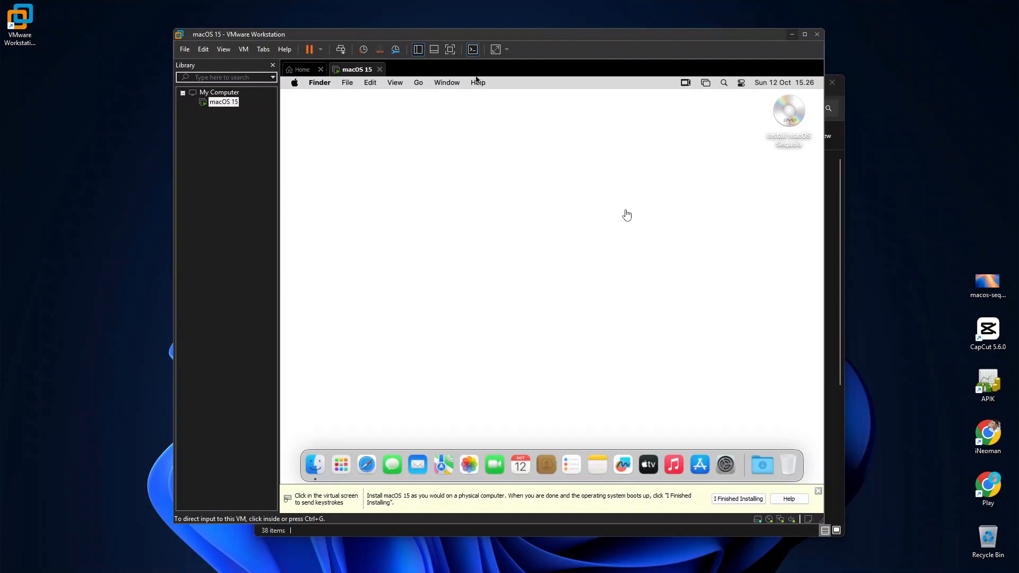
mouse_move(513, 328)
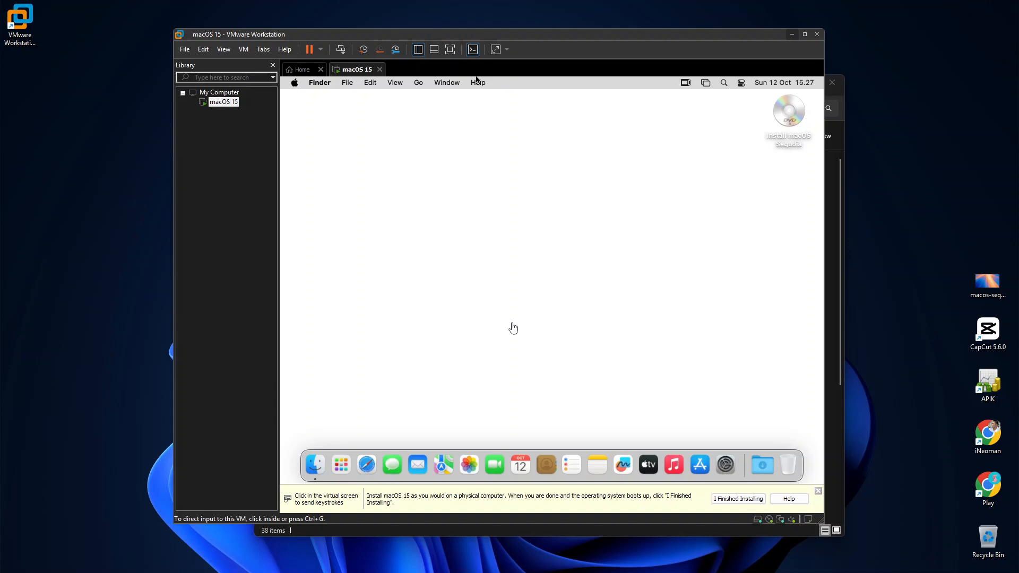
left_click(817, 490)
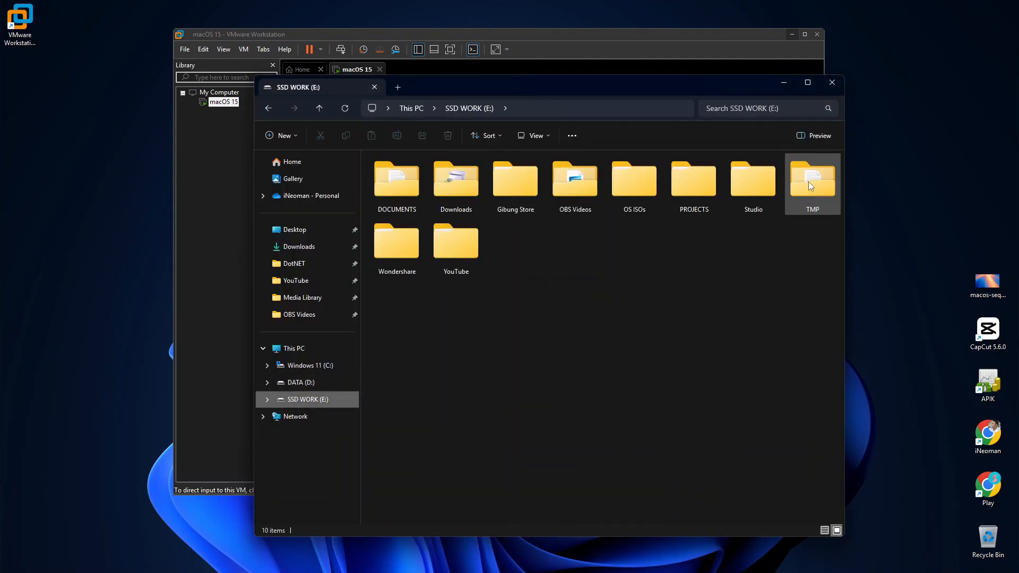
Step: Extract the VMware-Tools-darwin-12.1.0 zip in E:\TMP and open its vmtools folder
double_click(811, 178)
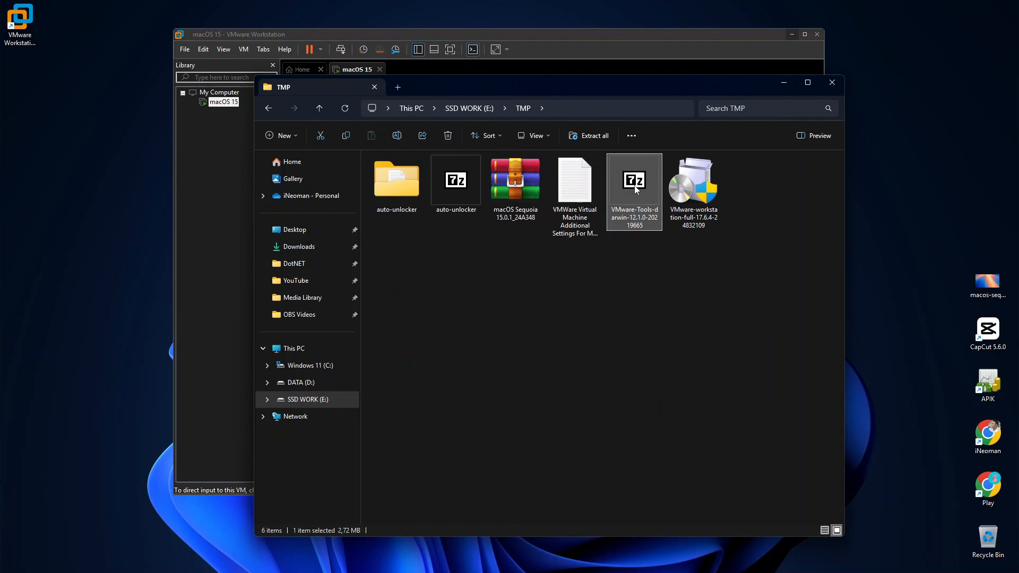
left_click(592, 136)
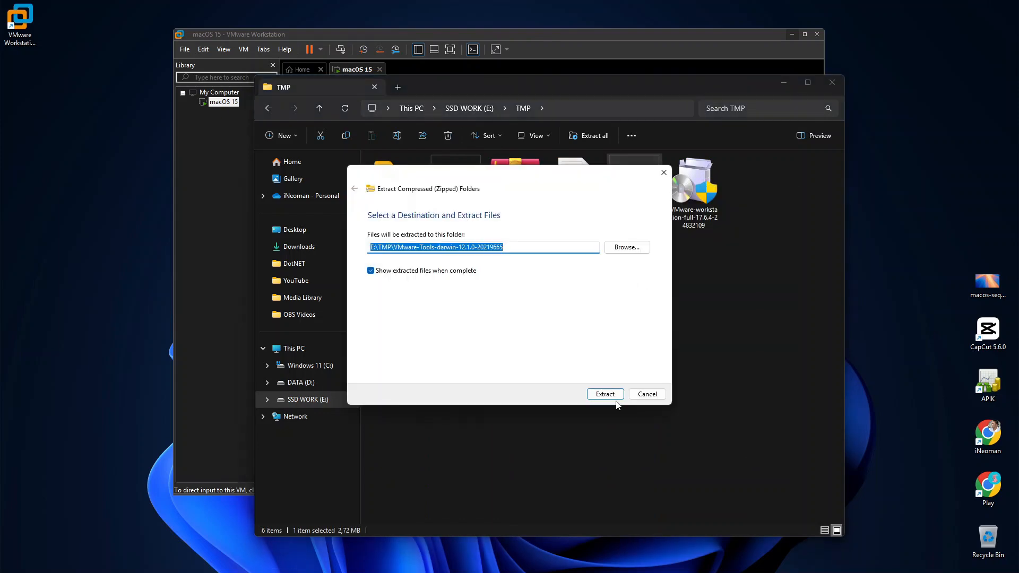
left_click(604, 394)
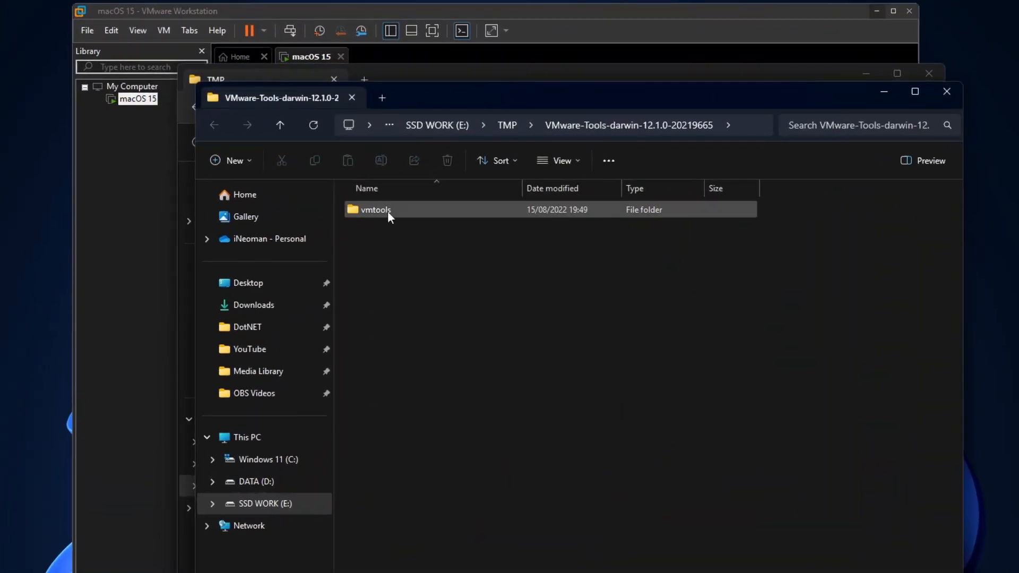
double_click(375, 209)
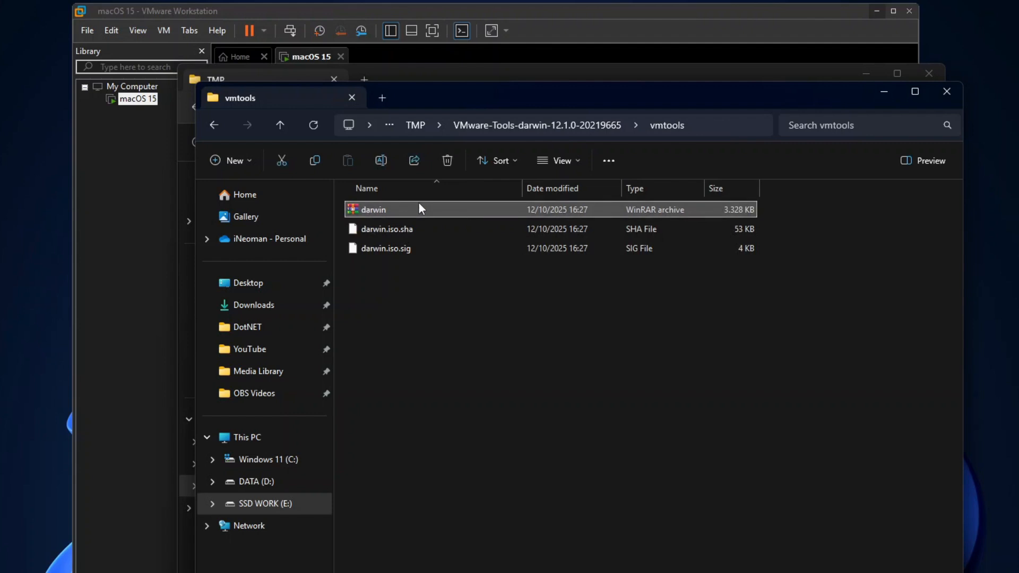
mouse_move(427, 314)
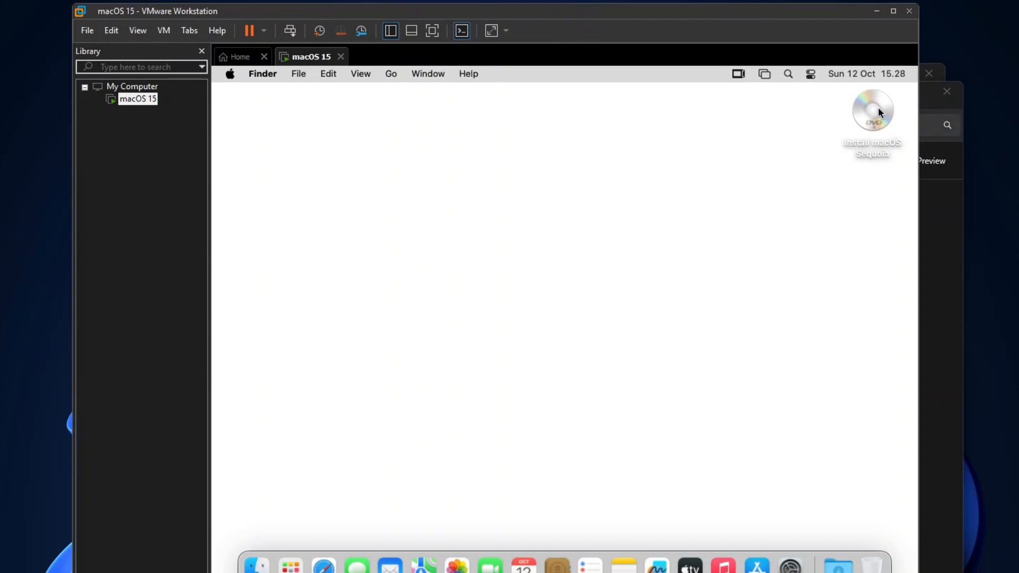
Step: Set the macOS 15 CD/DVD (SATA) drive to Connected using vmtools\darwin.iso
right_click(871, 110)
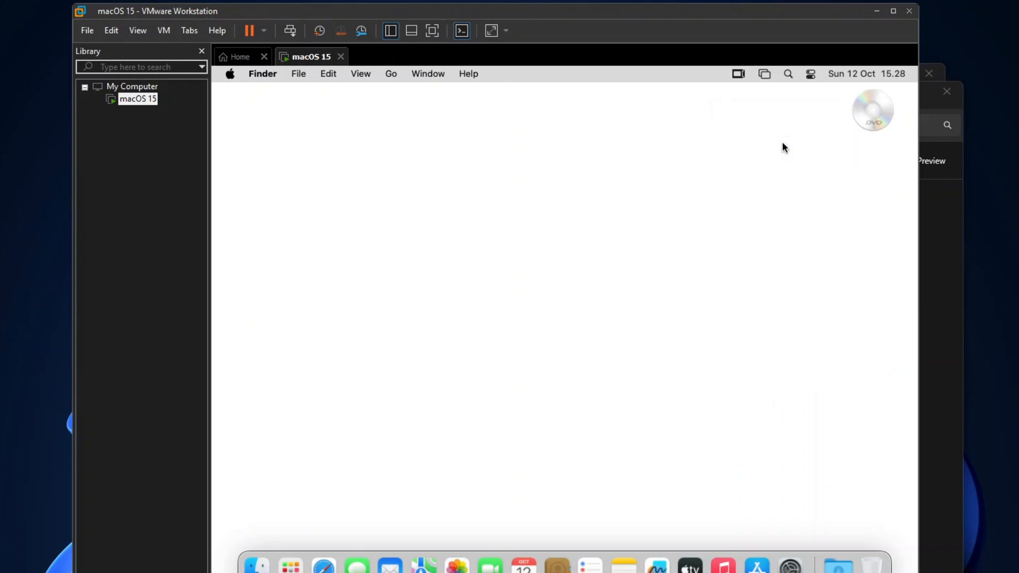
mouse_move(137, 98)
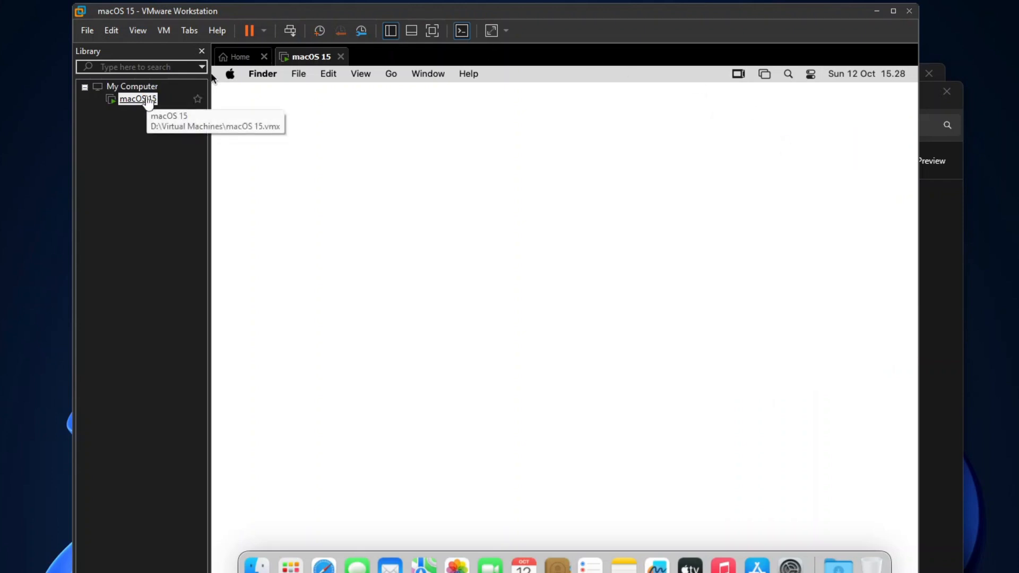
right_click(136, 98)
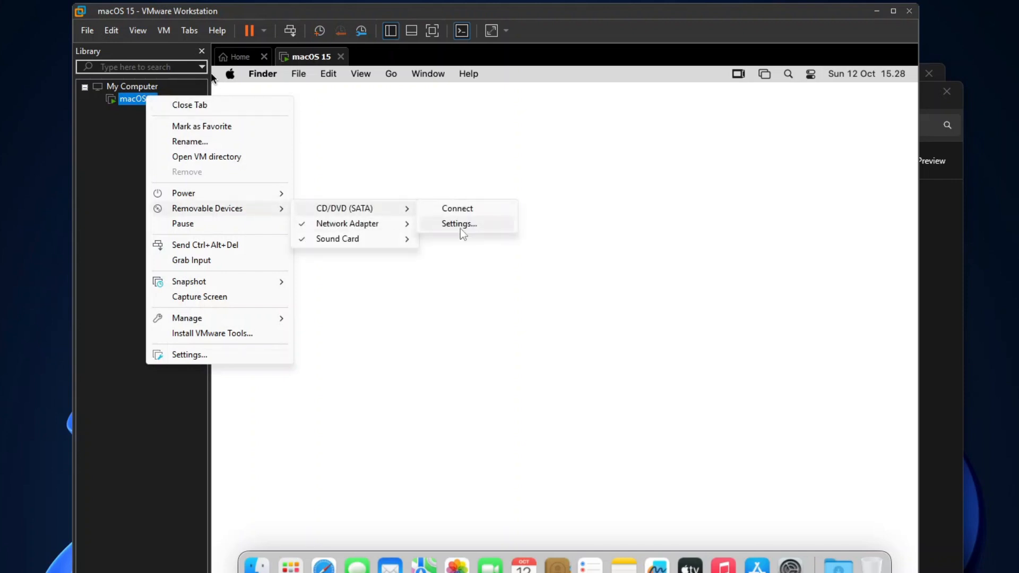
left_click(459, 224)
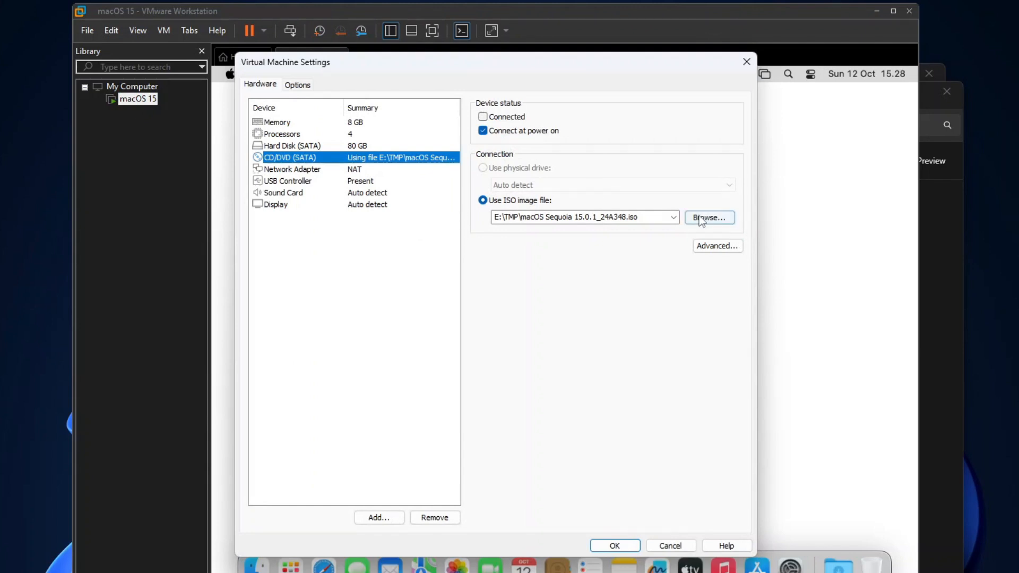
left_click(483, 116)
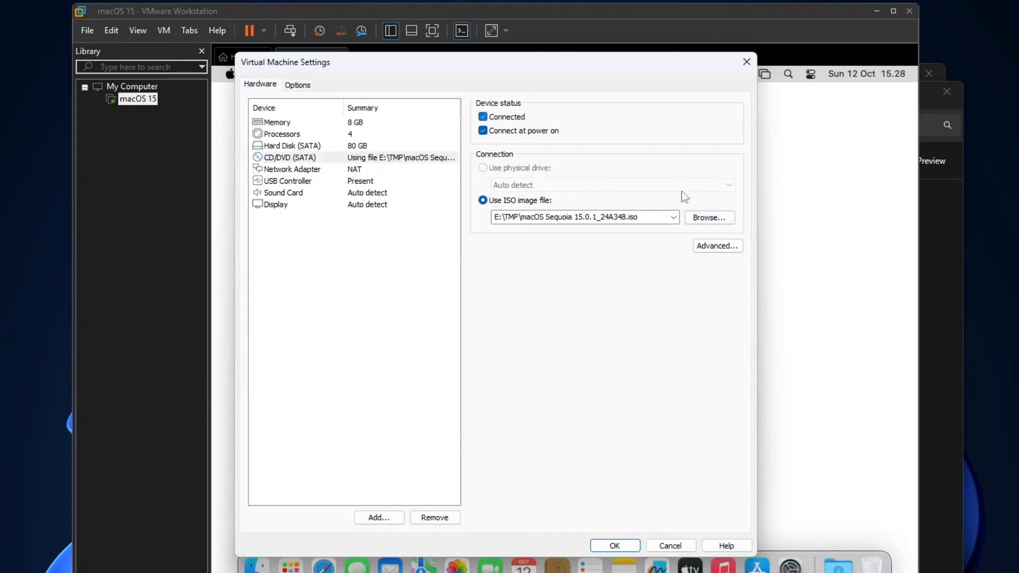
left_click(708, 217)
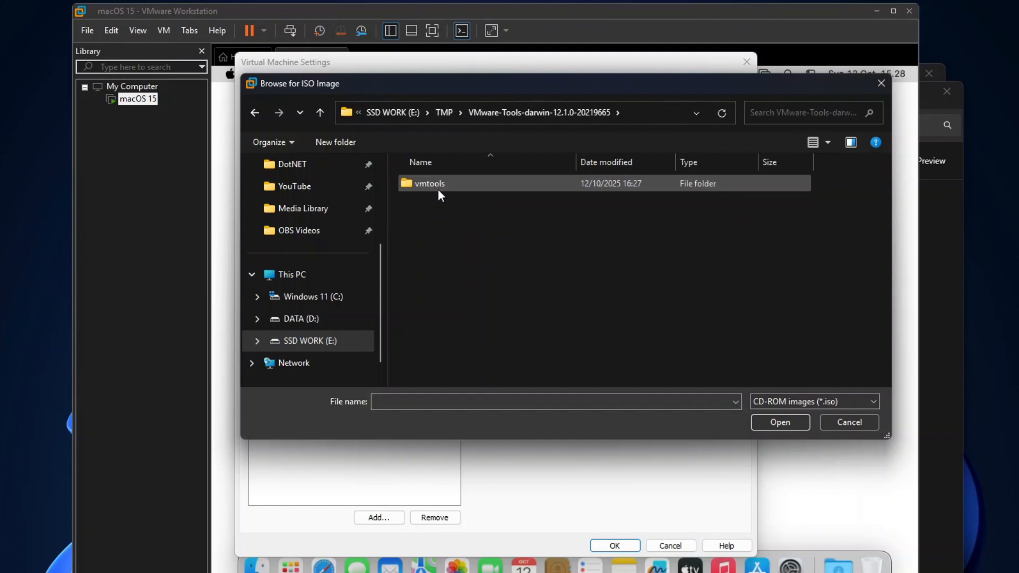
left_click(779, 421)
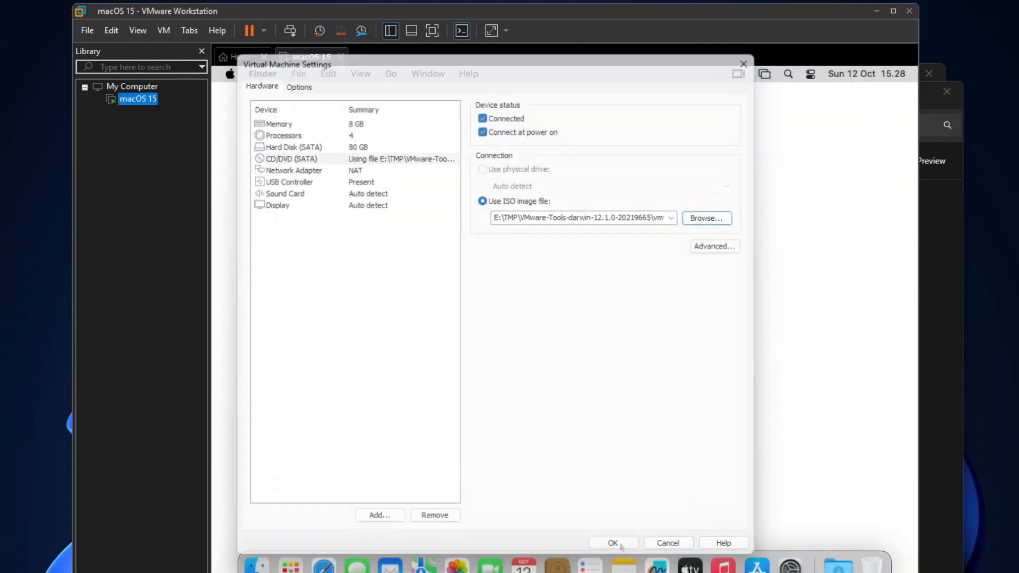
Step: Apply the darwin.iso disc setting and launch the Install VMware Tools package
left_click(611, 542)
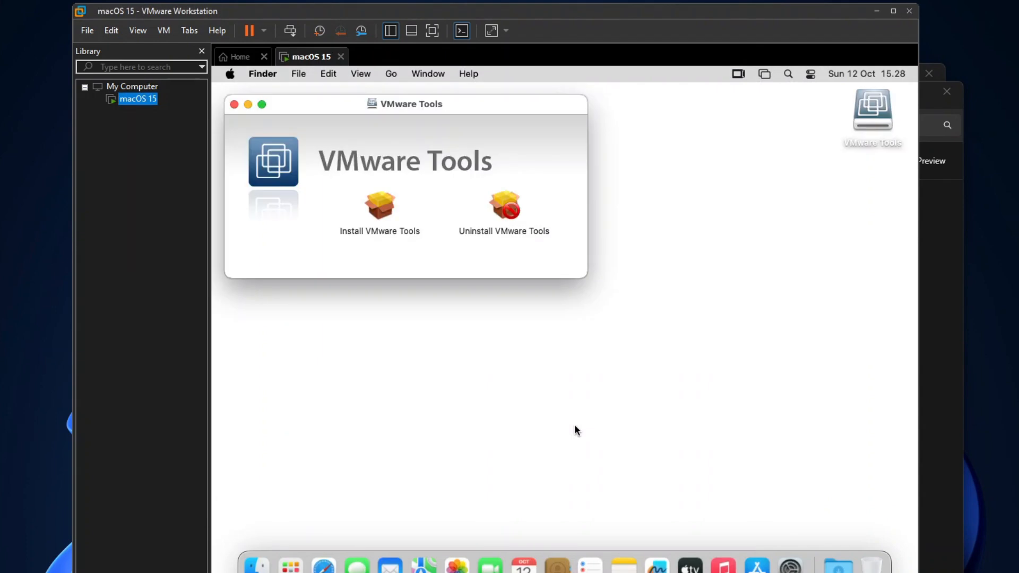
left_click(379, 207)
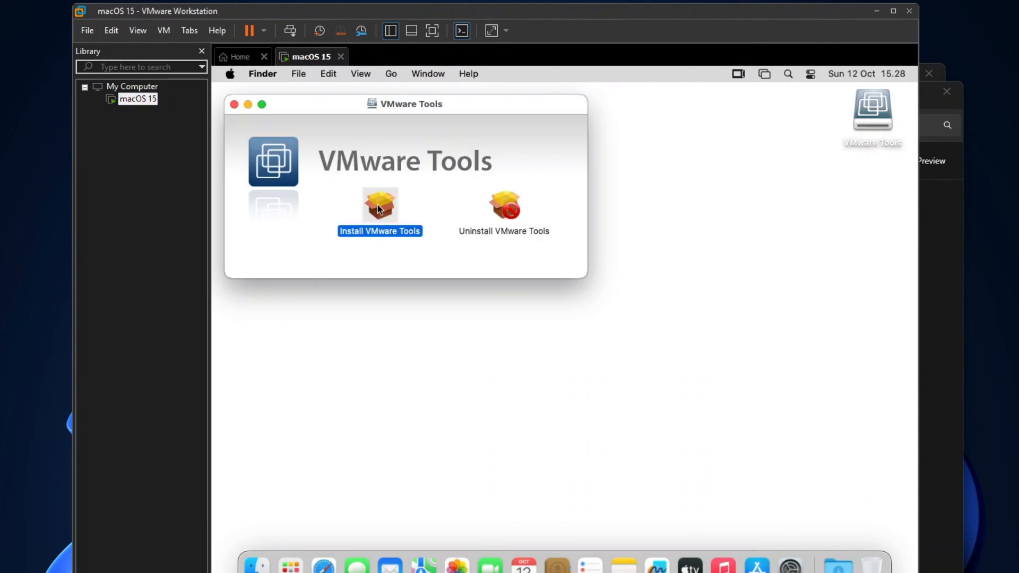
double_click(380, 208)
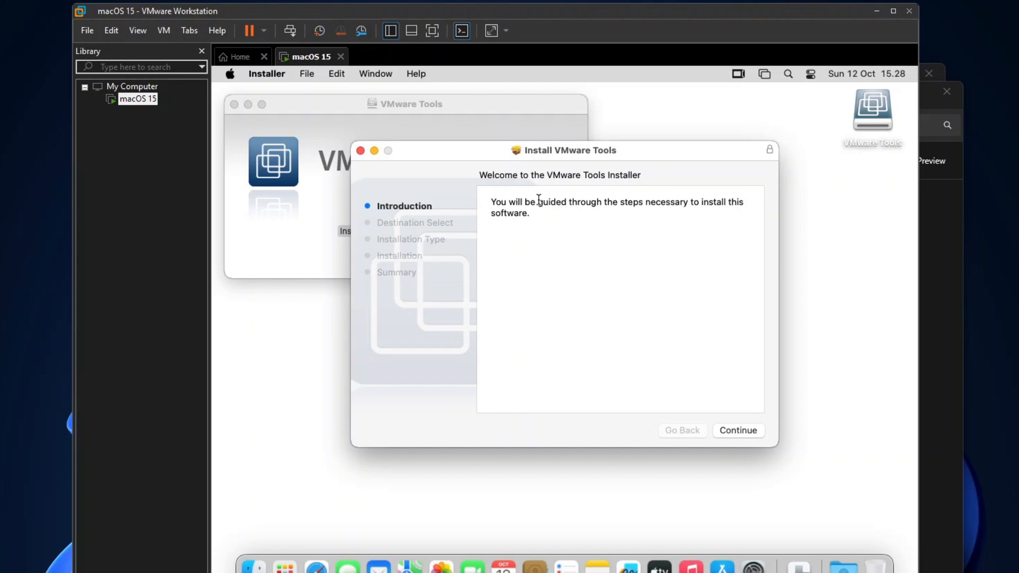
Step: Run the Tools installer for all users and authorize the install with the password
left_click(737, 431)
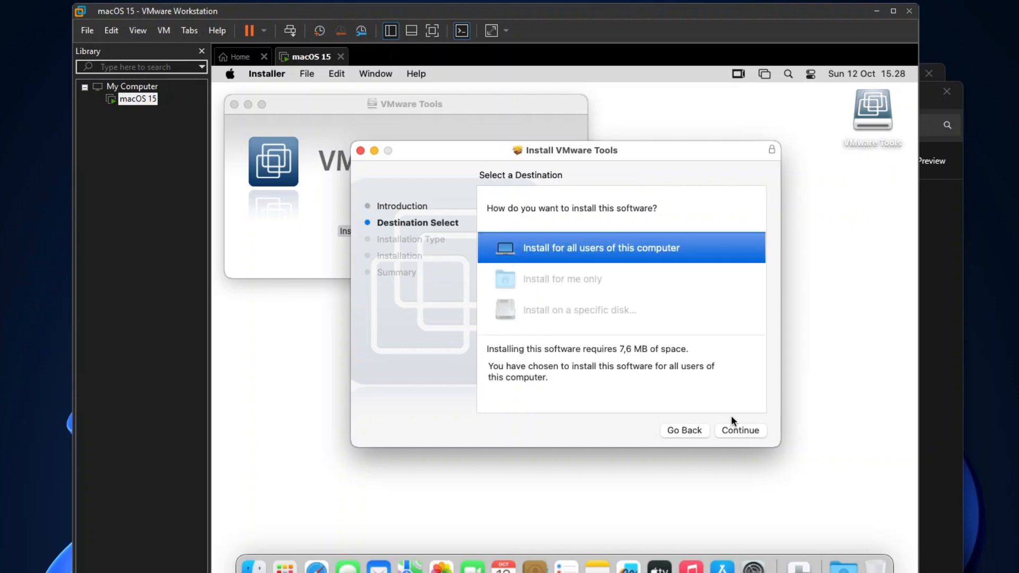
left_click(740, 430)
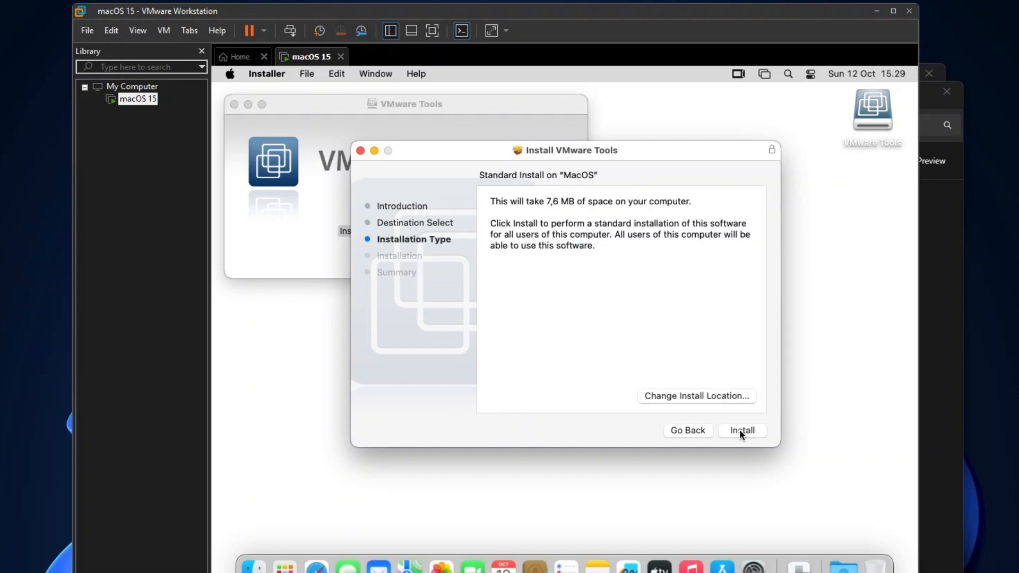
left_click(741, 431)
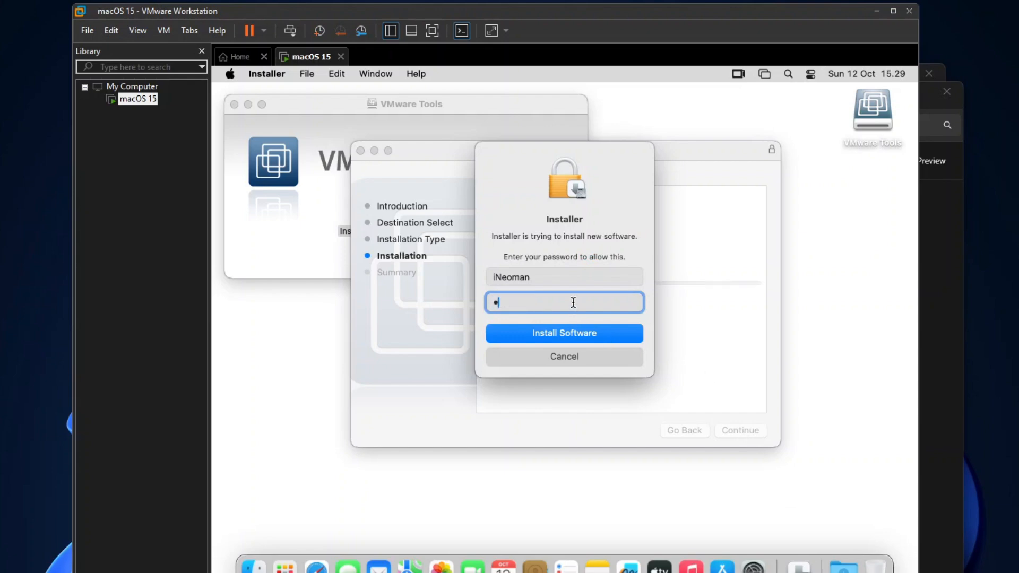
left_click(563, 333)
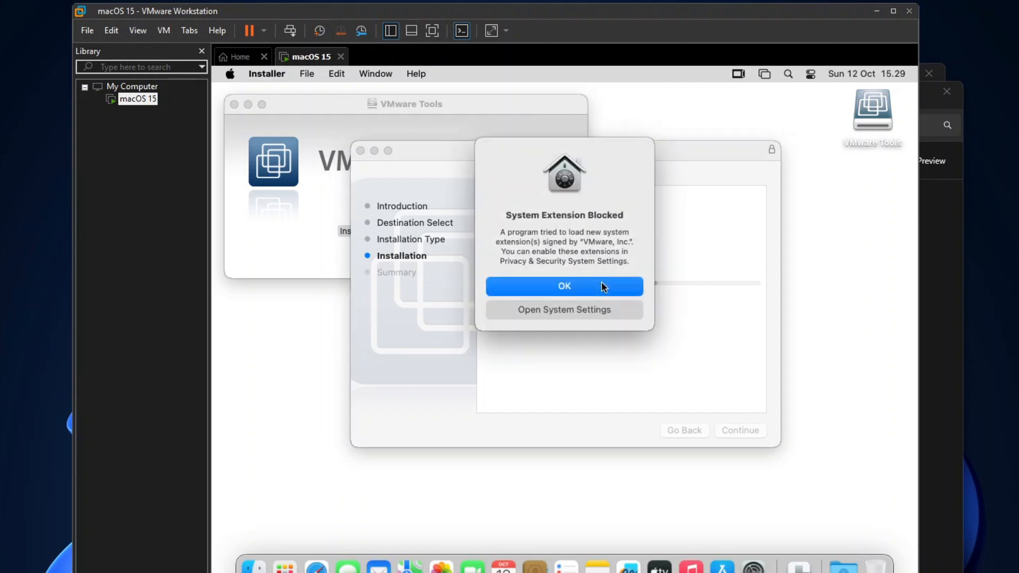
mouse_move(551, 314)
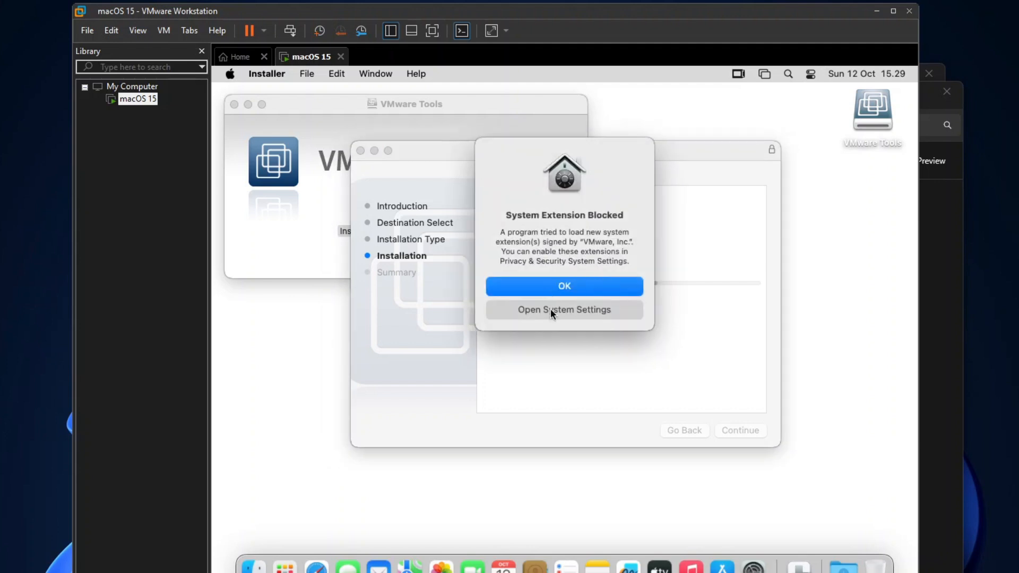
Step: Allow VMware's blocked system software in Privacy & Security with the password, postponing the restart
left_click(563, 309)
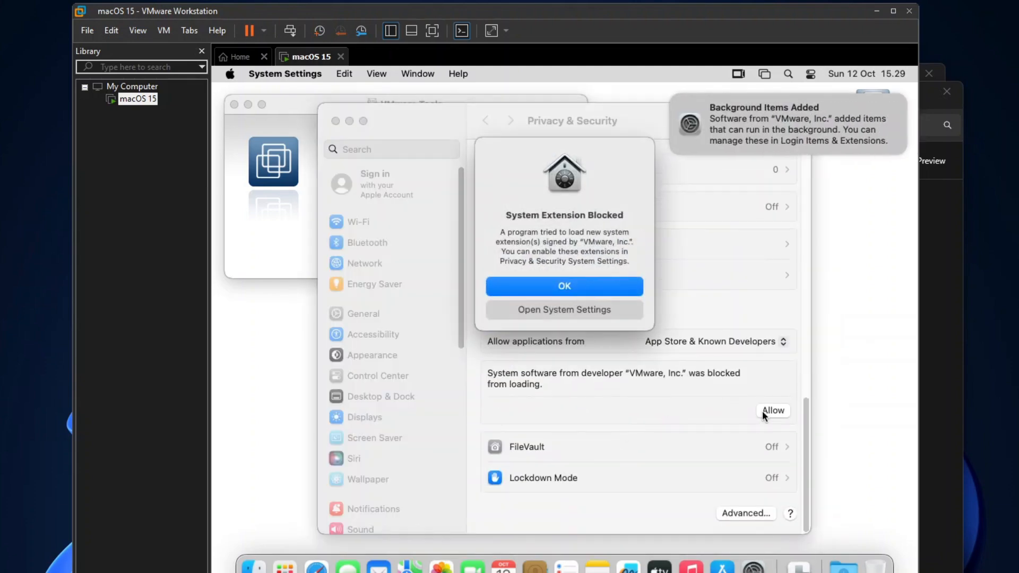
left_click(772, 410)
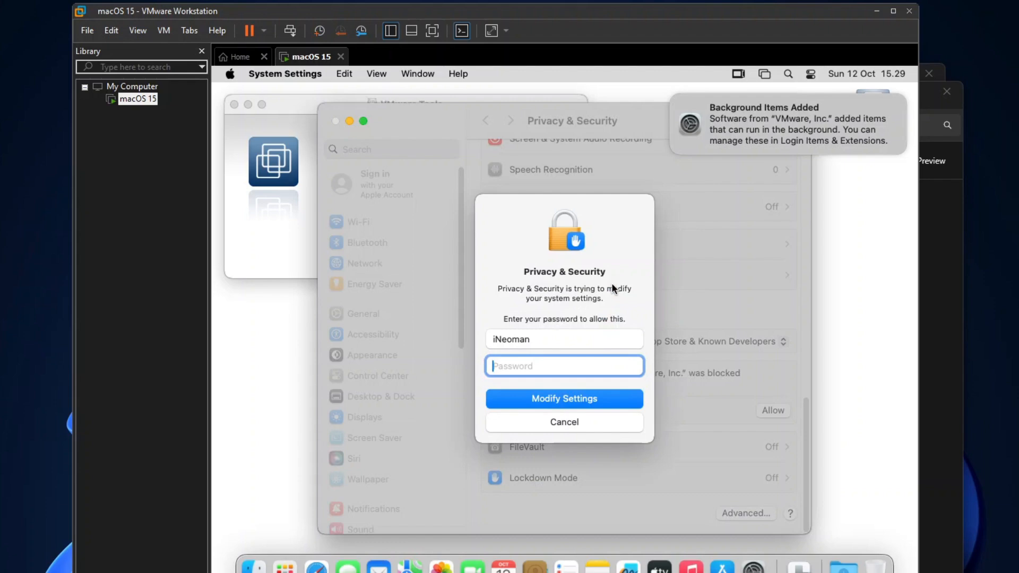
type("••••")
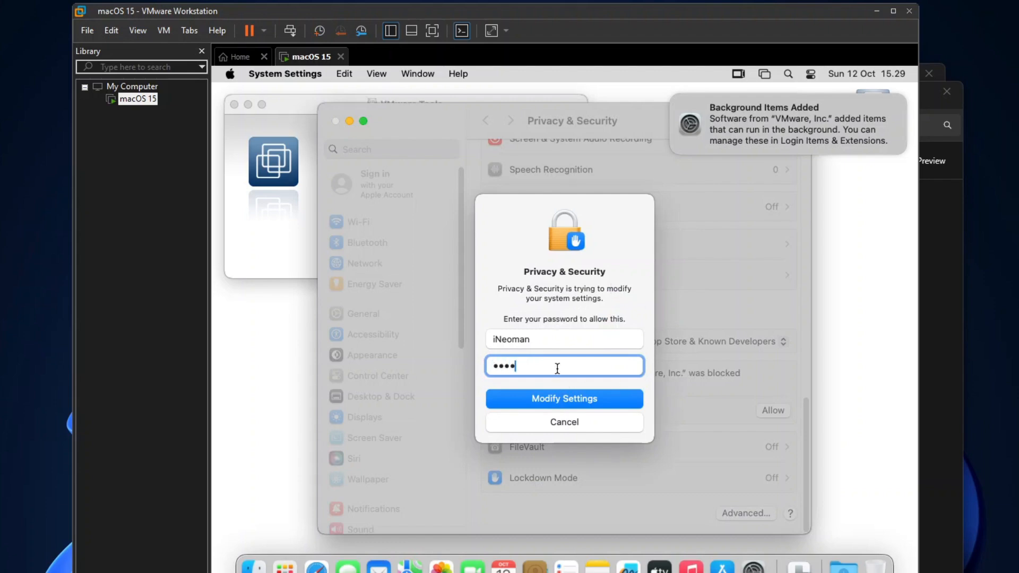
left_click(562, 399)
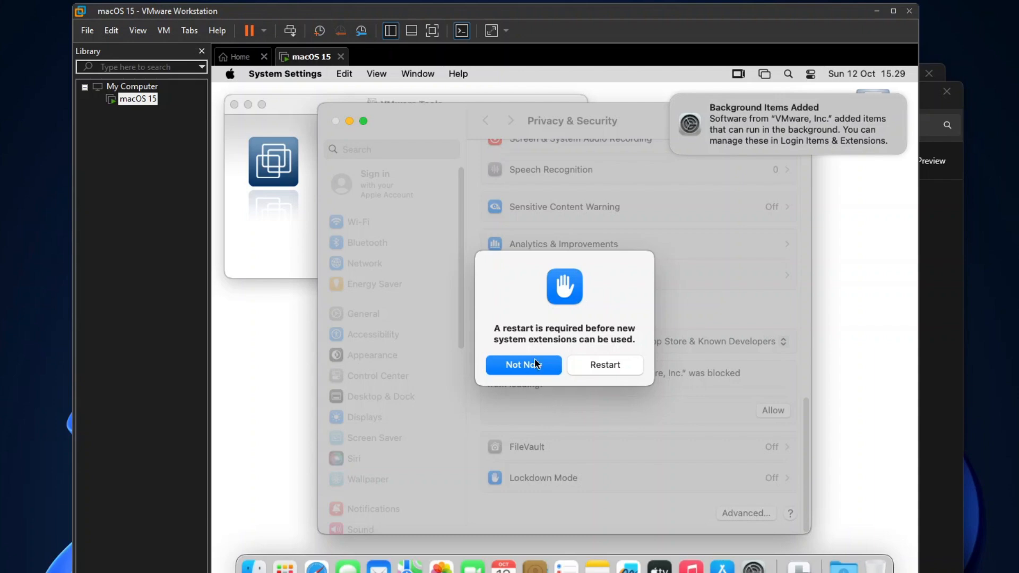
left_click(523, 364)
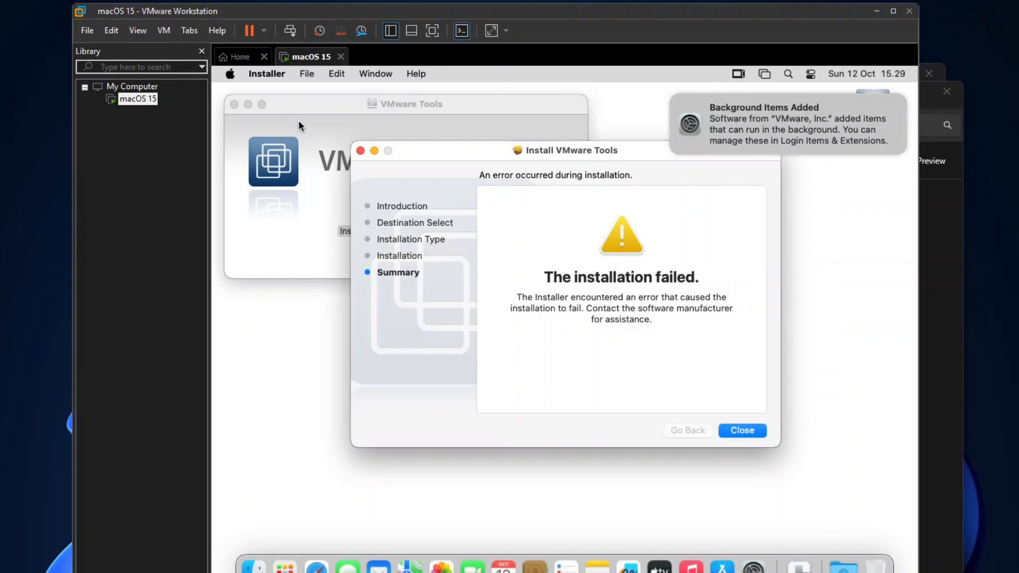
Step: Rerun the VMware Tools installer, approve it with the password, and restart macOS
left_click(742, 430)
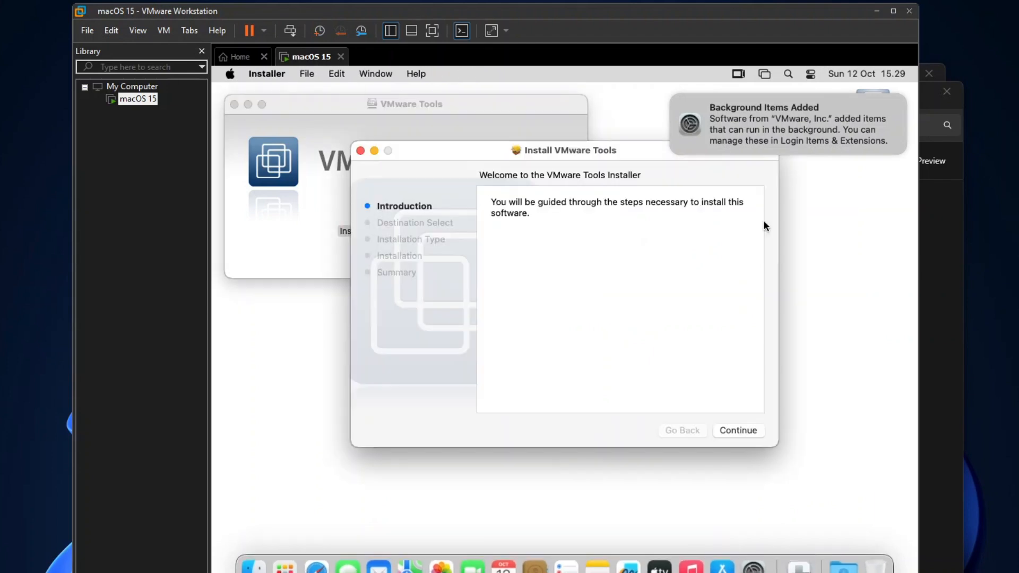
left_click(737, 430)
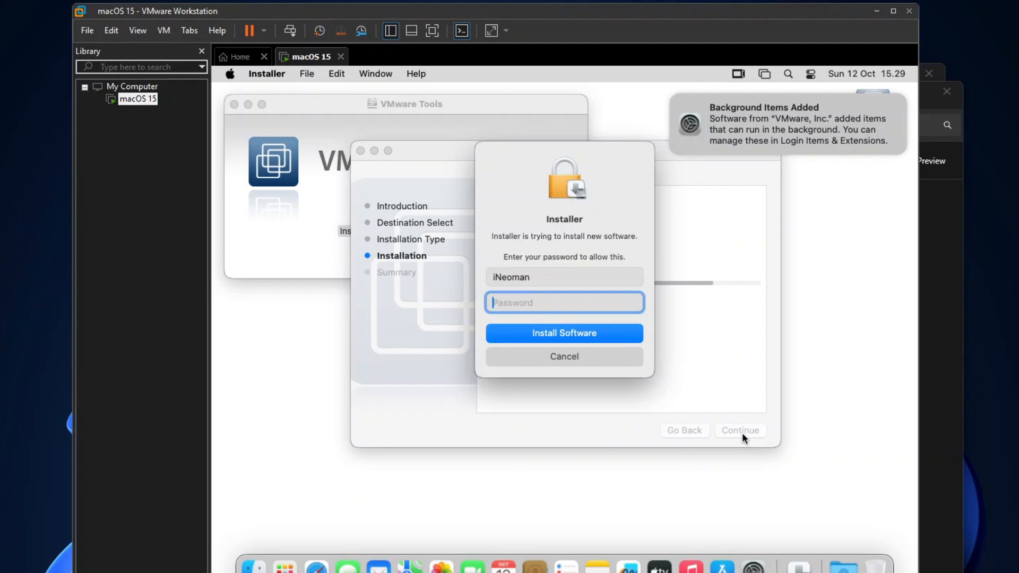
type("password")
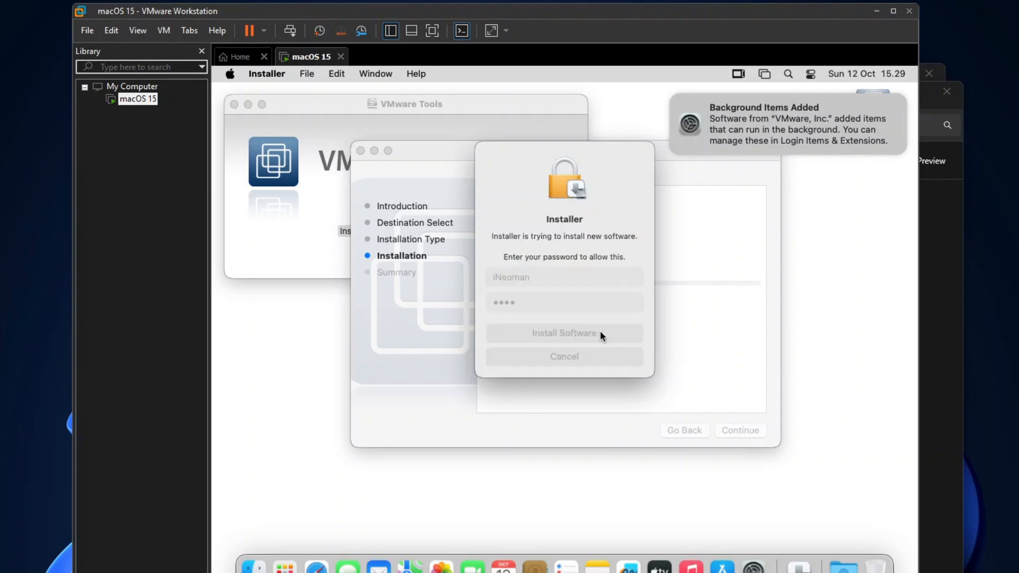
left_click(564, 333)
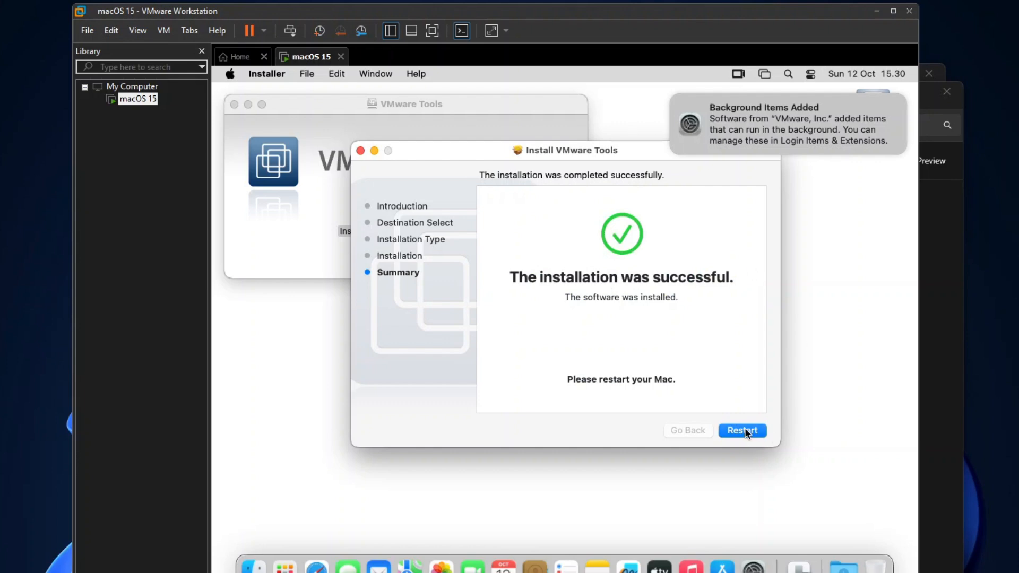
left_click(741, 430)
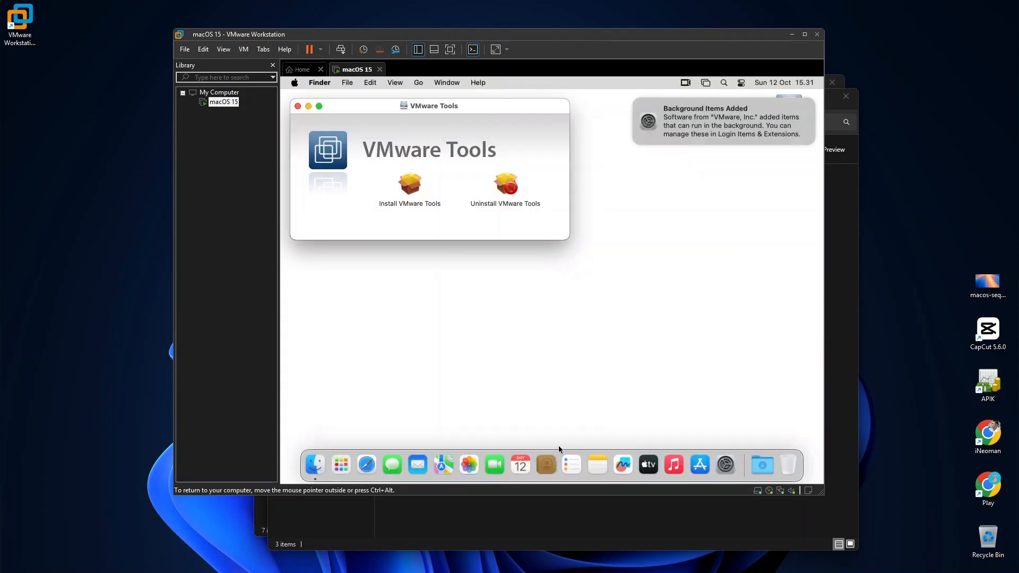
Step: Close the VMware Tools window and maximize the VMware Workstation window
left_click(297, 105)
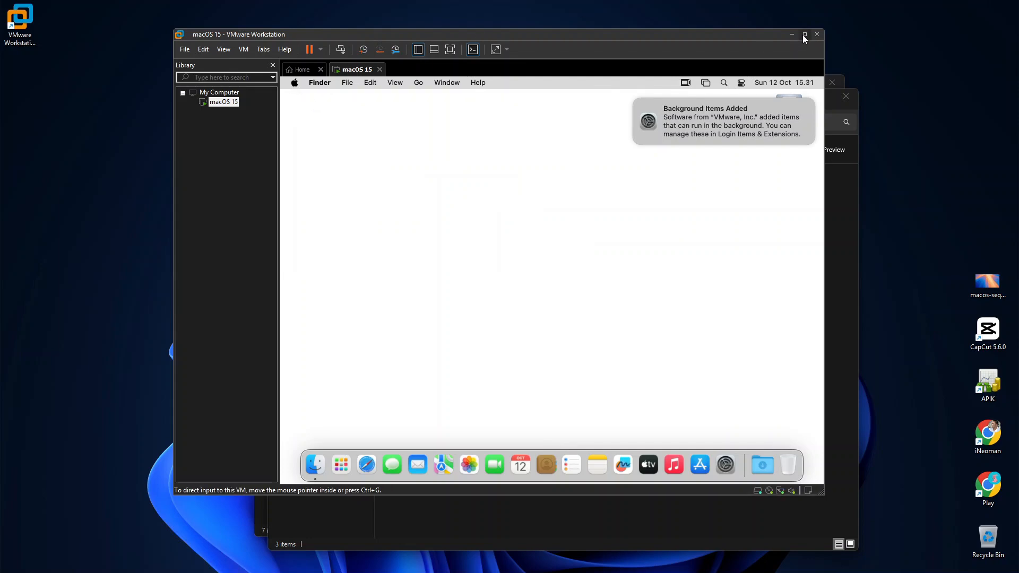
left_click(804, 34)
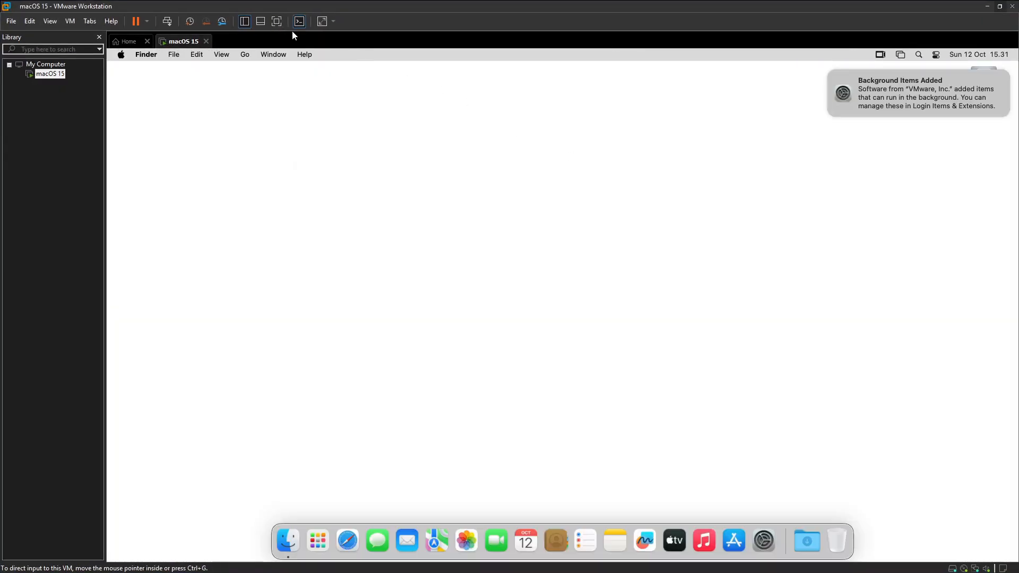
mouse_move(416, 202)
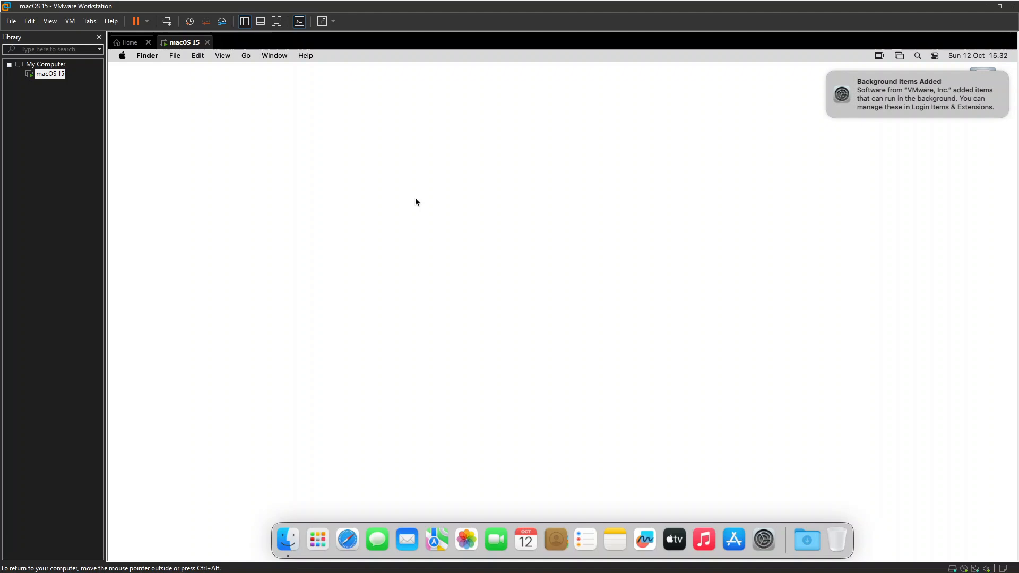
Step: Change the desktop wallpaper to Hello Metallic Blue and close System Settings
right_click(416, 202)
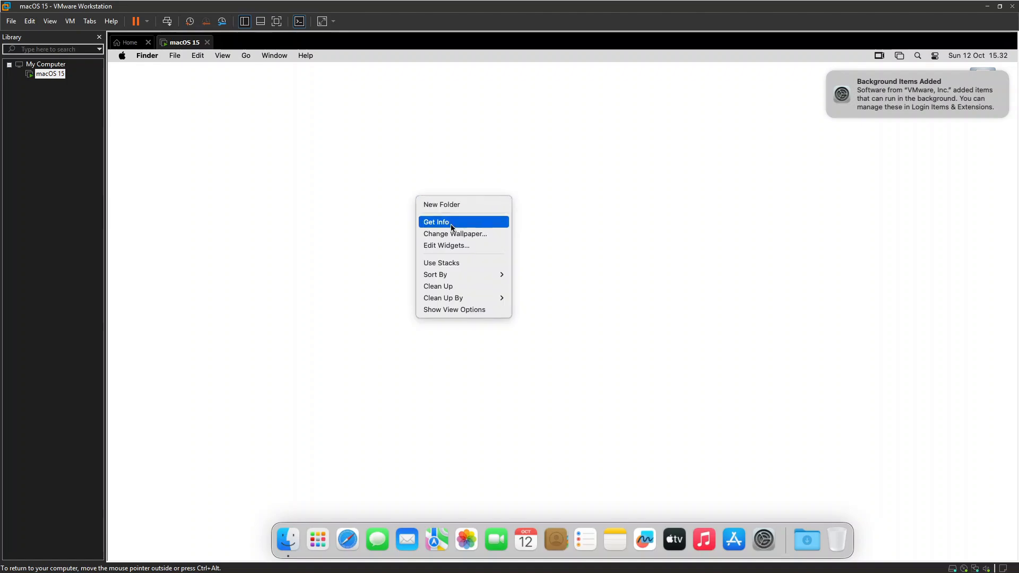
left_click(455, 233)
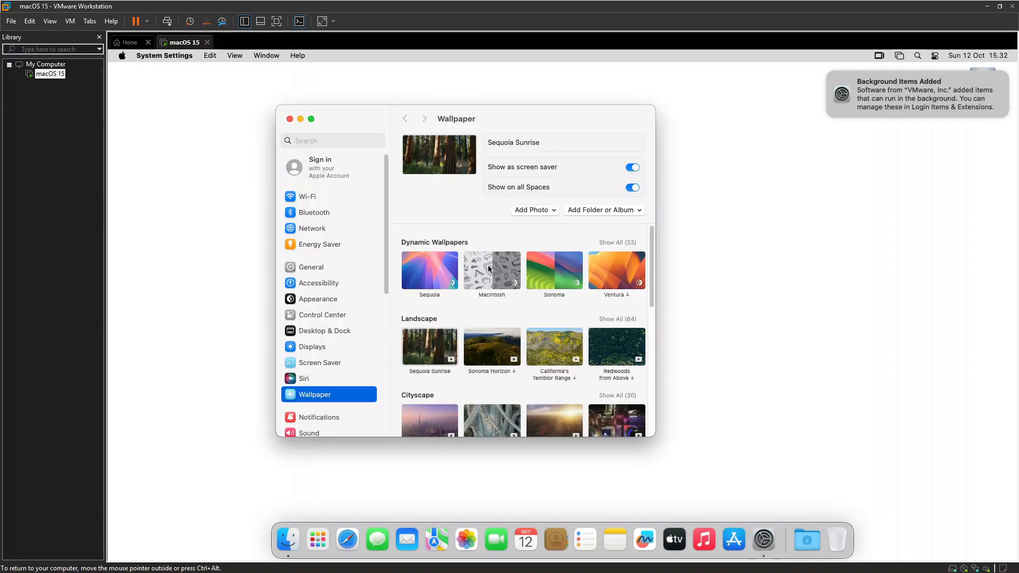
scroll("down", 3)
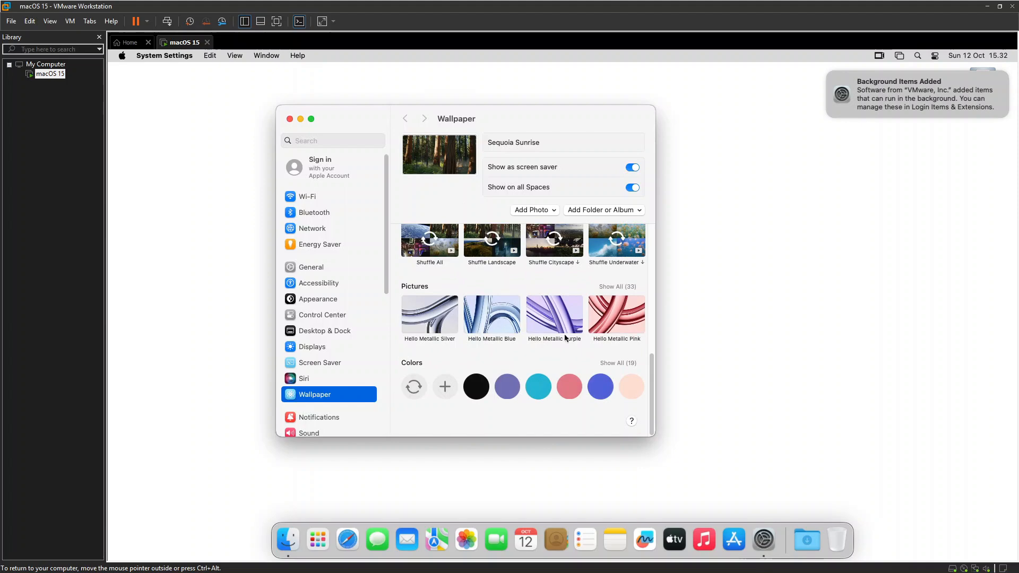
left_click(491, 312)
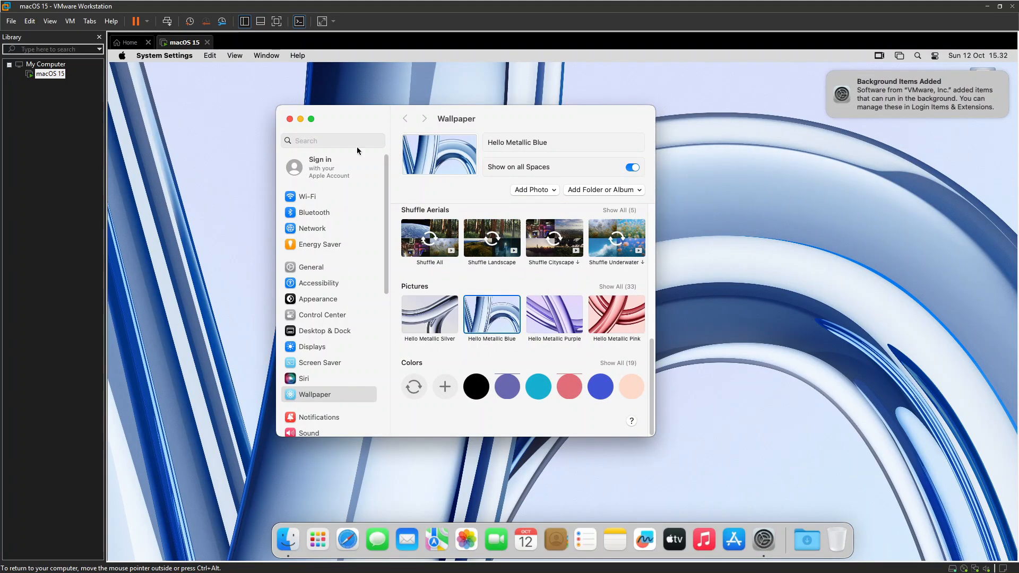
left_click(289, 118)
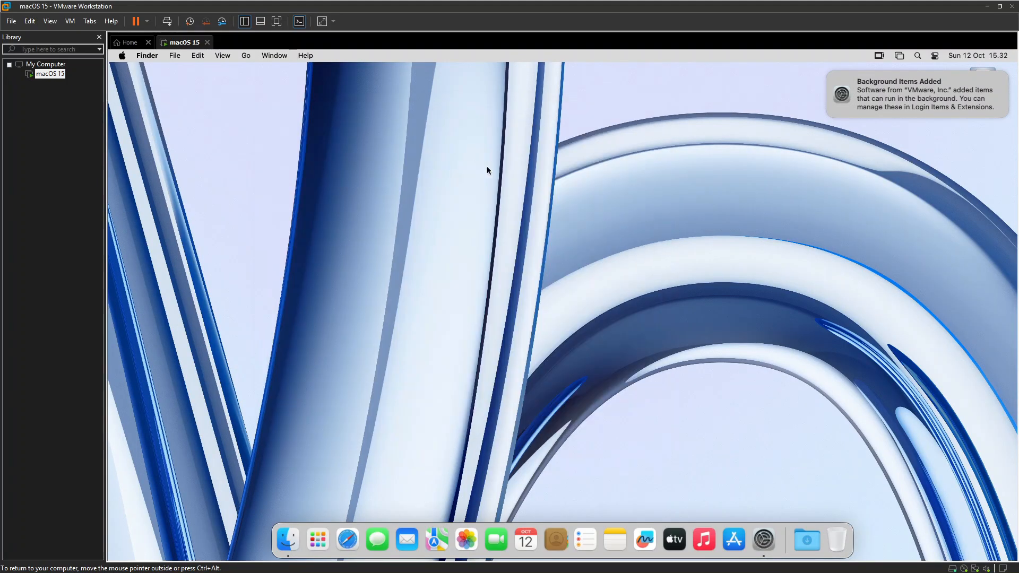
mouse_move(611, 252)
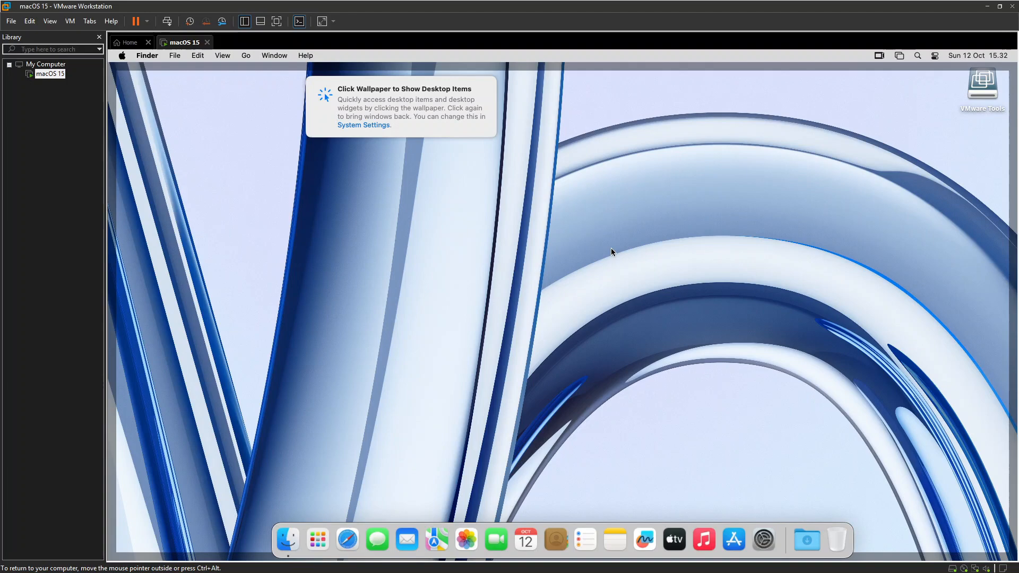
mouse_move(161, 36)
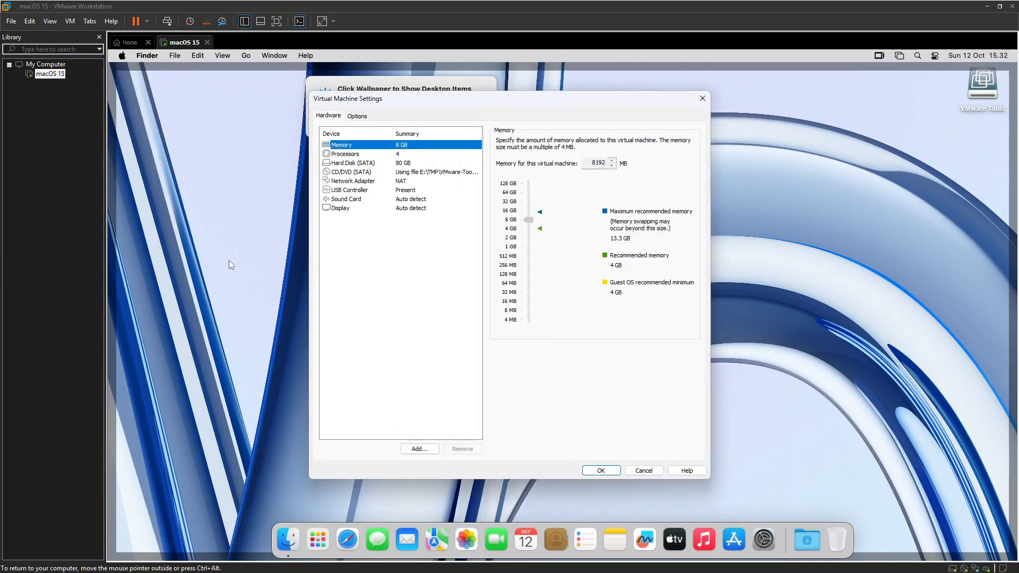
Step: Add D:\Wallpapers as an always-enabled shared folder under VM Options > Shared Folders
left_click(357, 116)
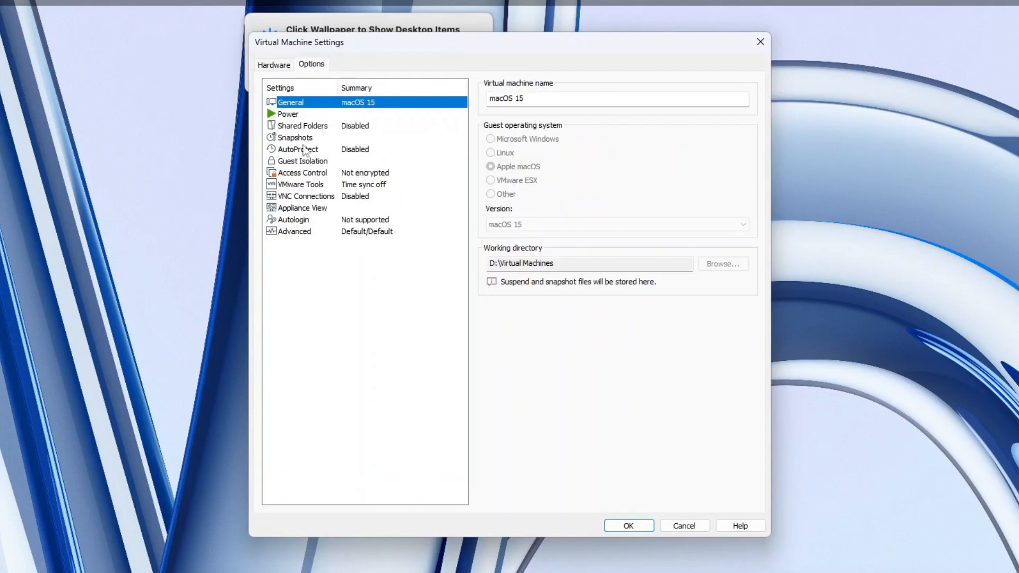
left_click(301, 125)
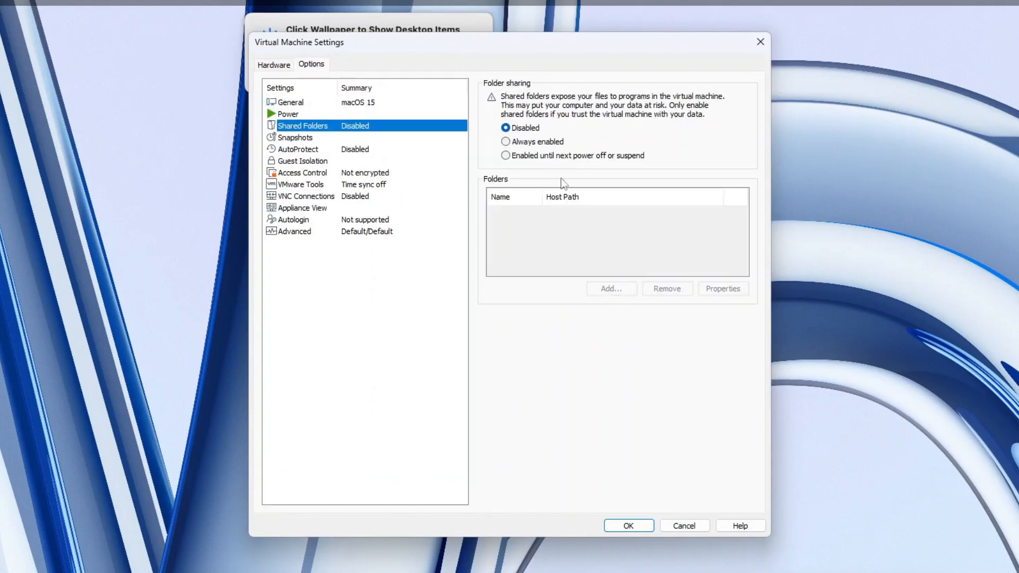
left_click(505, 142)
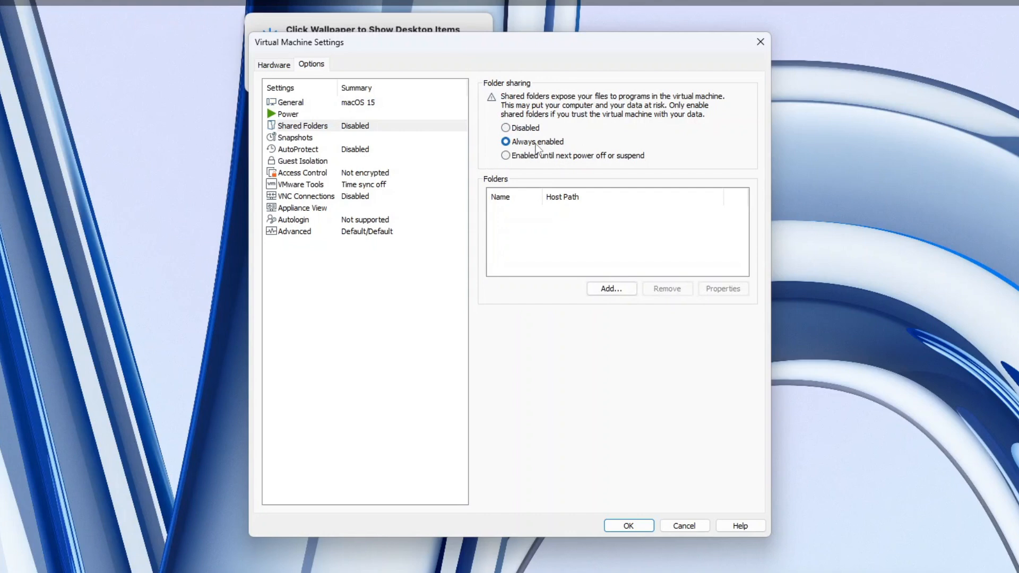
left_click(610, 287)
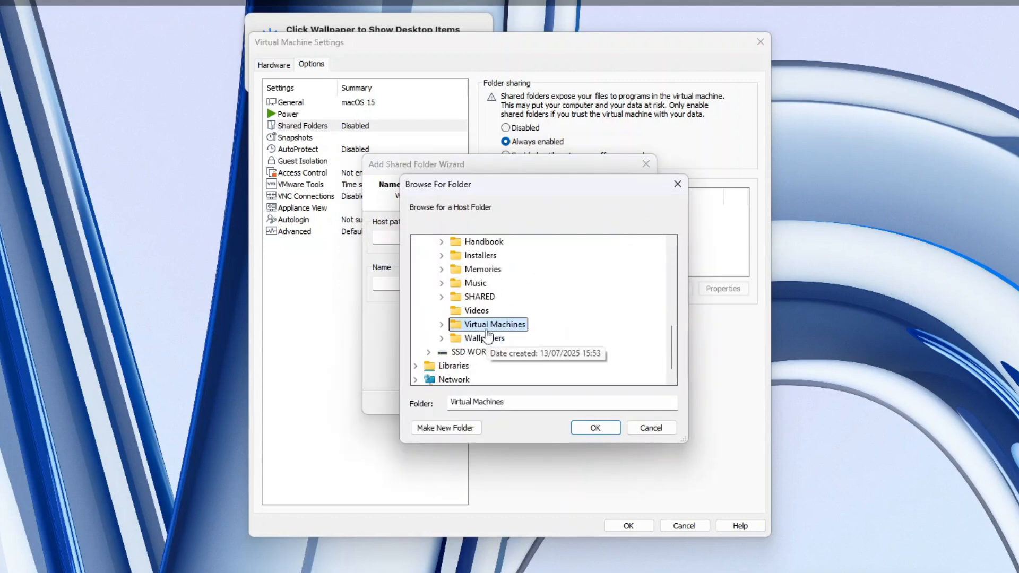
left_click(594, 427)
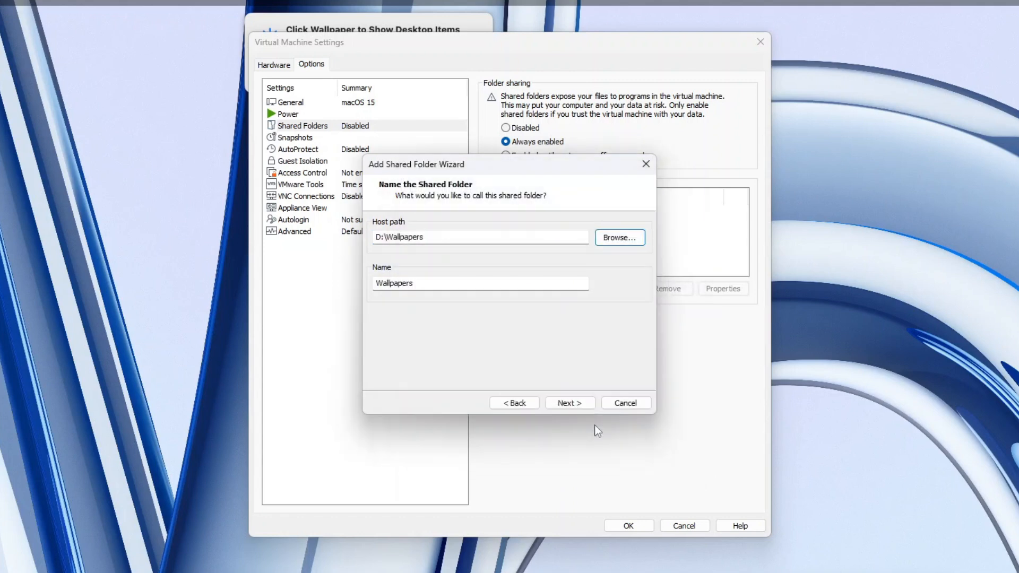
left_click(569, 402)
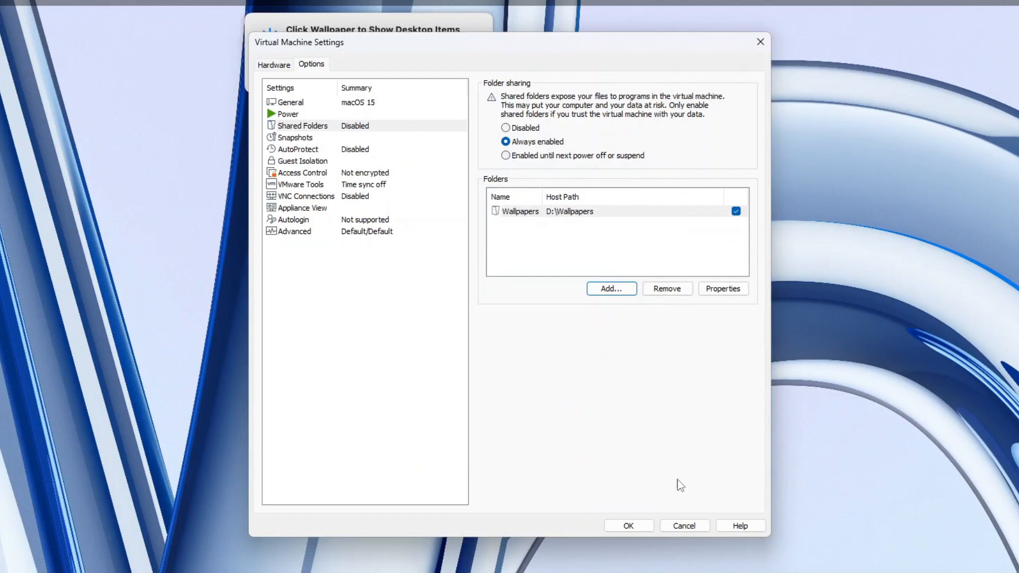
left_click(627, 524)
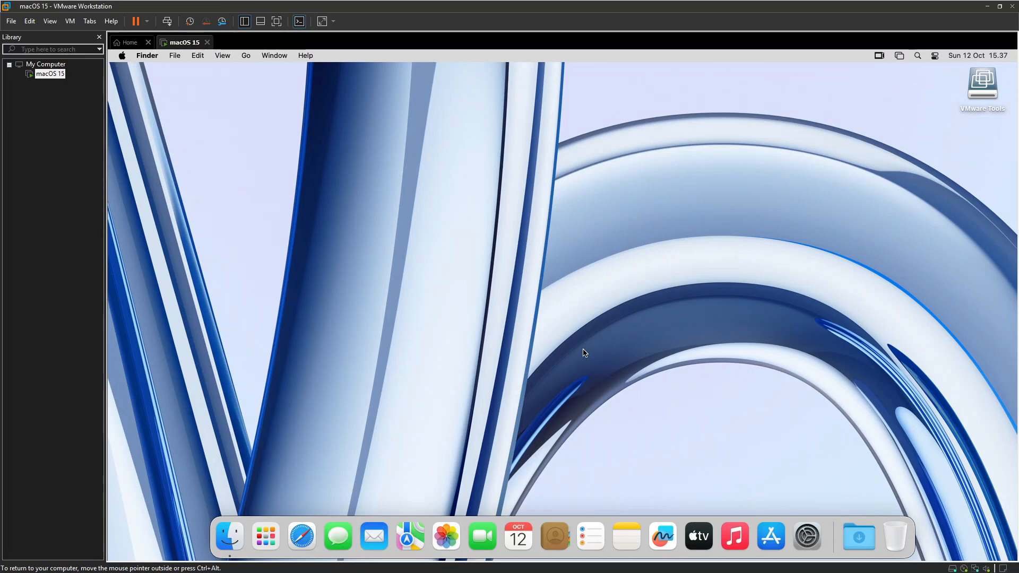
mouse_move(246, 58)
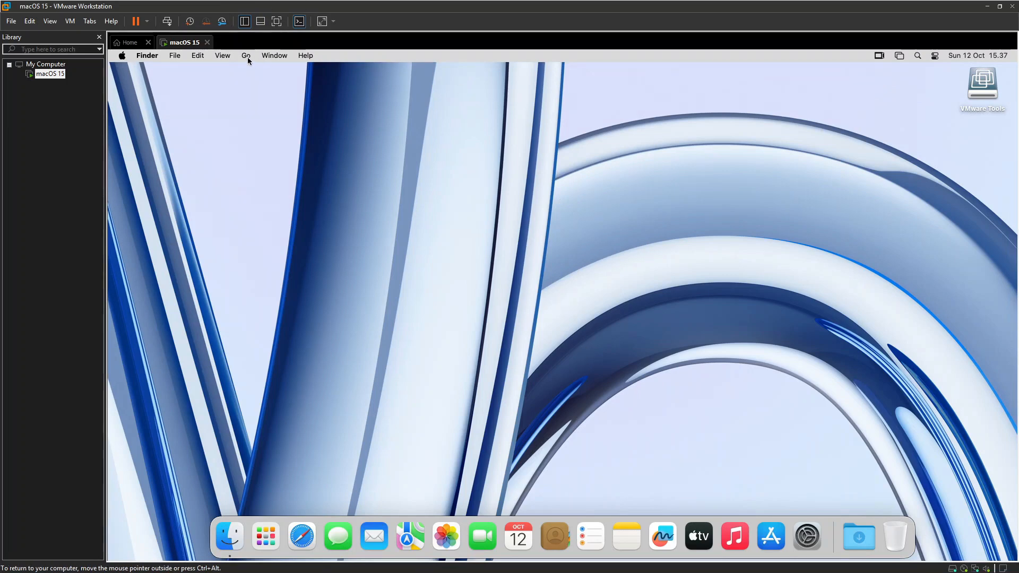
Step: Browse Go > Computer > VMware Shared Folders > Wallpapers in Finder and open an item
left_click(246, 55)
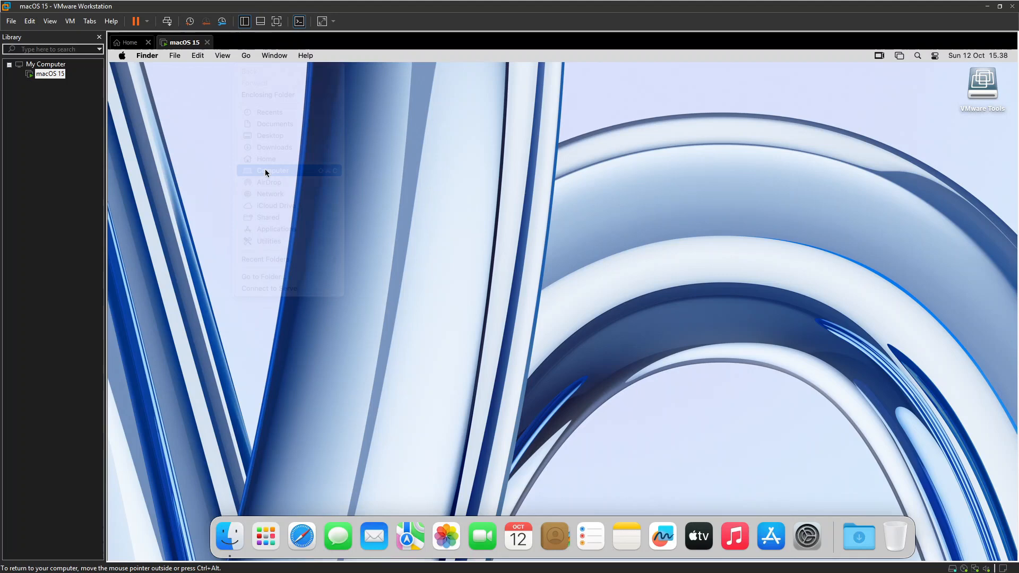
left_click(273, 170)
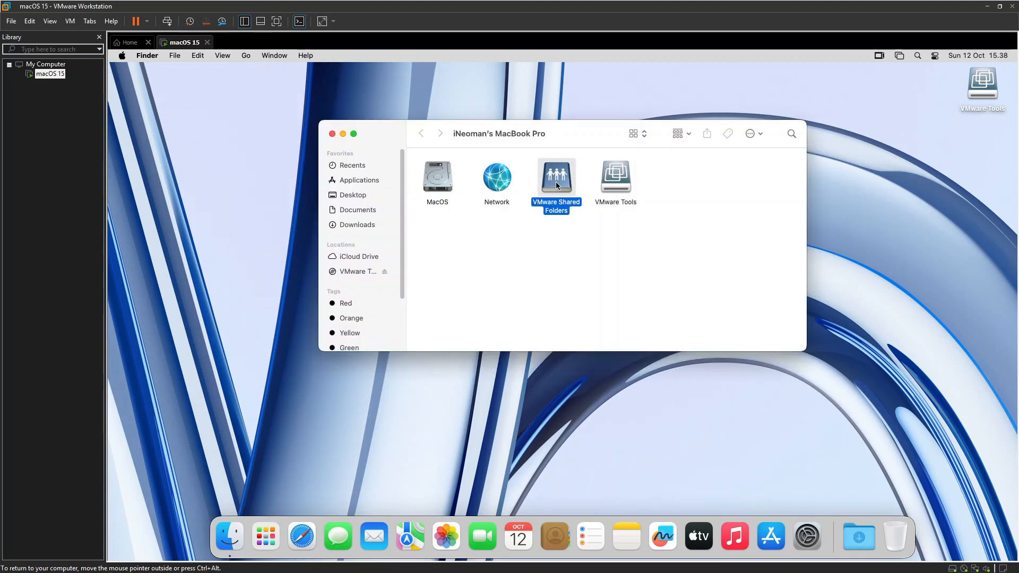
double_click(555, 176)
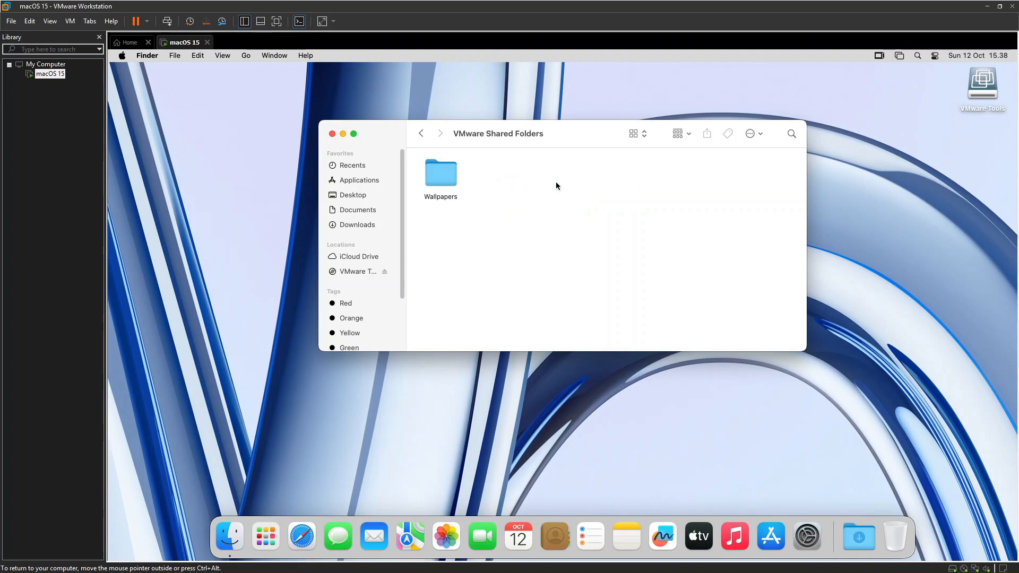
double_click(440, 173)
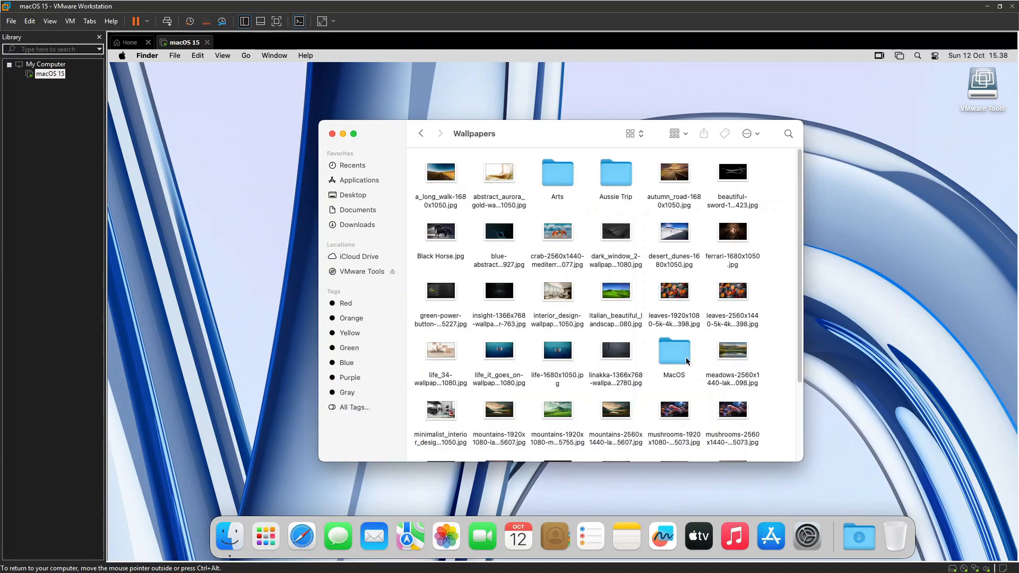
double_click(673, 353)
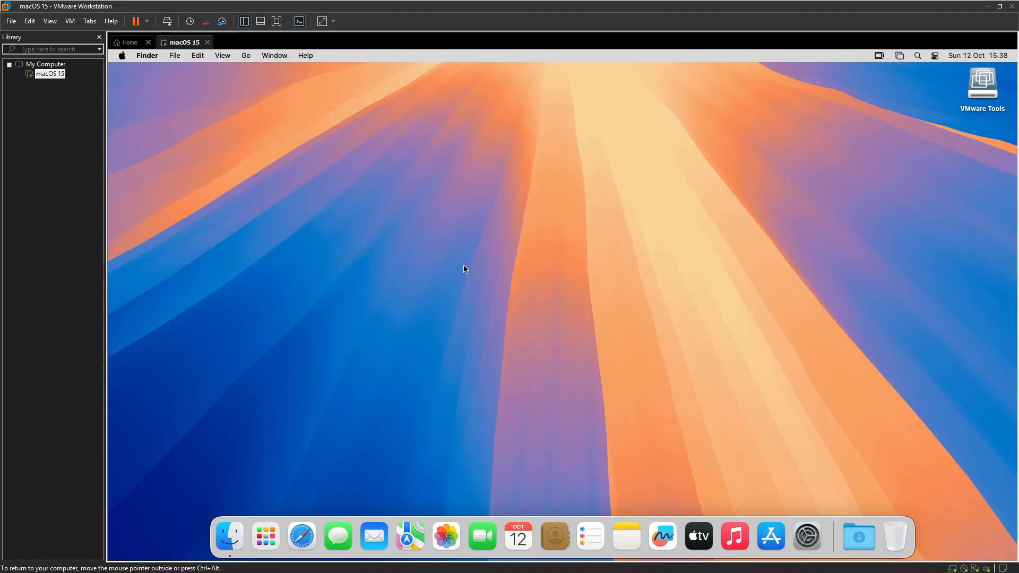
mouse_move(399, 46)
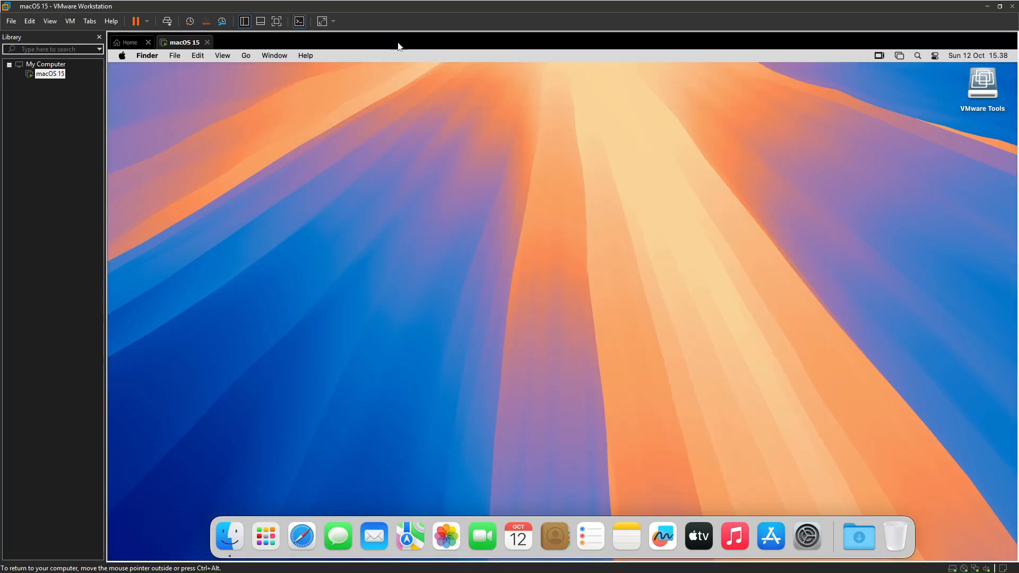